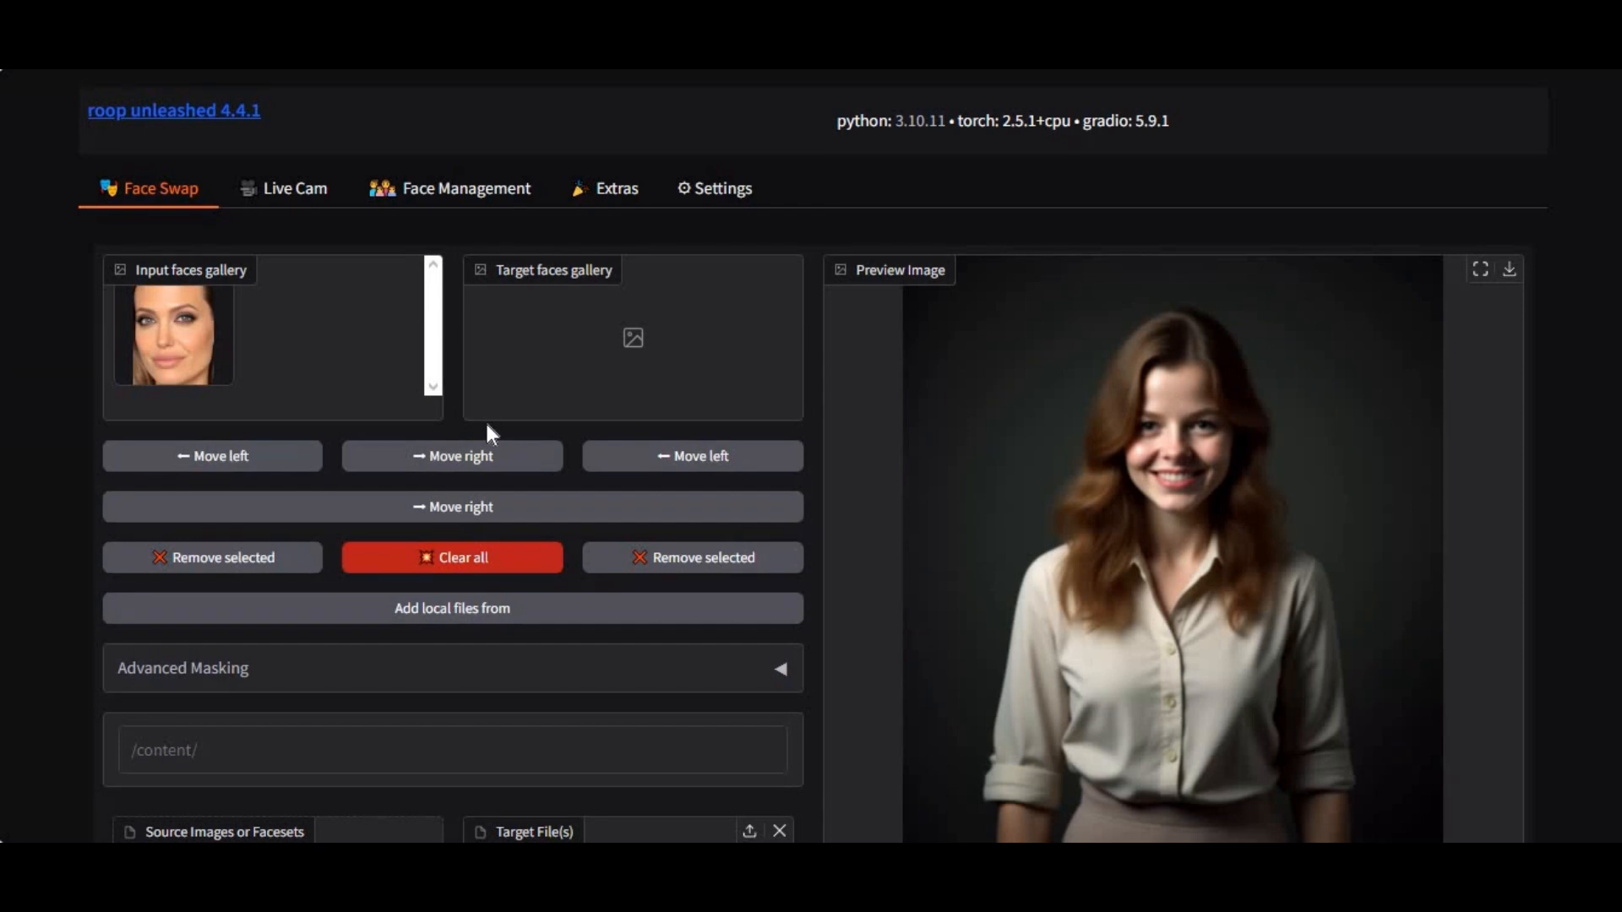
Review the Face Swap settings and swapped portrait, listing the available face swap models.
scroll(down, 3)
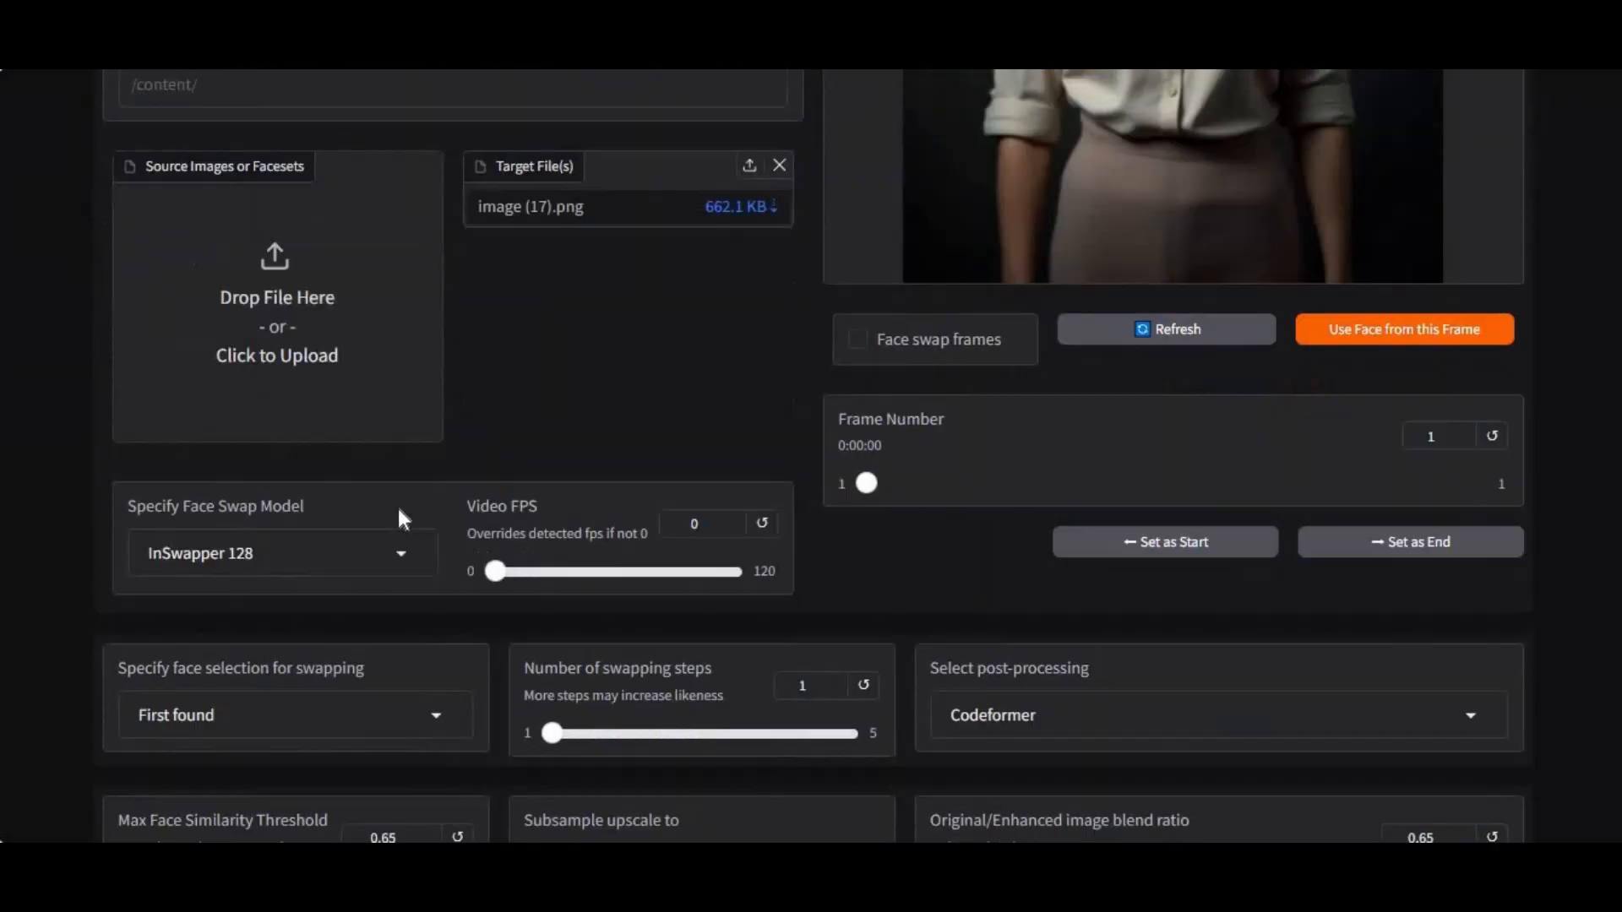
click(279, 553)
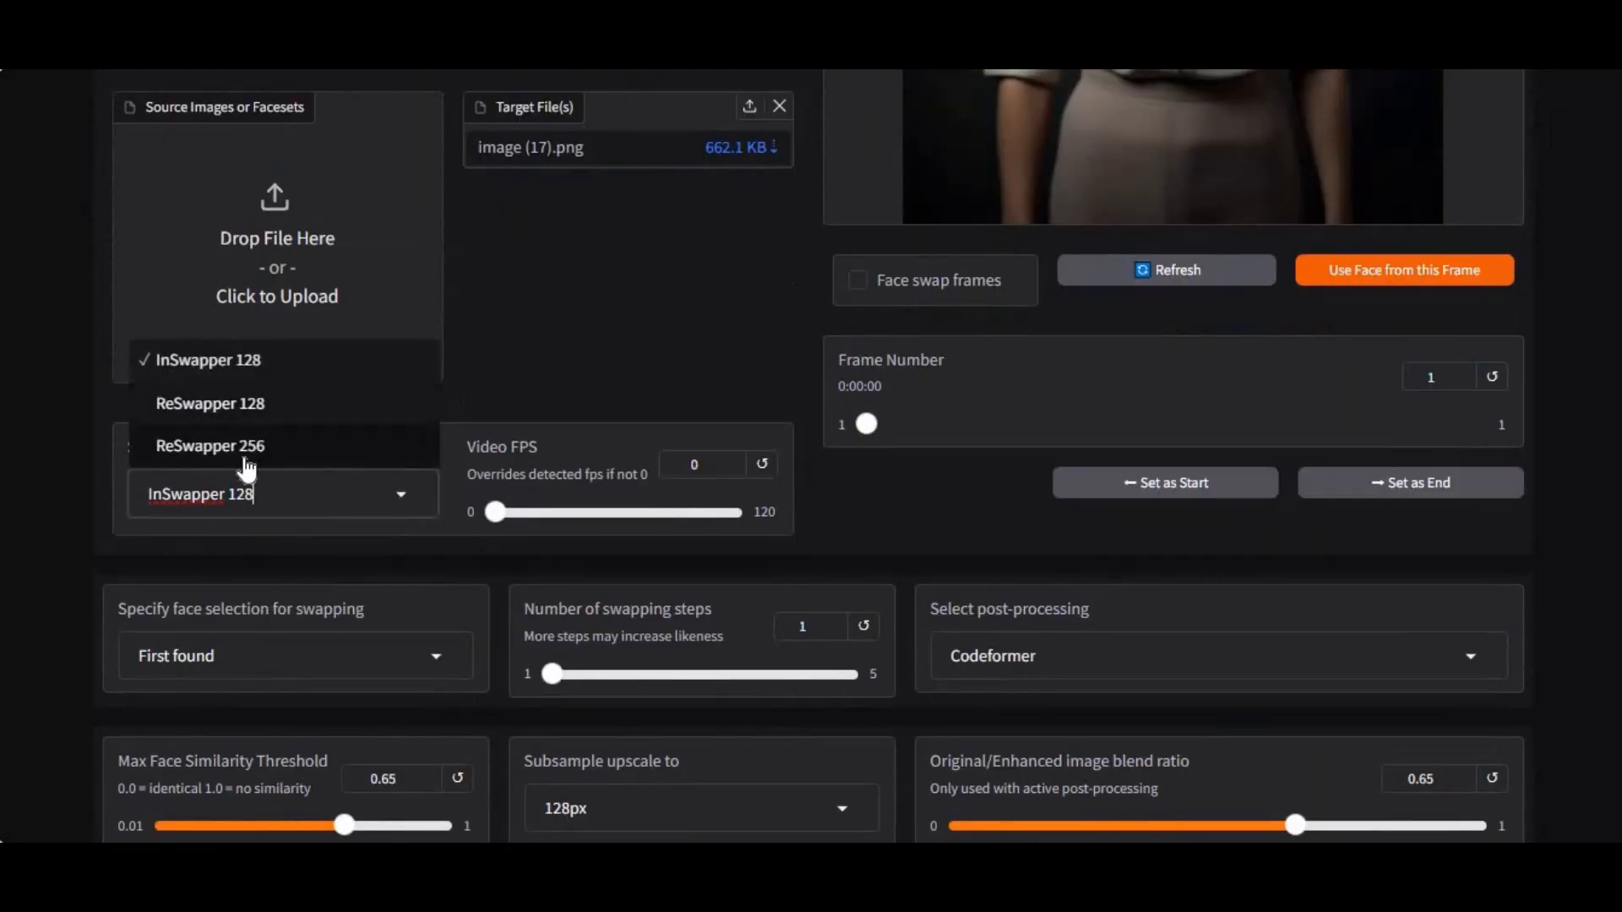
mouse_move(681, 562)
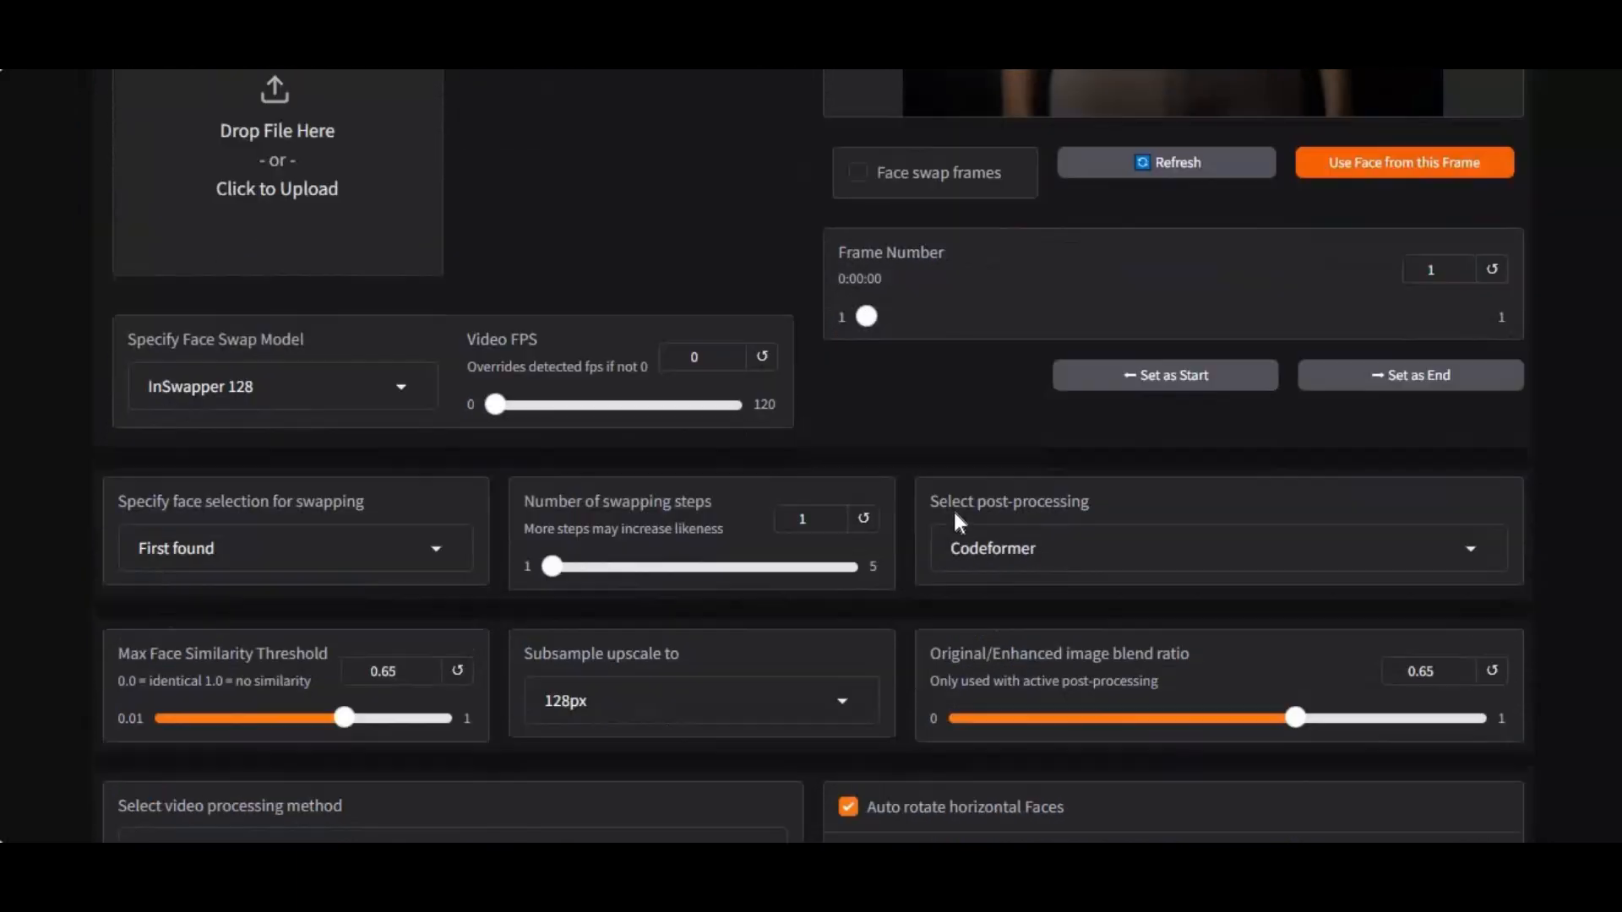
scroll(down, 3)
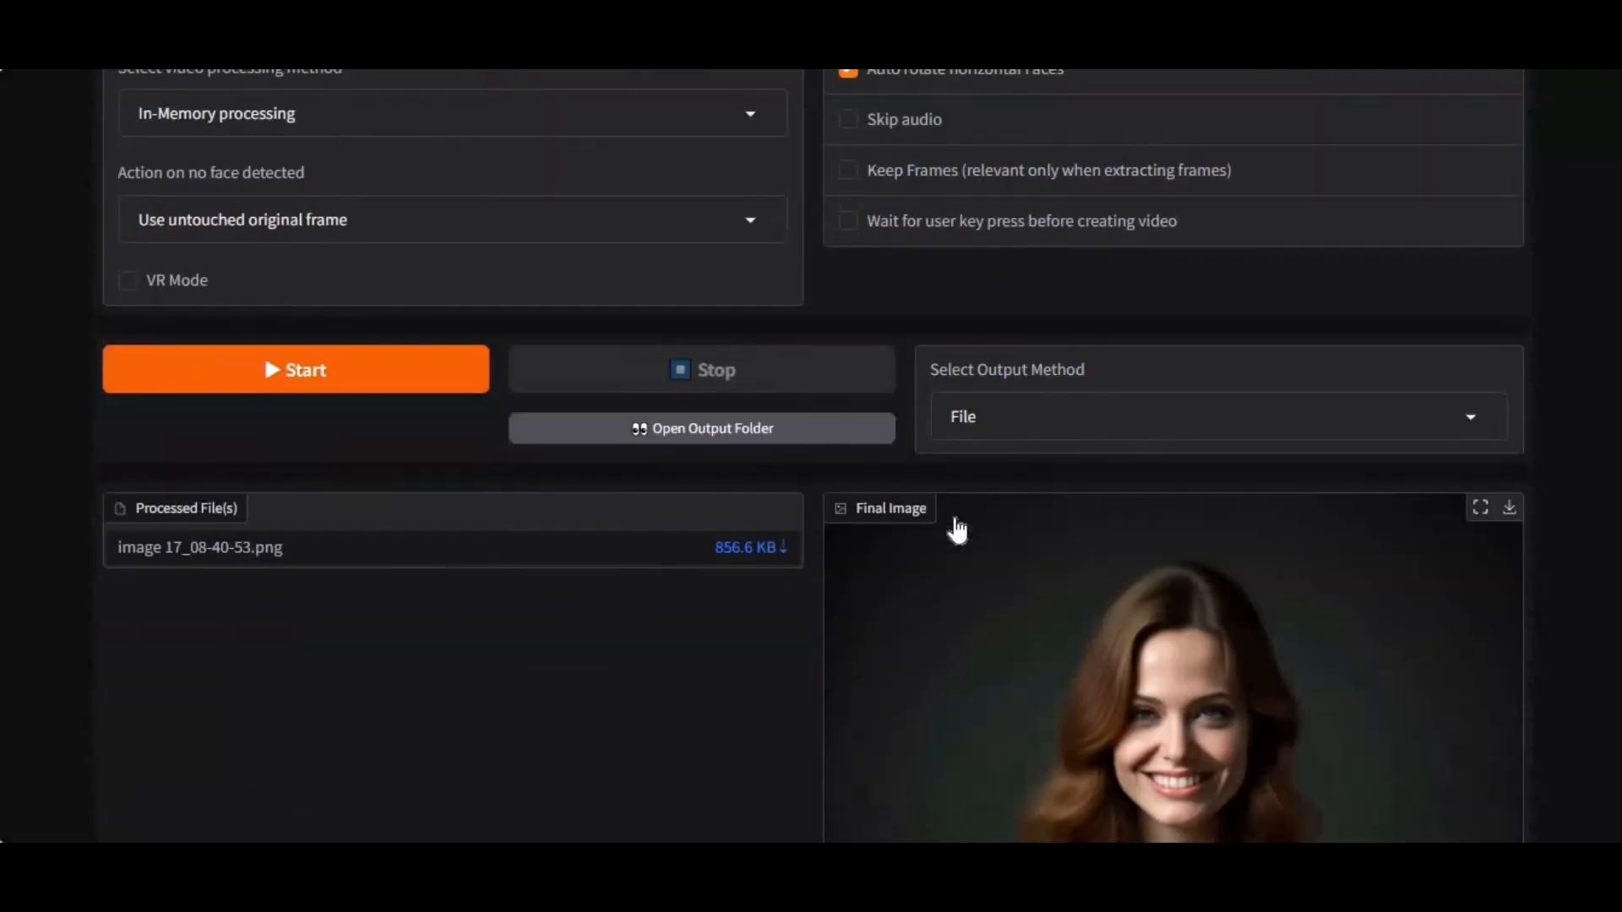
scroll(down, 3)
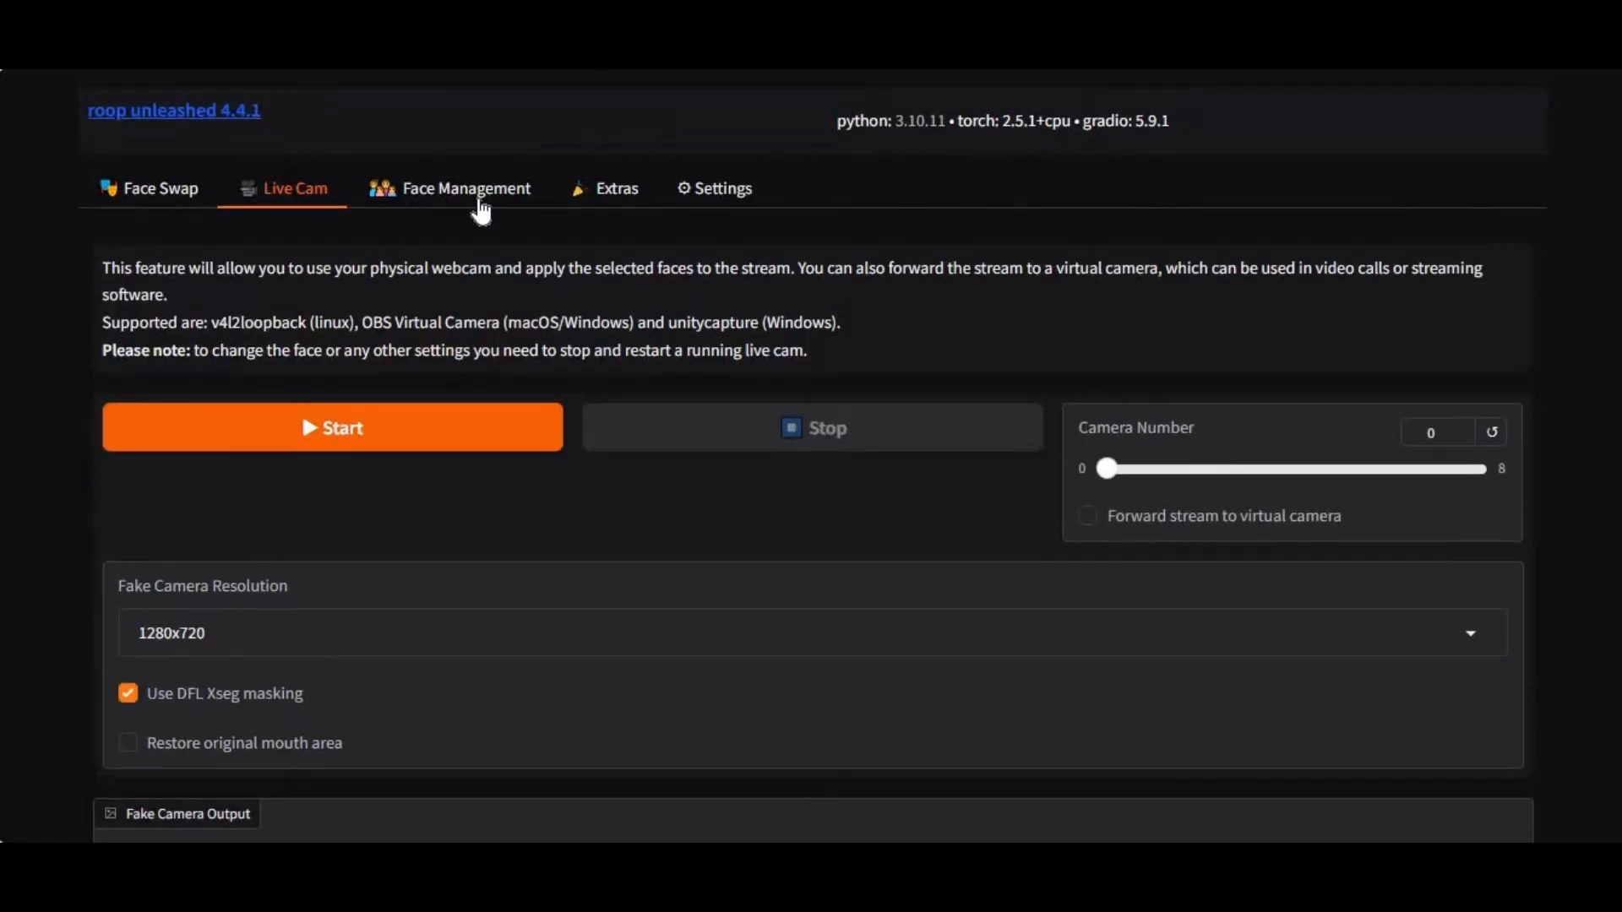
Tour the Face Management and Extras pages, listing the Colorizer/FilterFX effects.
click(465, 188)
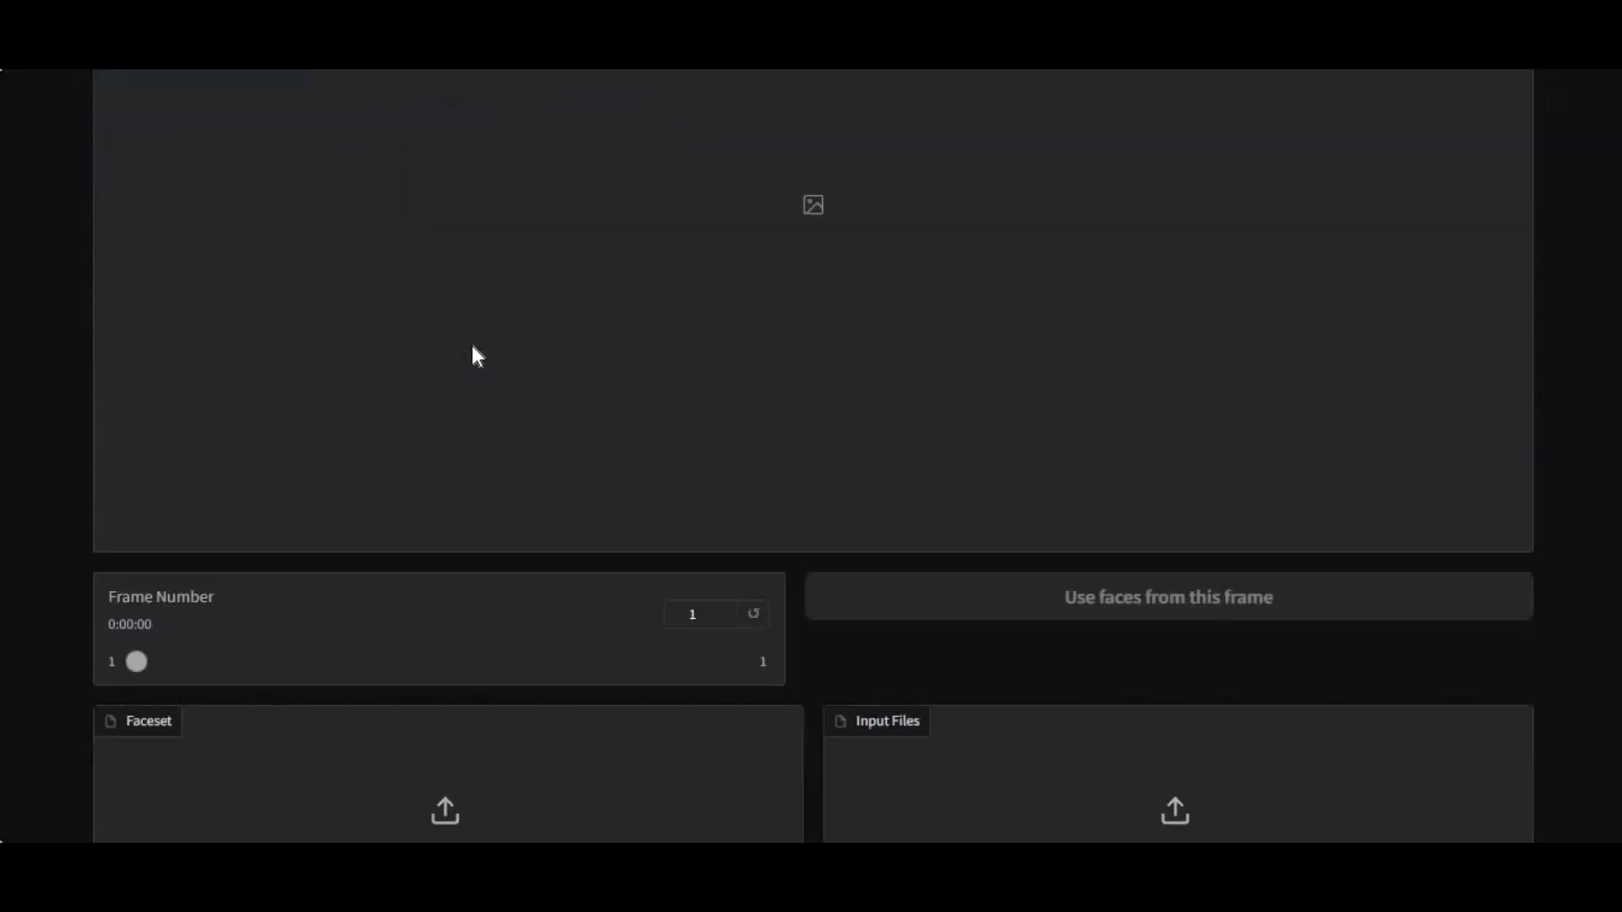
scroll(up, 3)
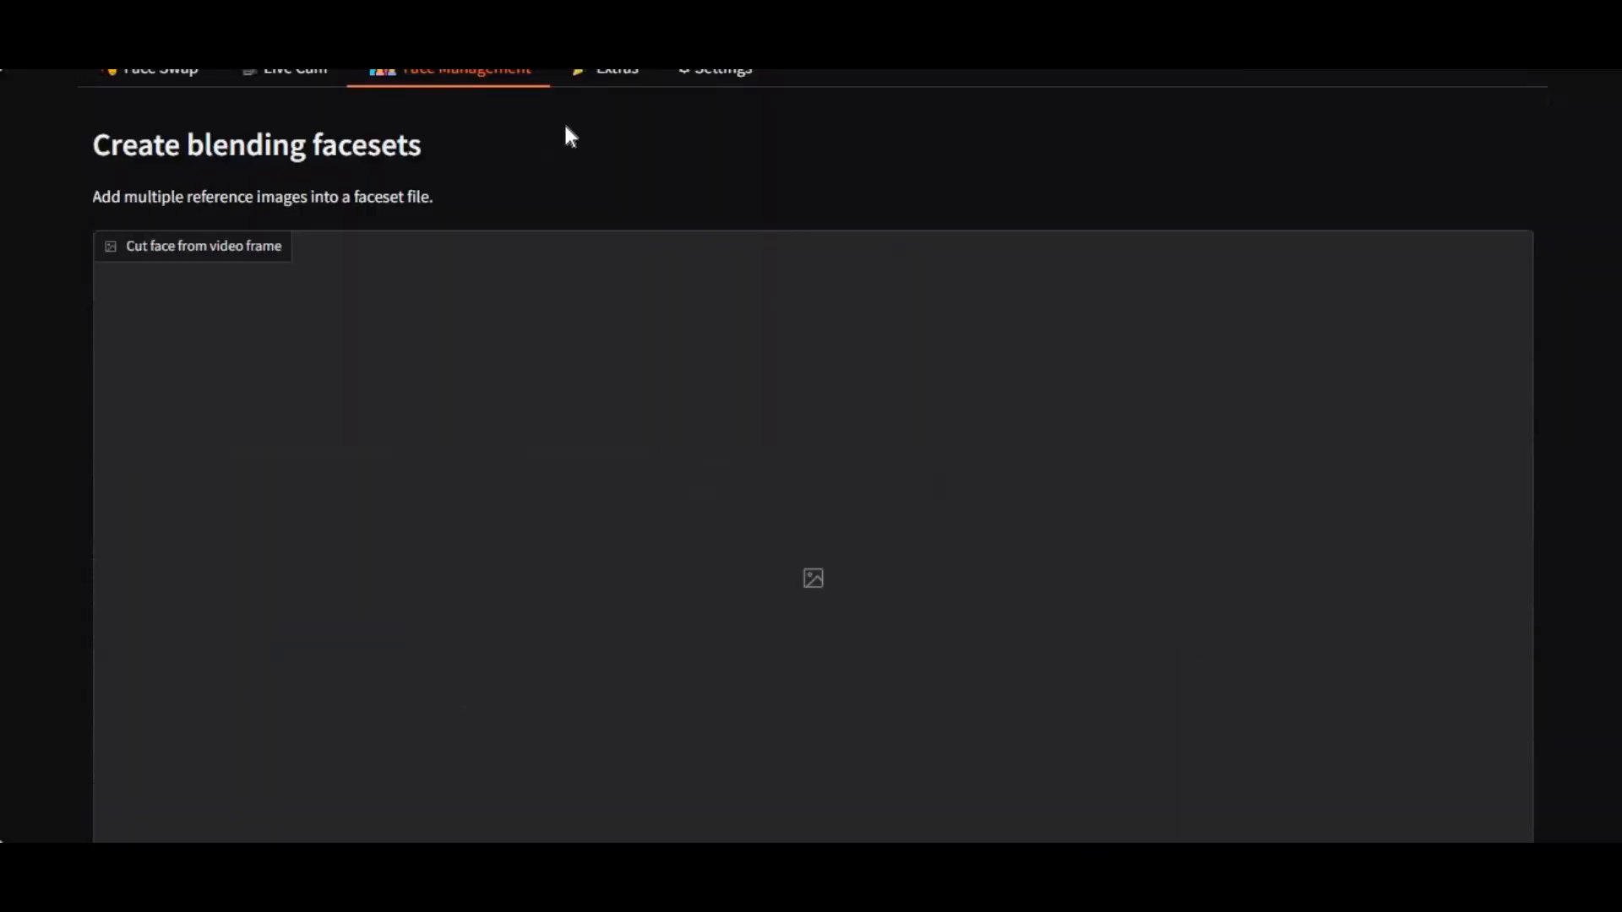
click(617, 189)
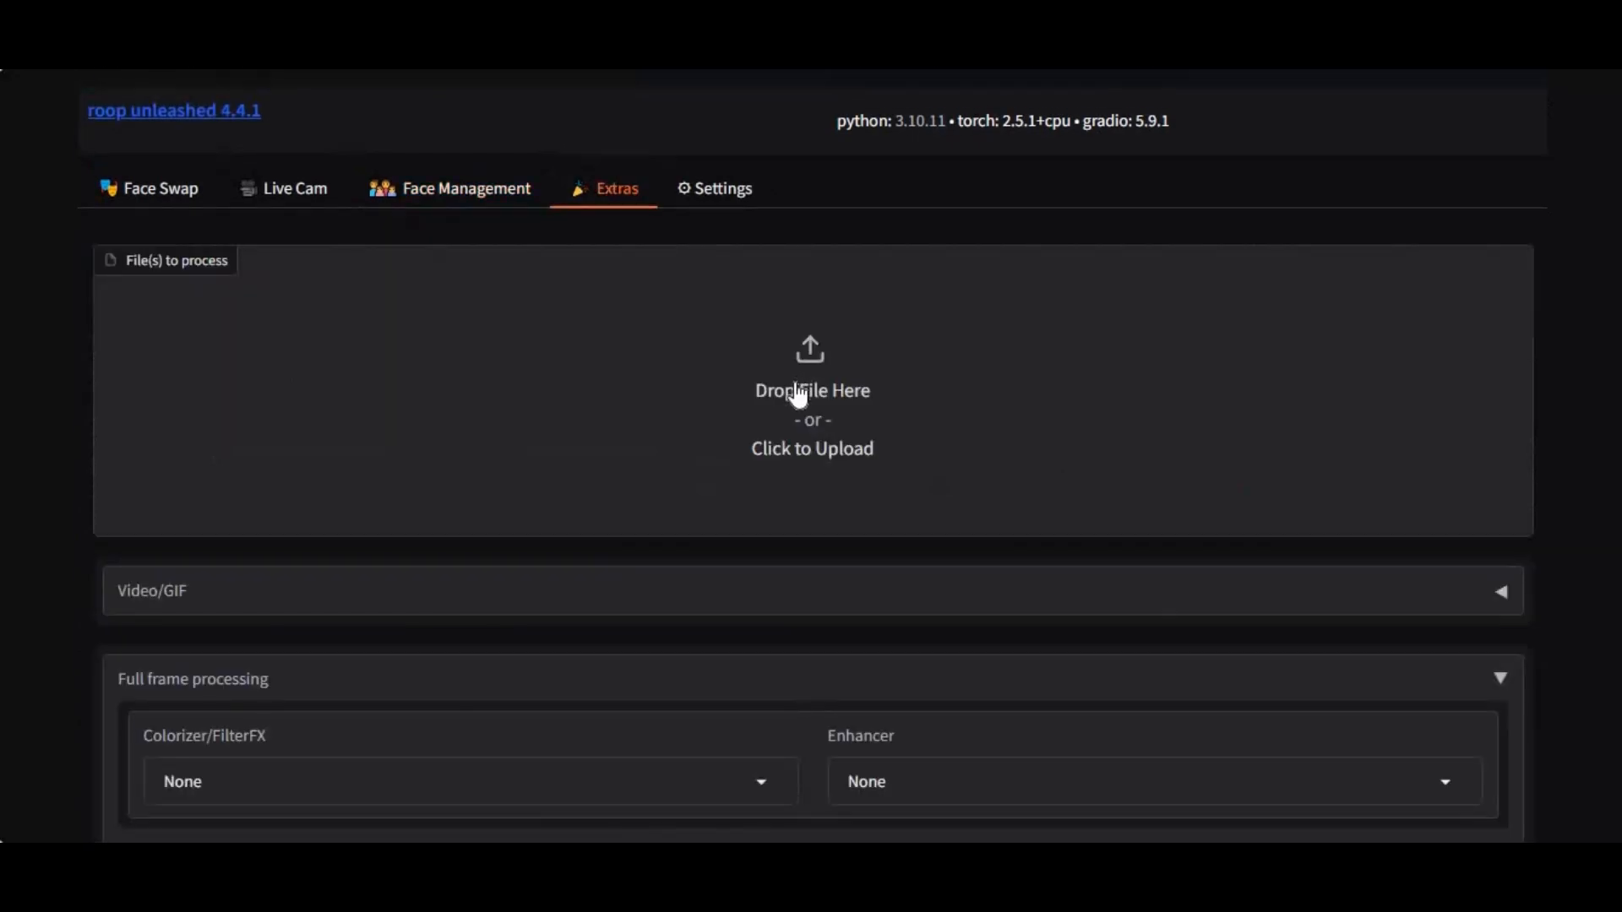
click(466, 781)
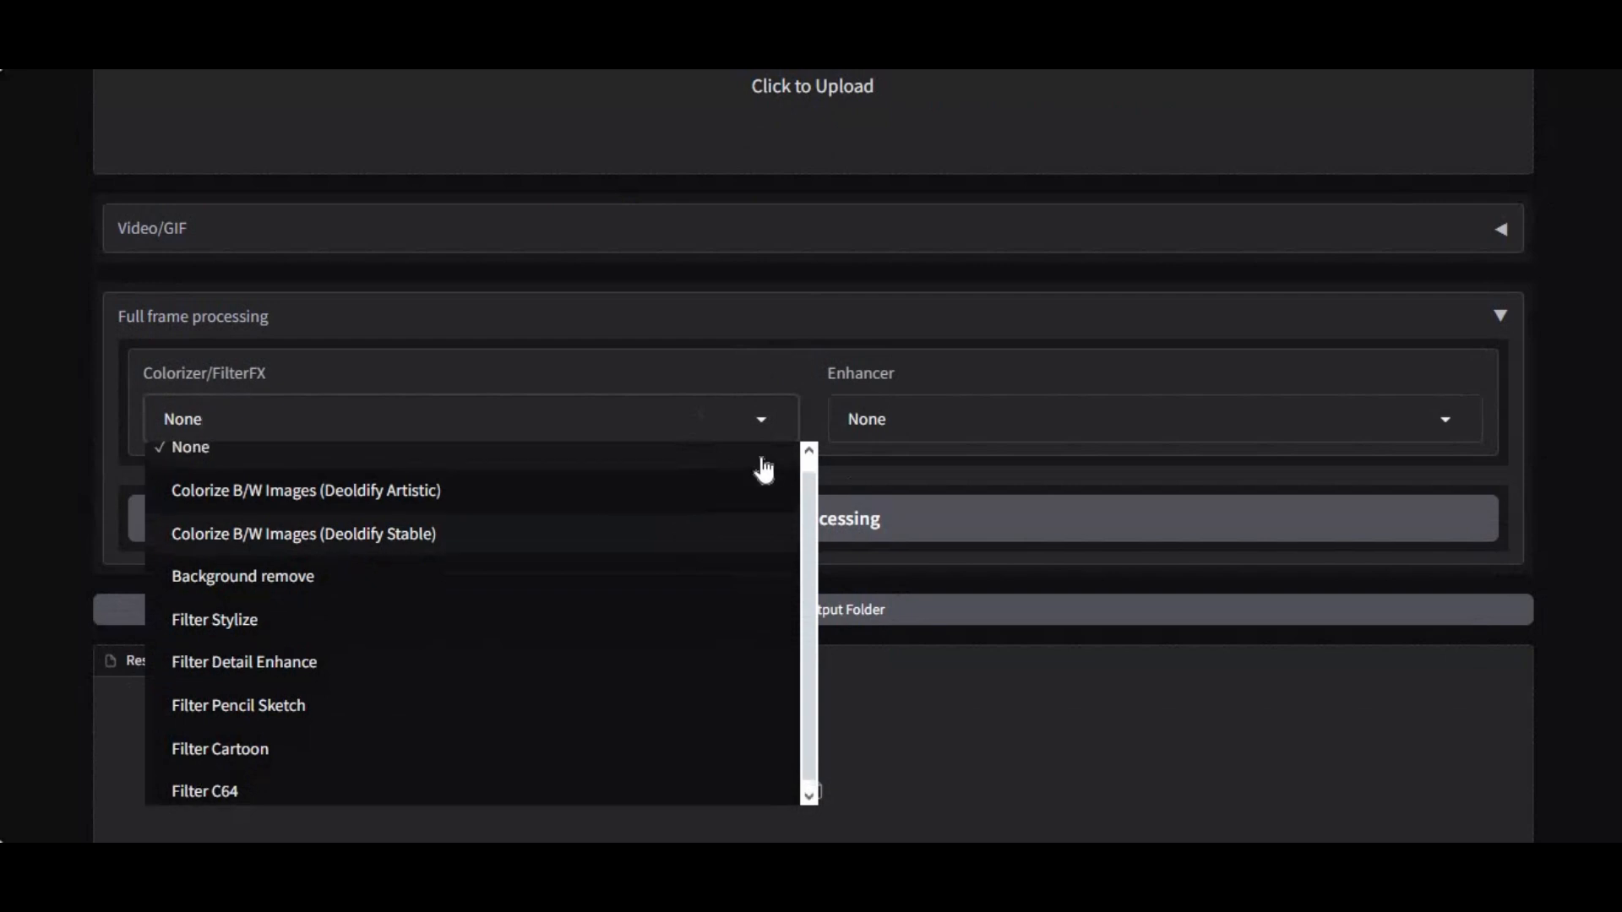
click(1148, 419)
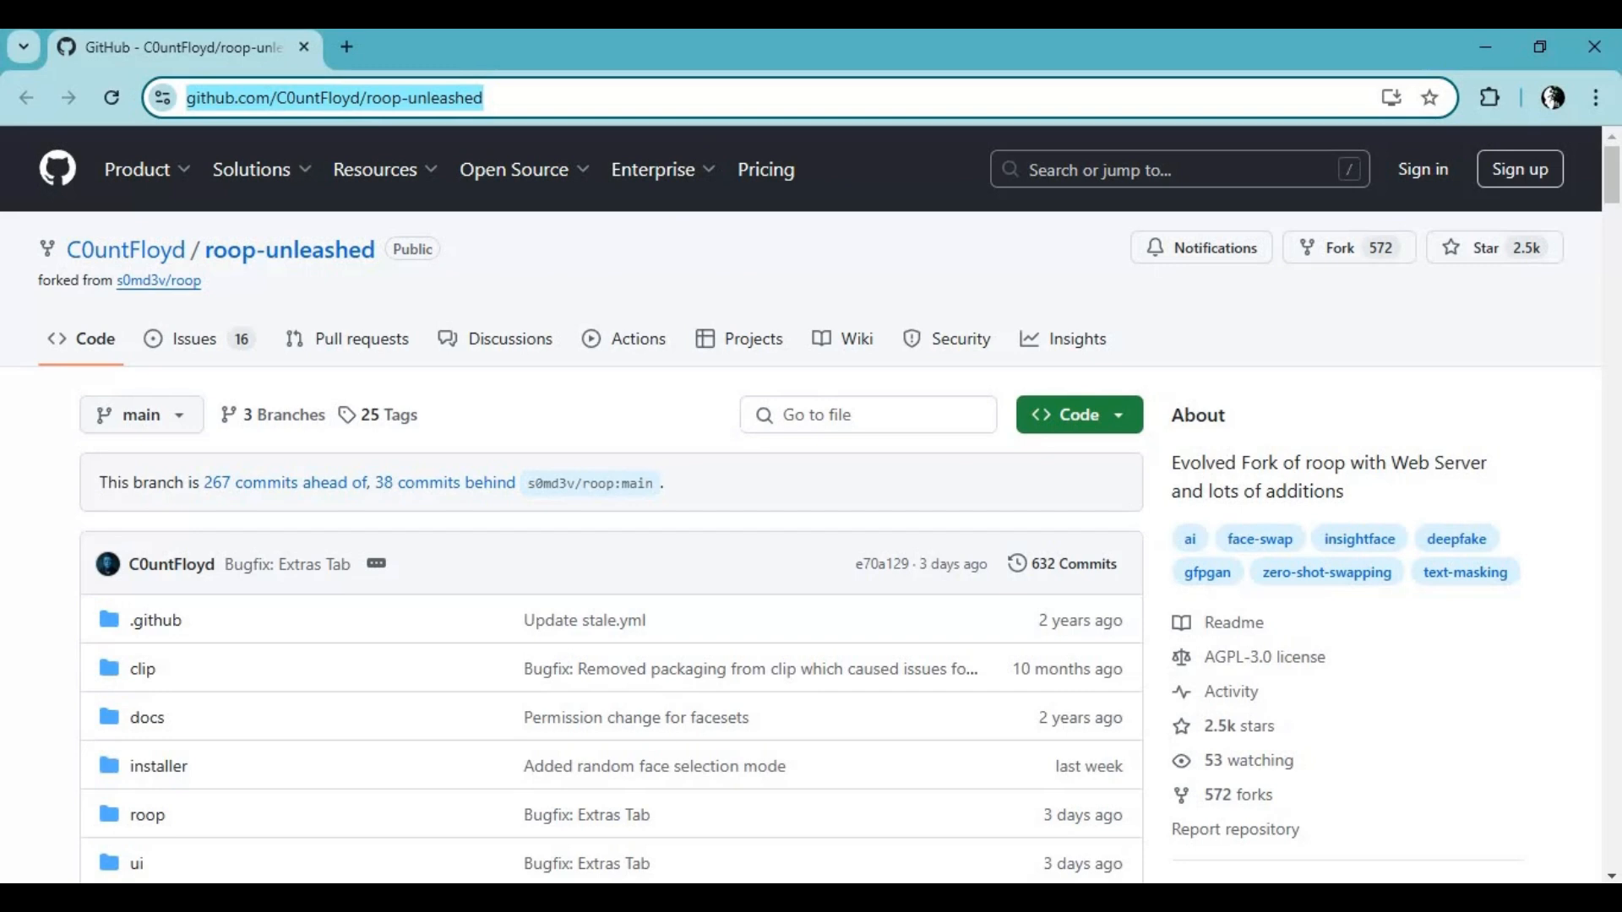
Download the roop-unleashed repository from GitHub as a ZIP archive.
scroll(down, 3)
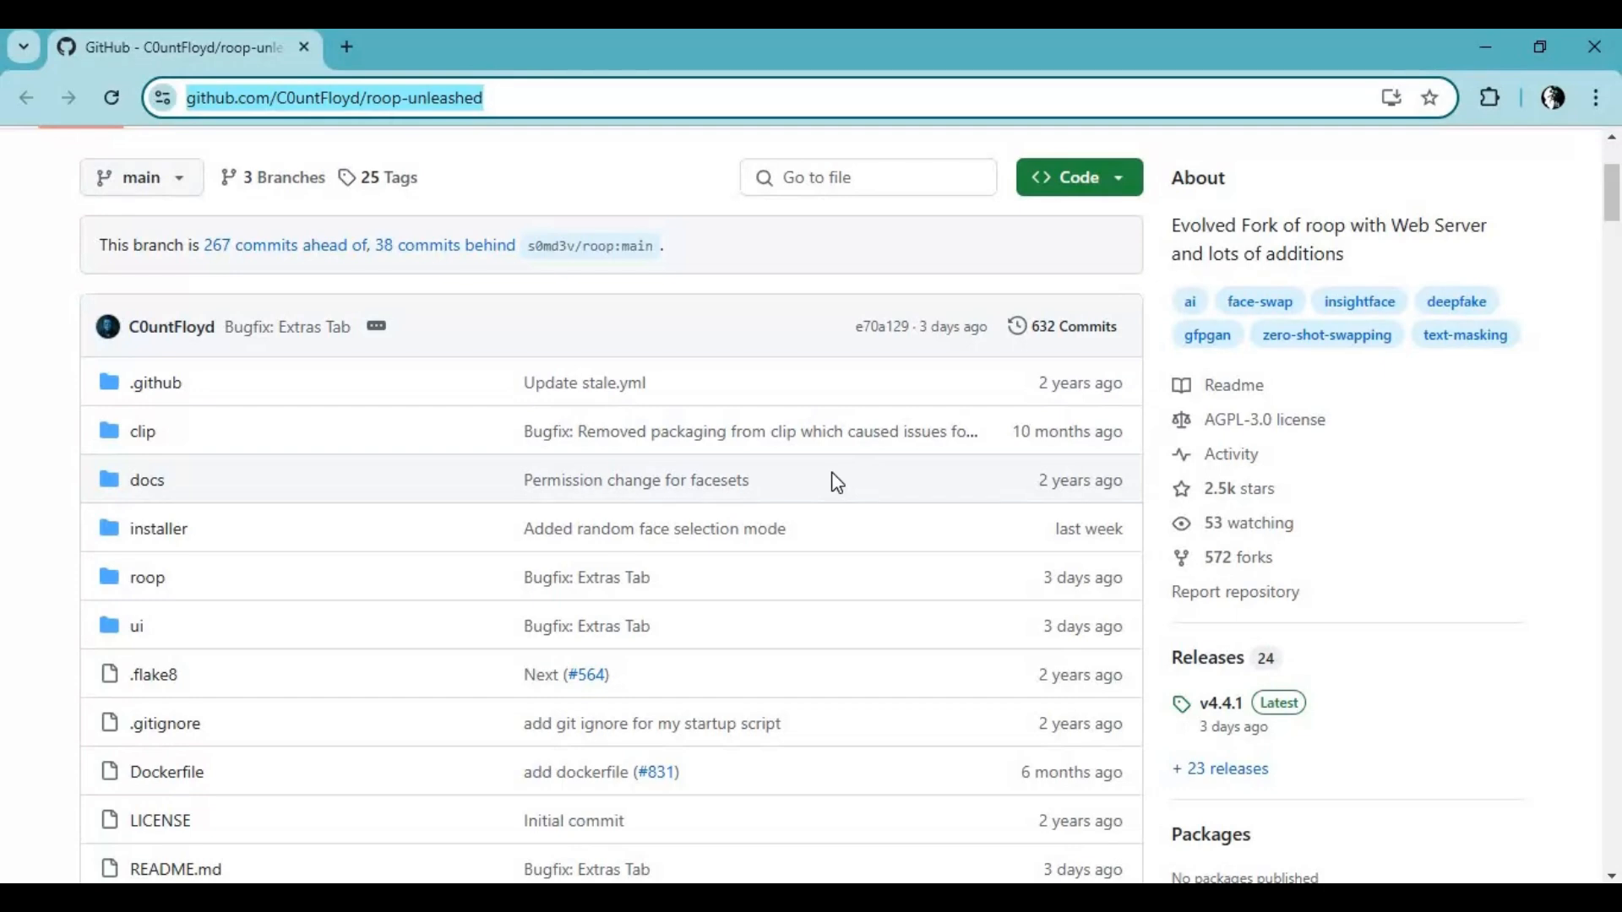
scroll(down, 3)
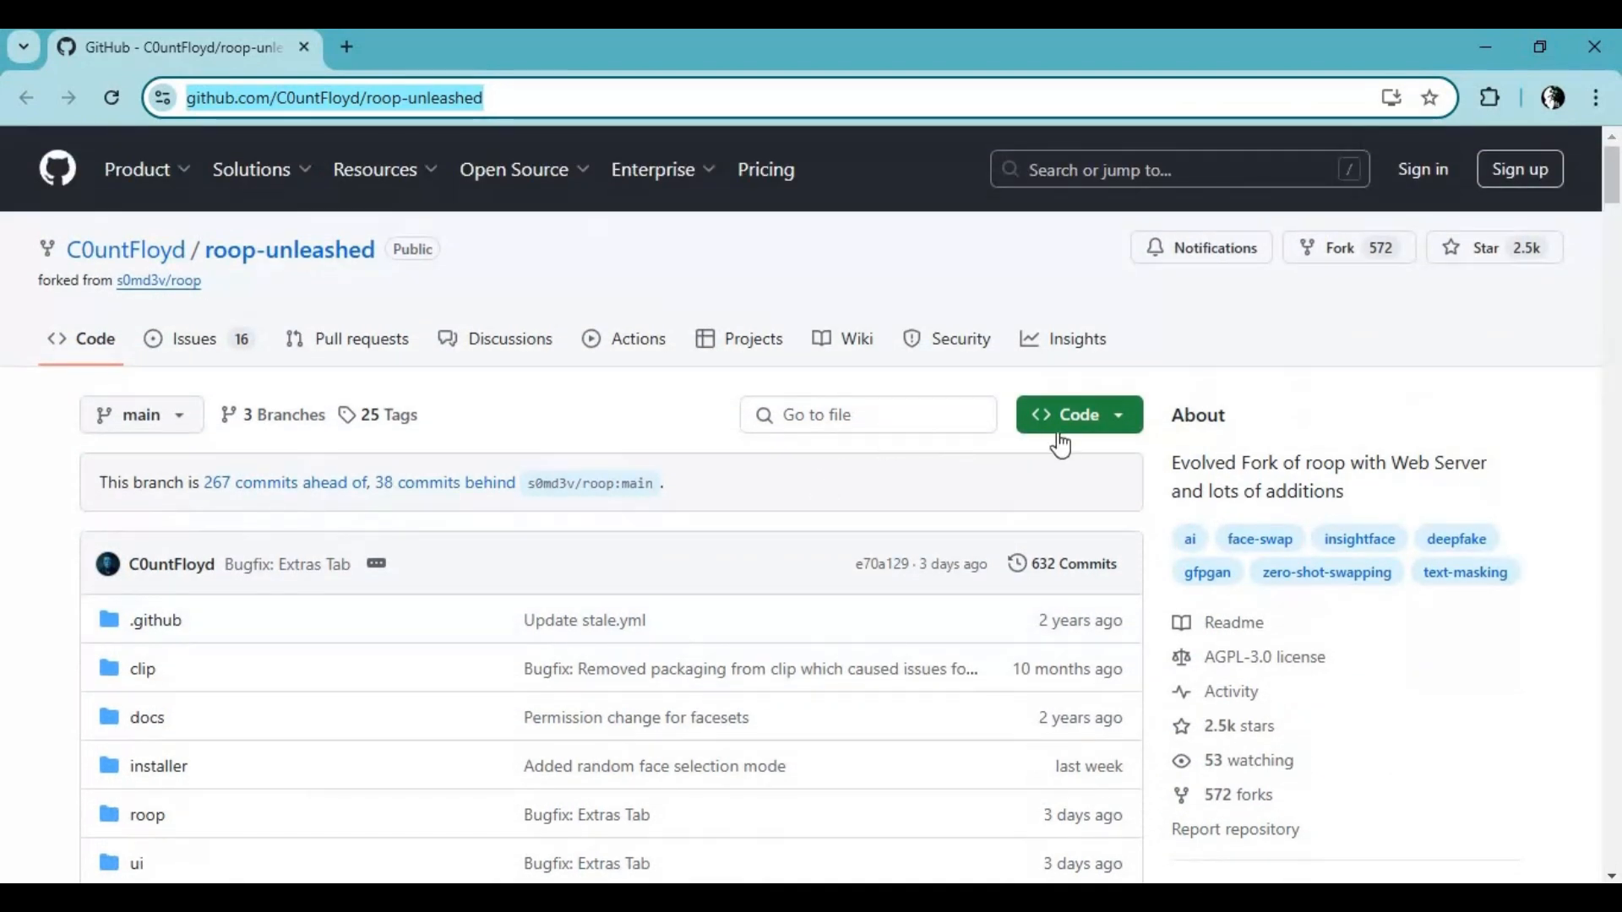
click(1070, 414)
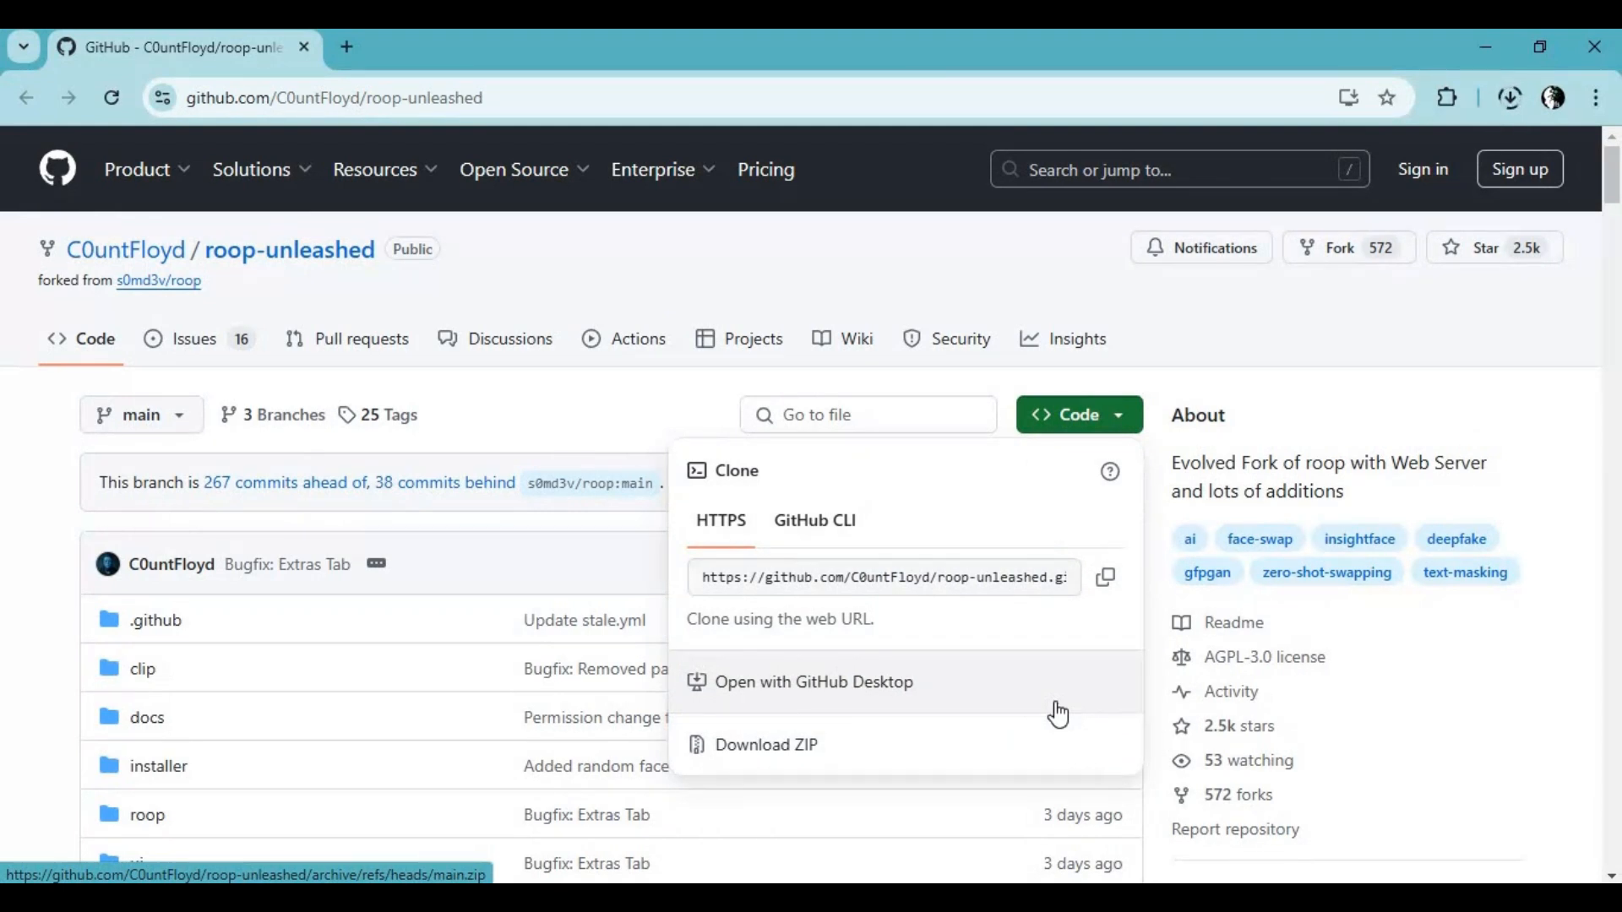
click(765, 743)
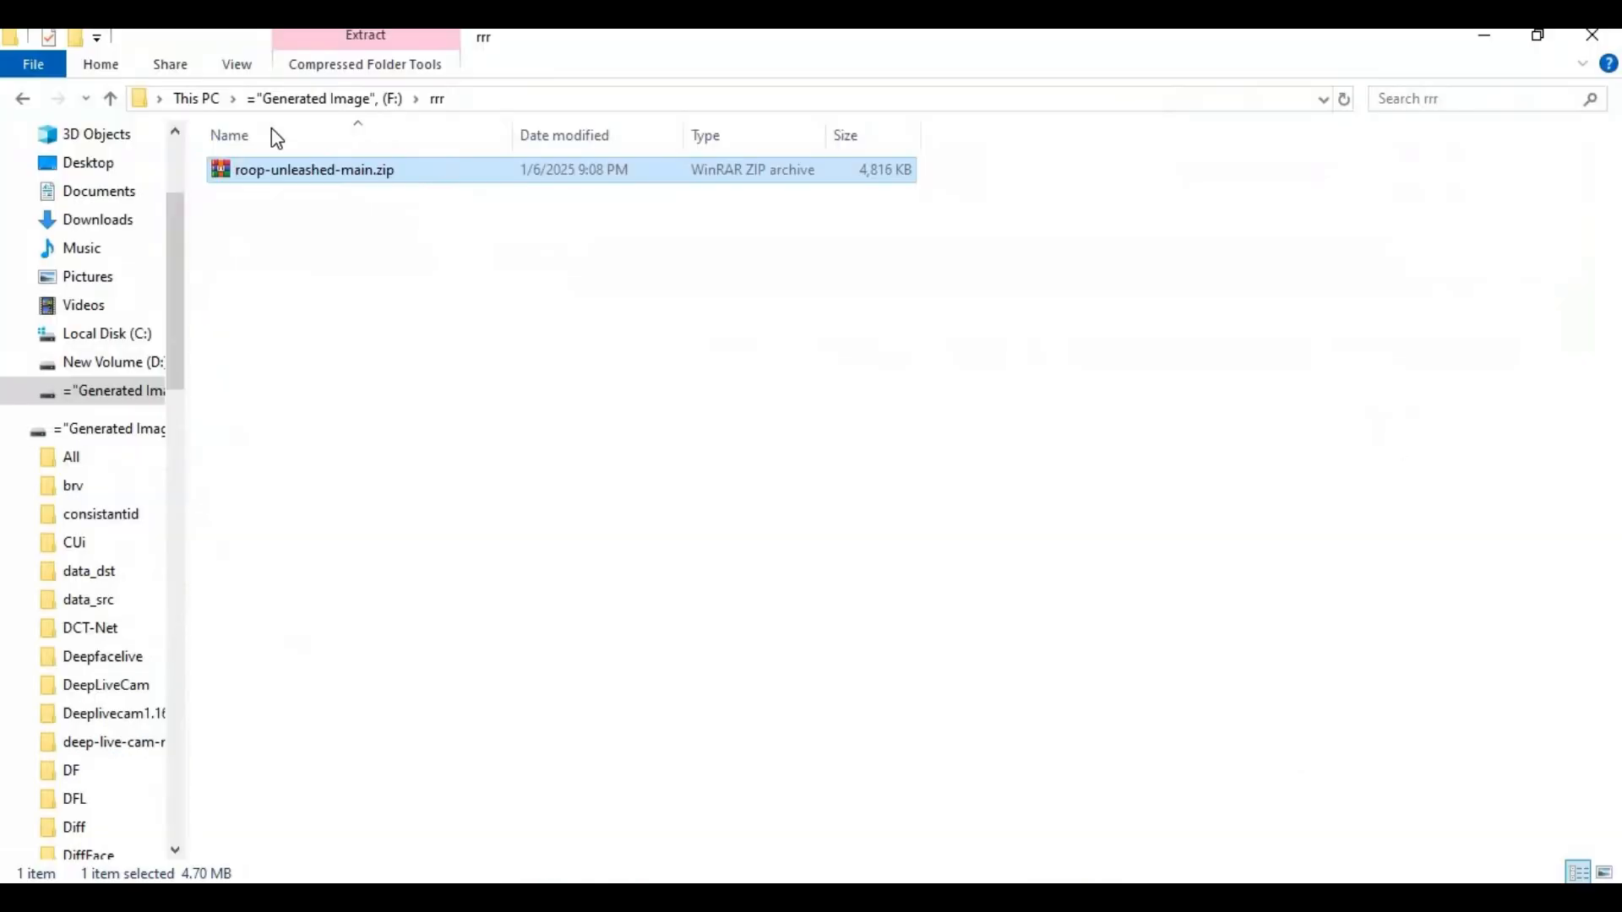
Extract the ZIP into roop-unleashed-main and launch a command prompt in that folder.
right_click(313, 170)
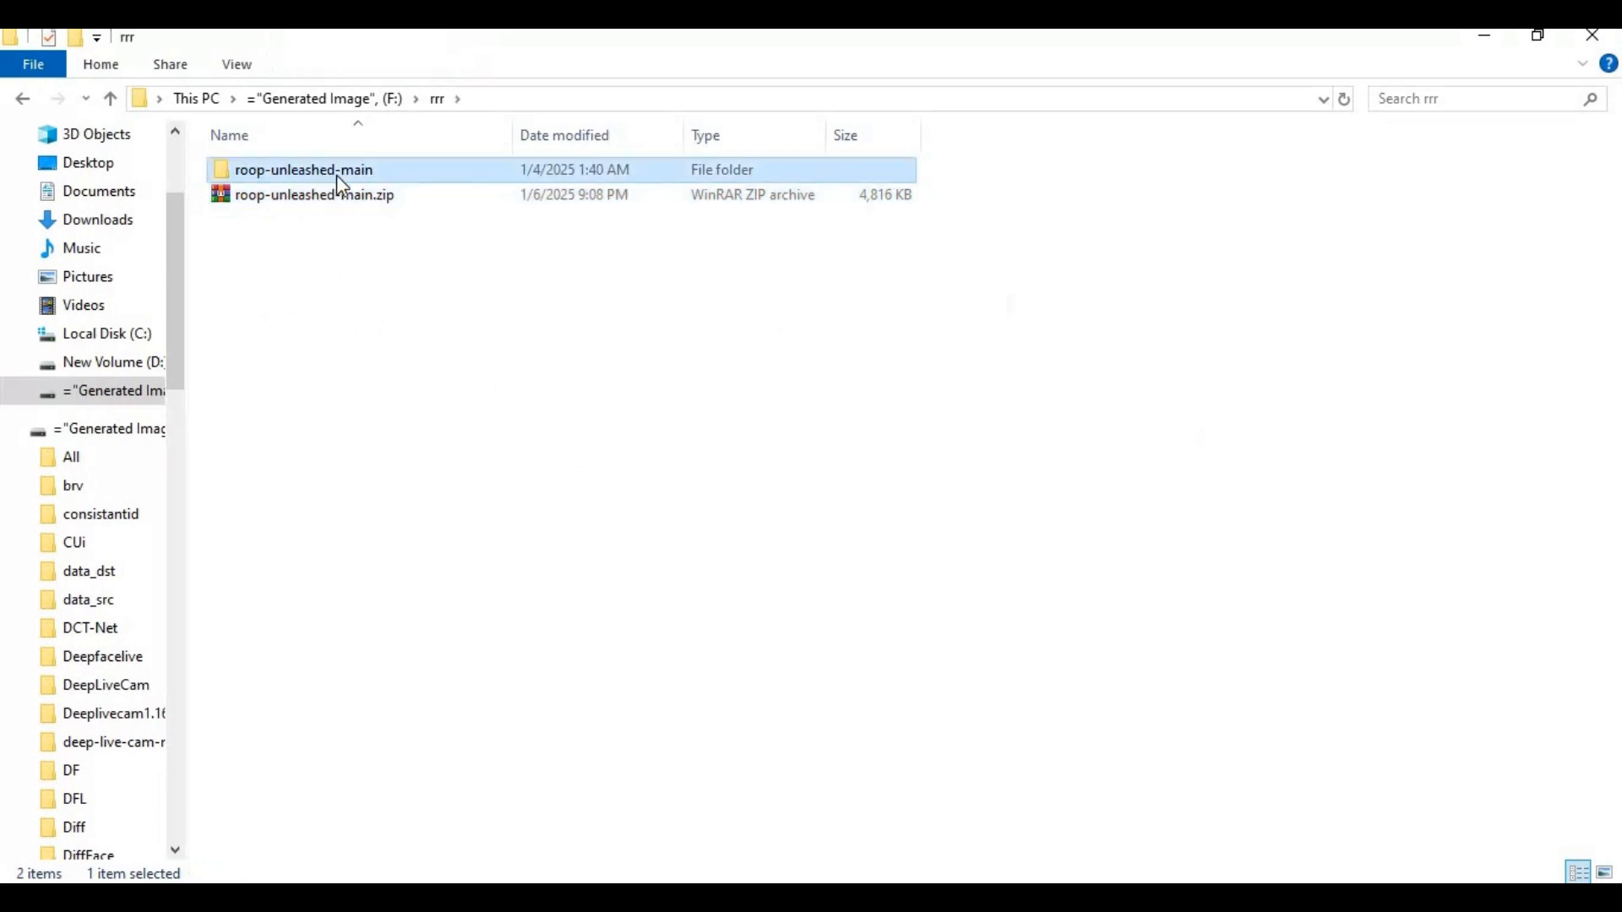
double_click(304, 170)
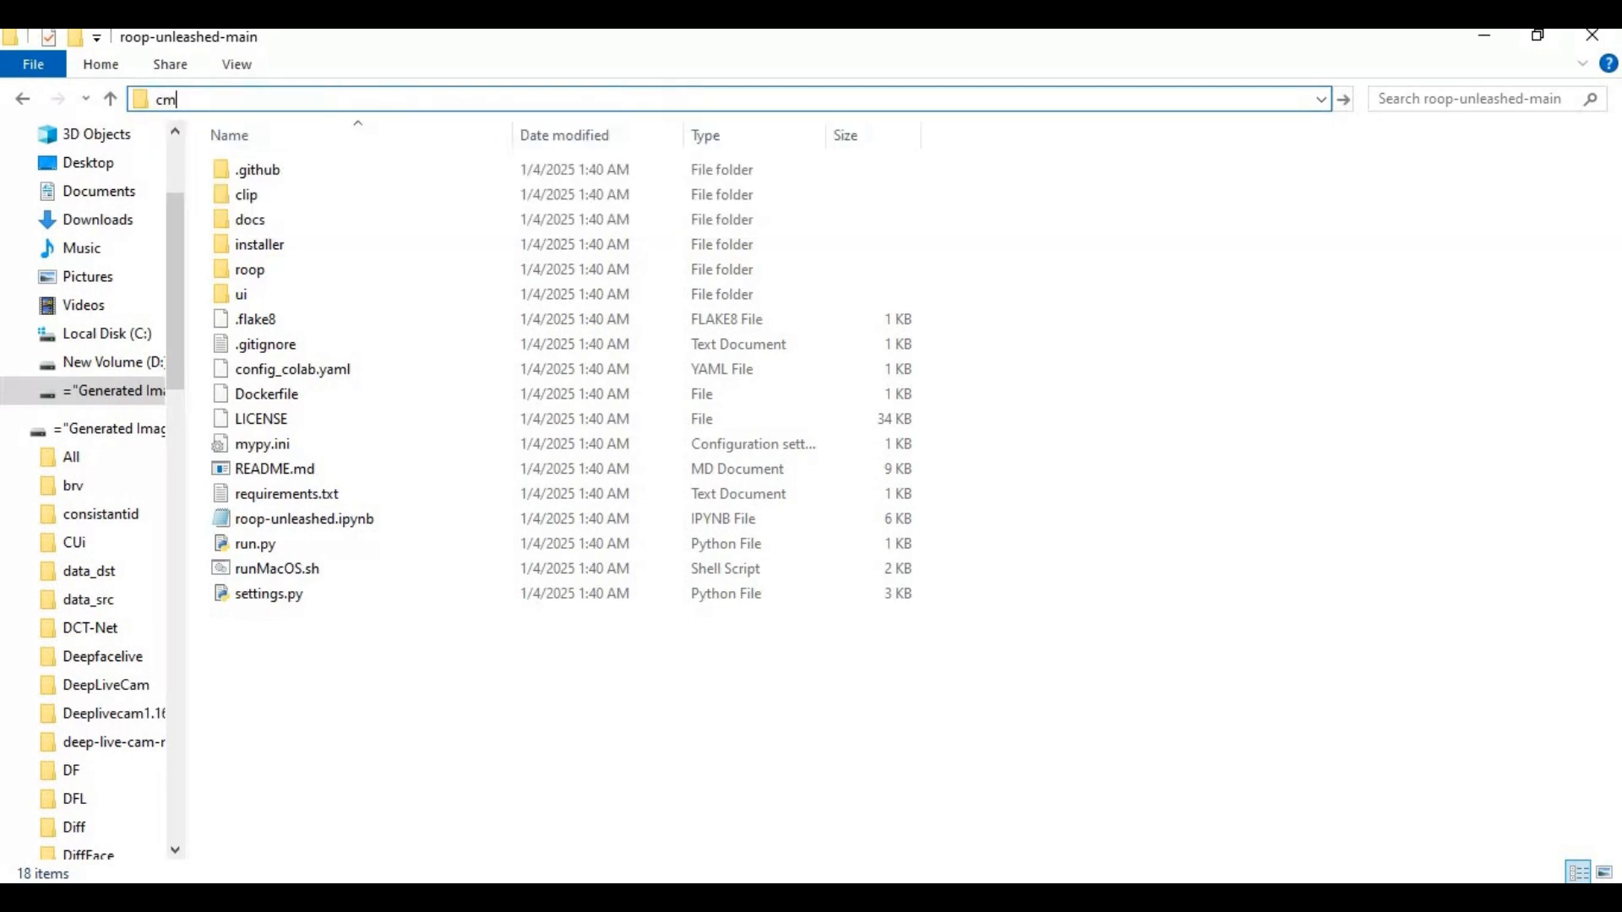
key(Enter)
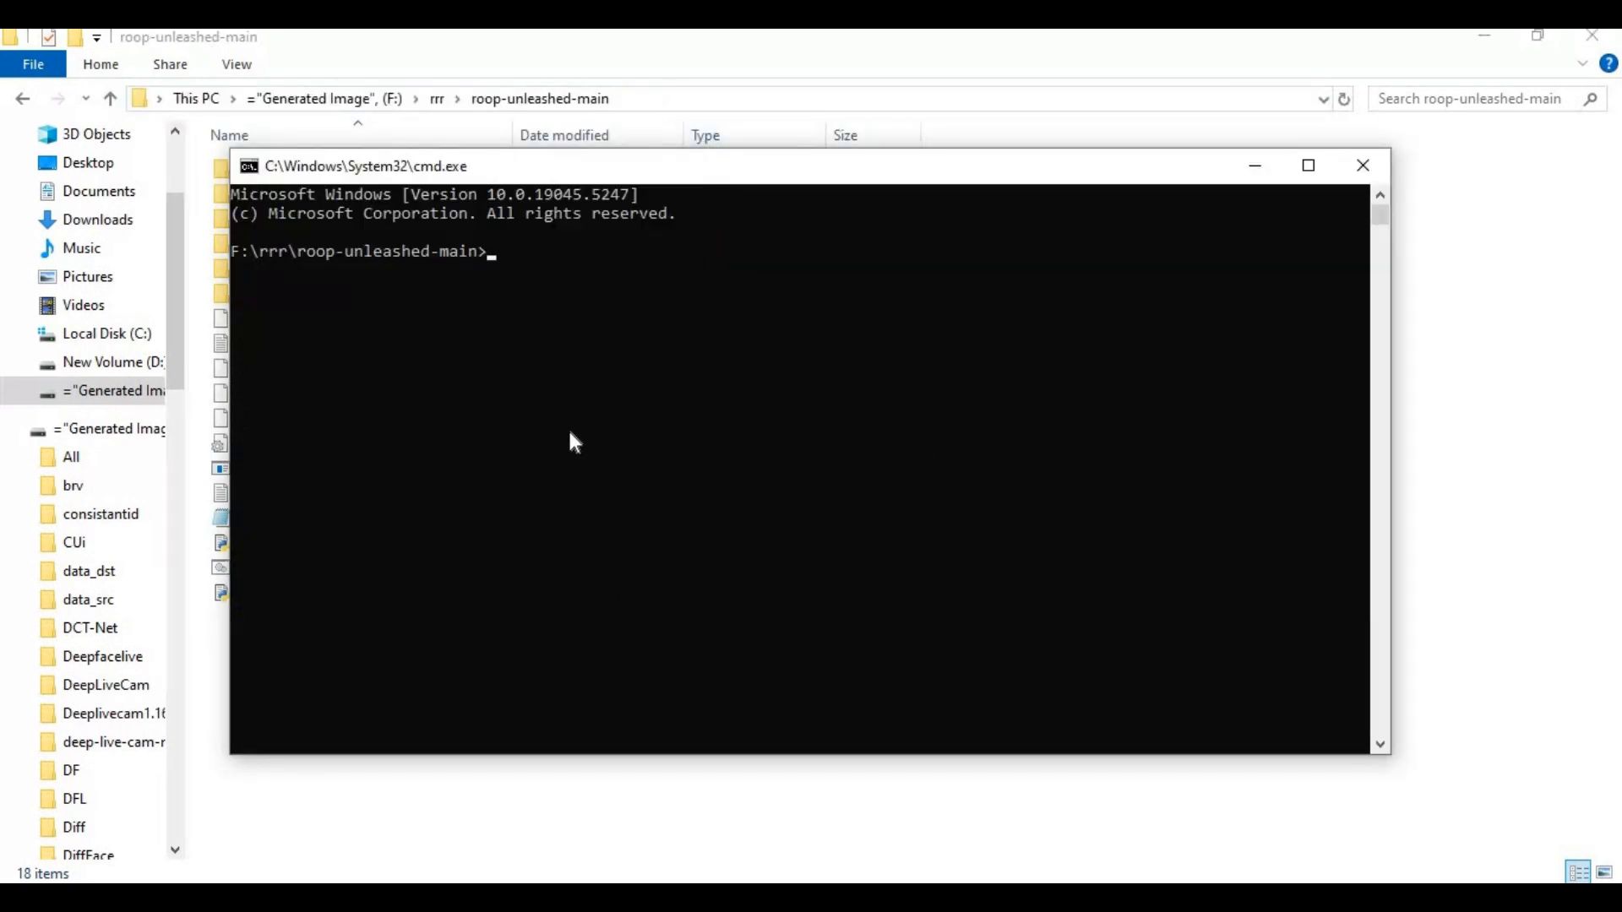
Create a Python 3.10 virtual environment named venv with py -3.10 -m venv venv.
text(py -)
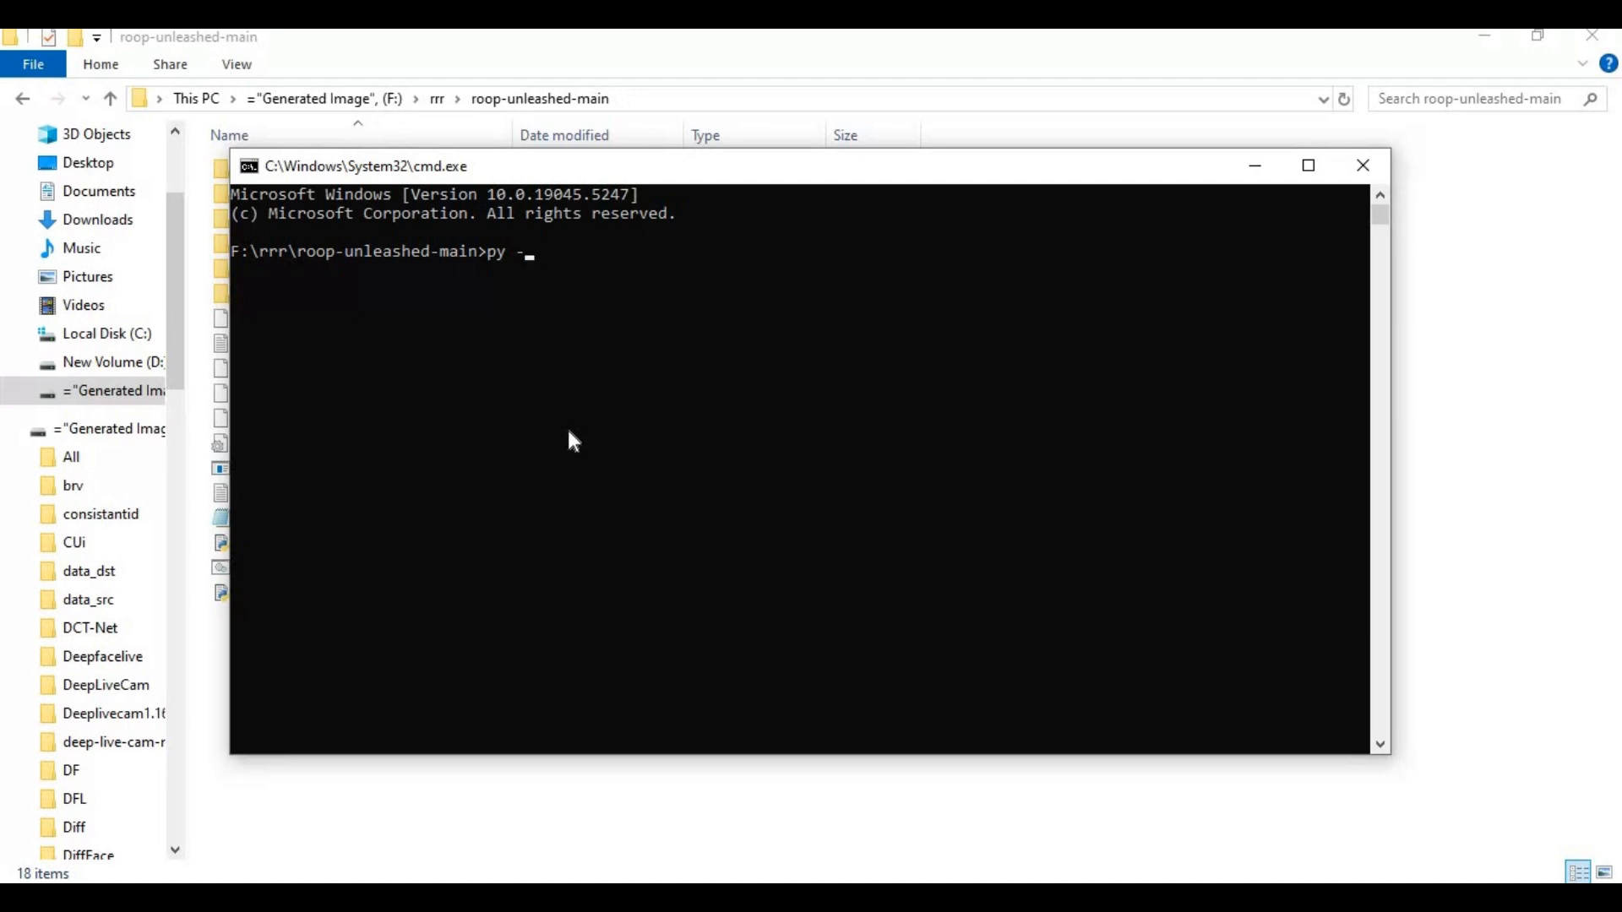
text(3.1)
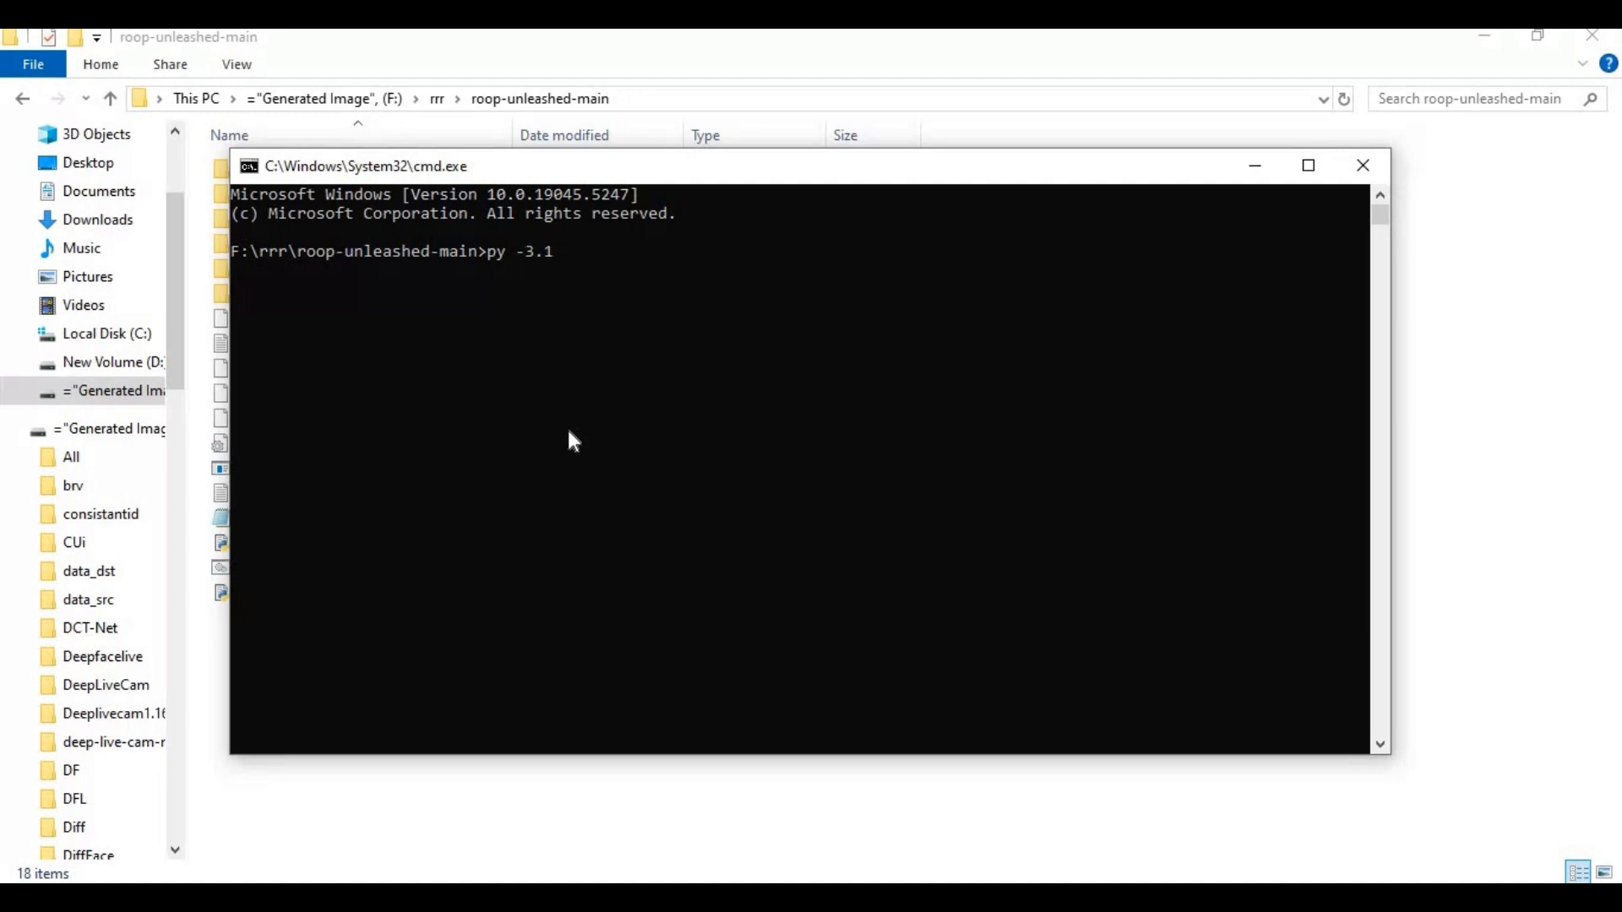
text(0)
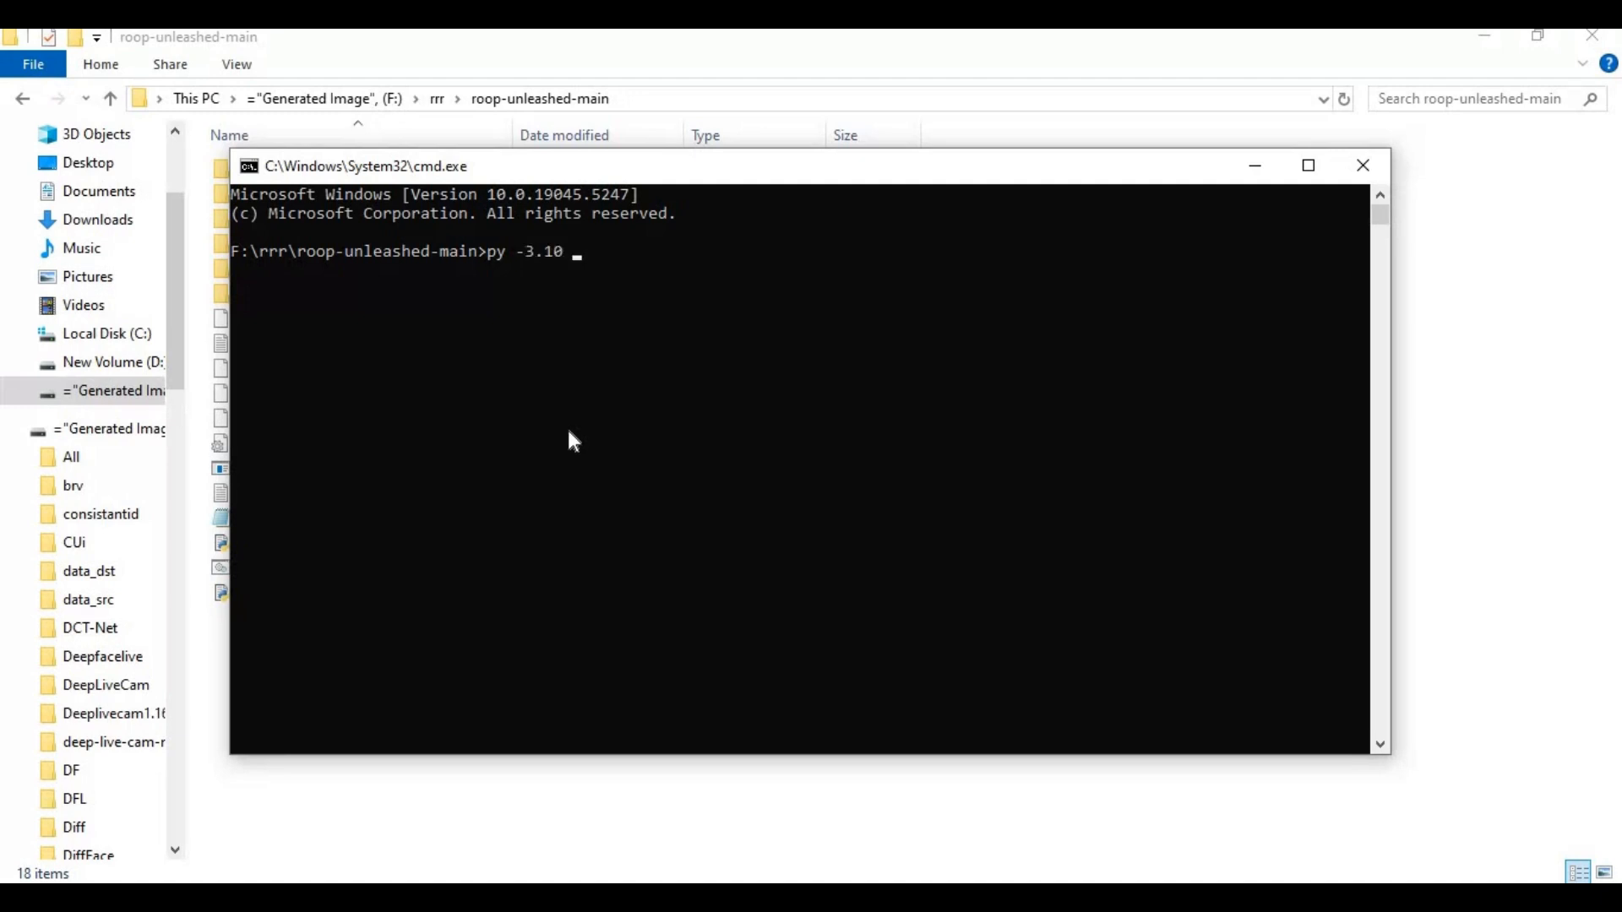
text(-m ven)
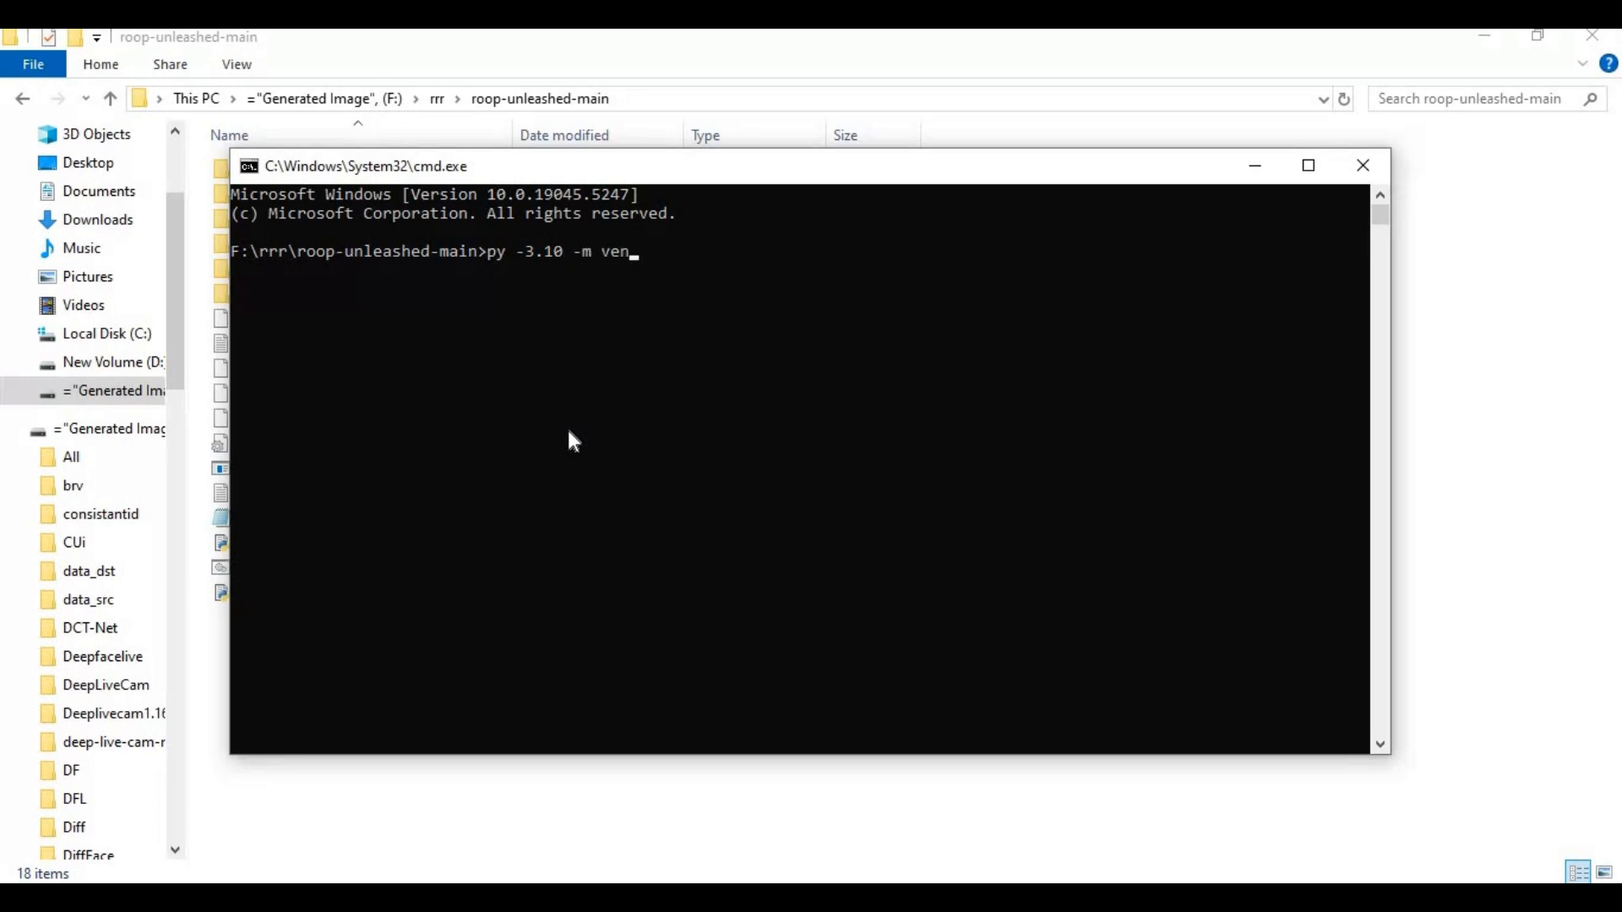
text(v ven)
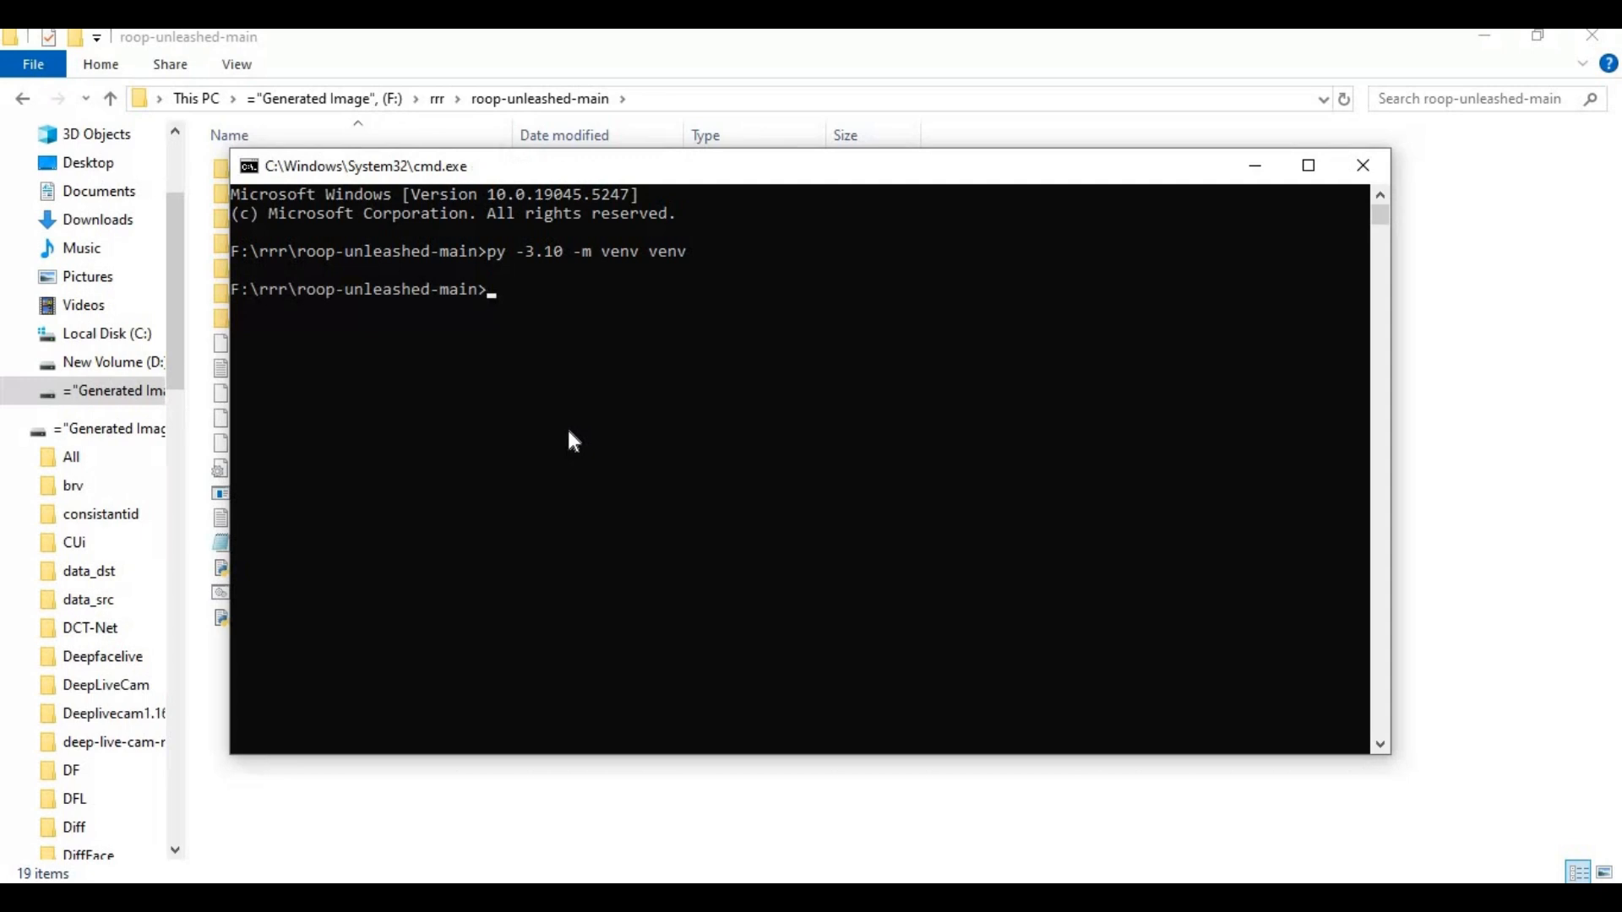
Activate the environment with venv\scripts\activate.
text(venv\)
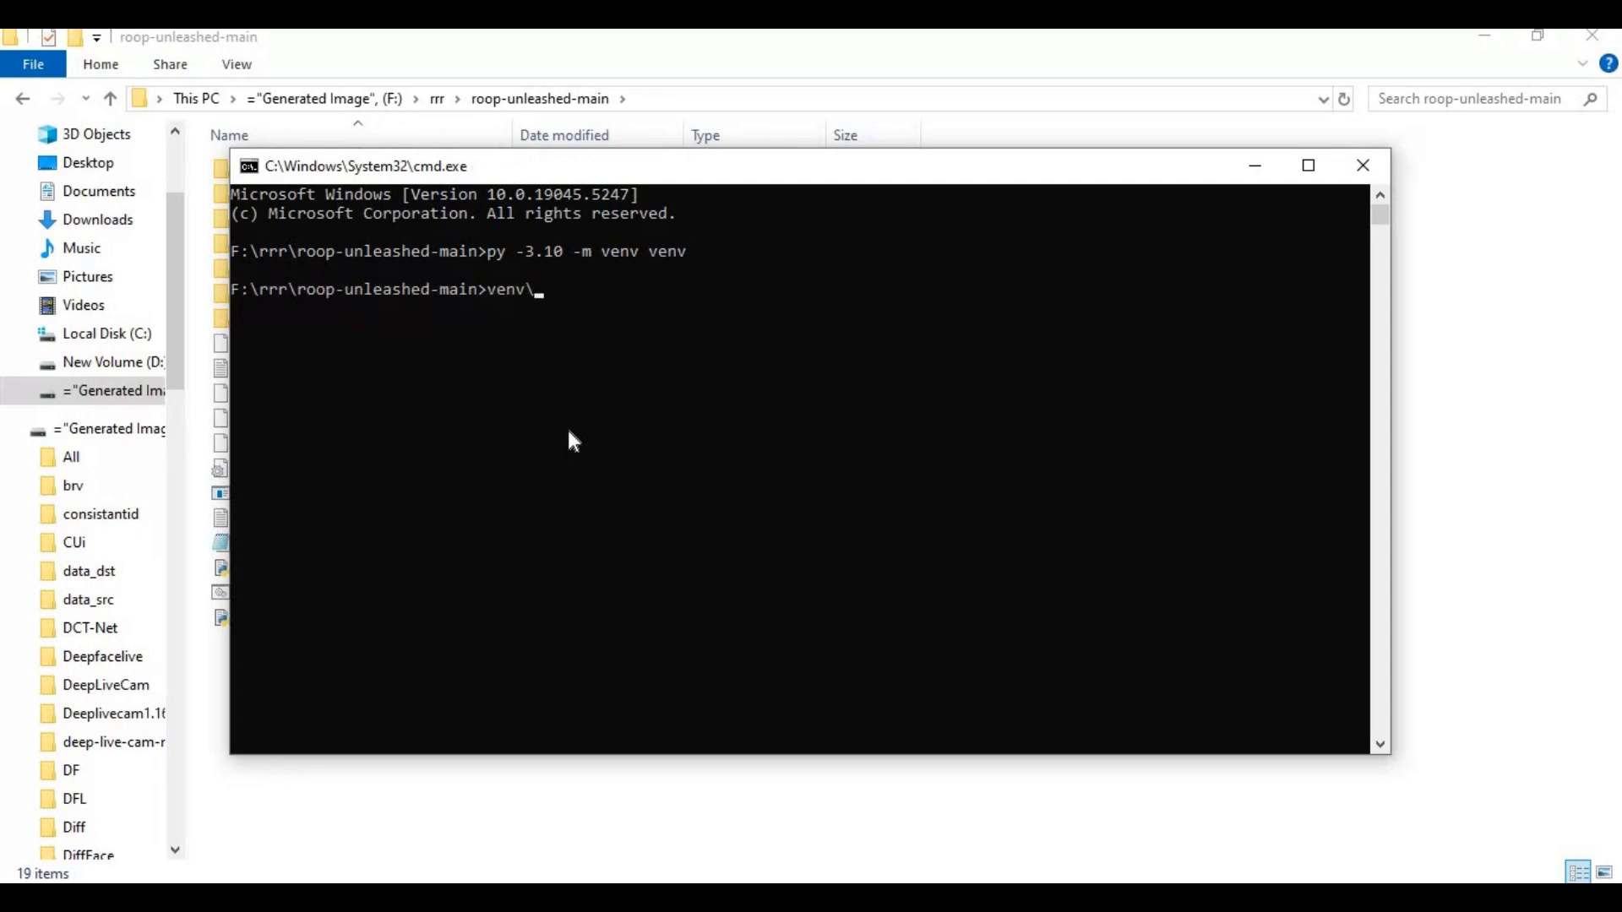
text(scripts\)
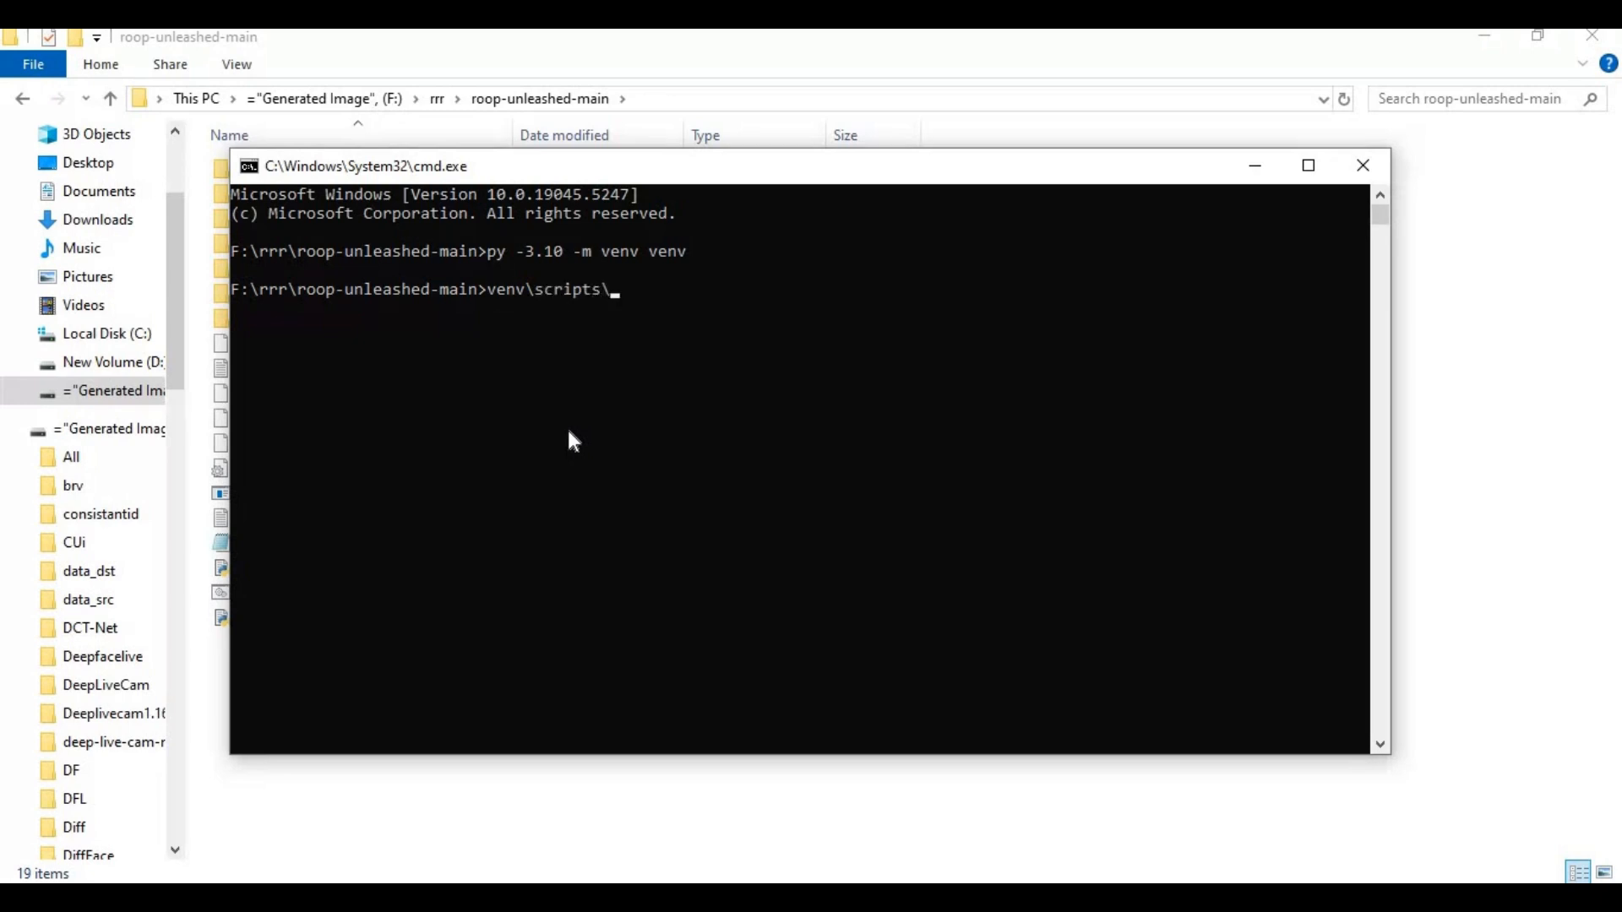
text(acti)
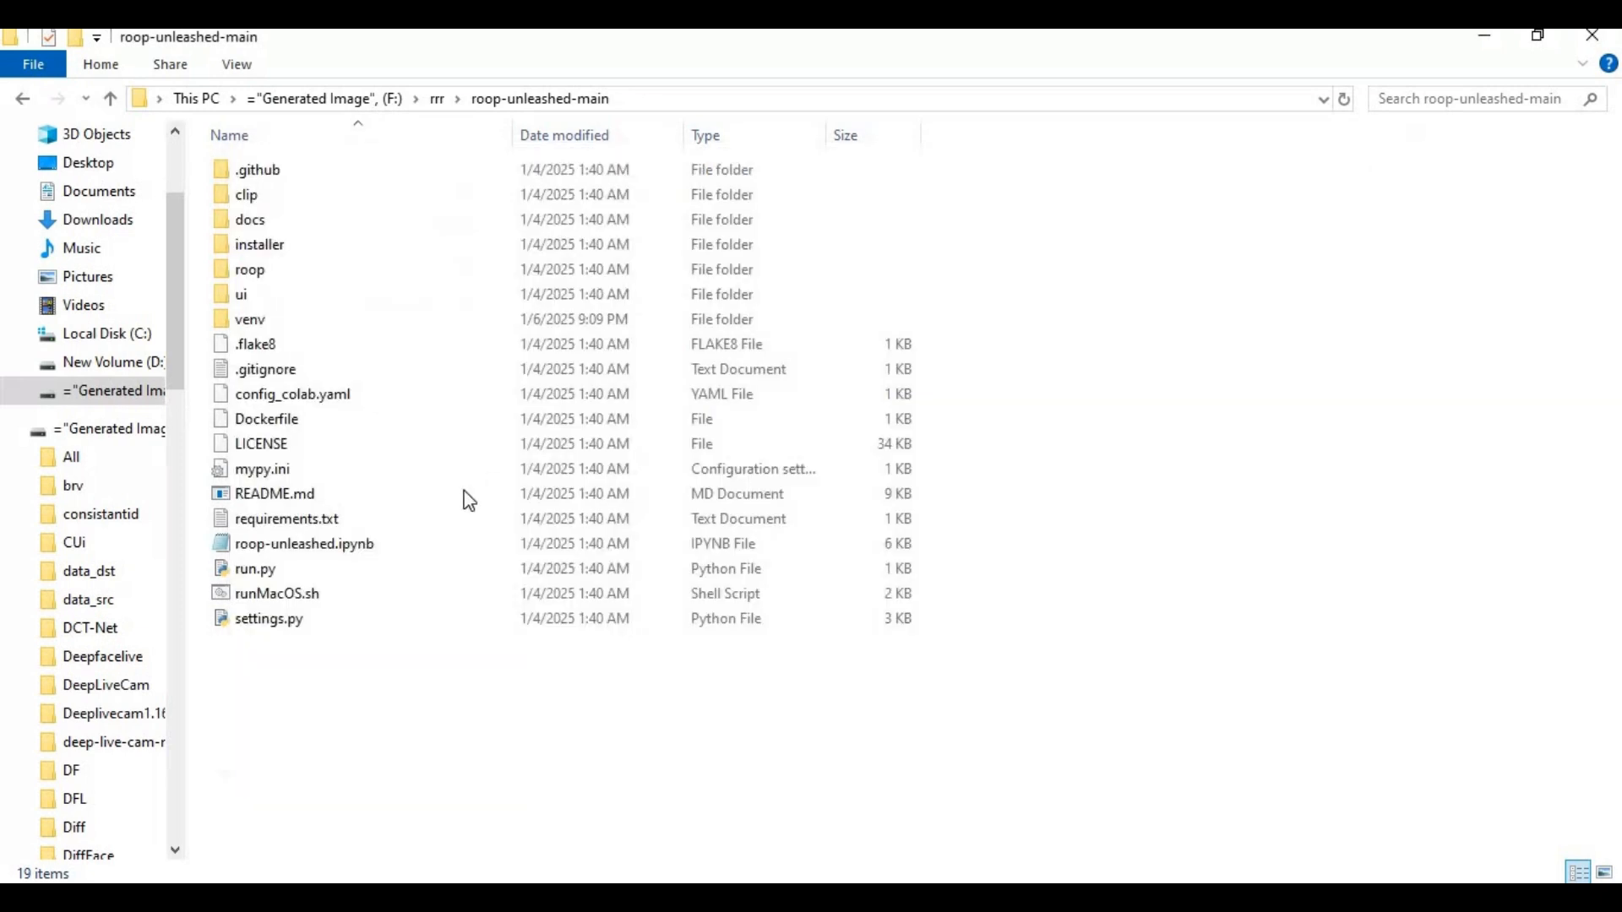
In requirements.txt, remove the extra index URL and the CUDA torch requirement line.
double_click(285, 518)
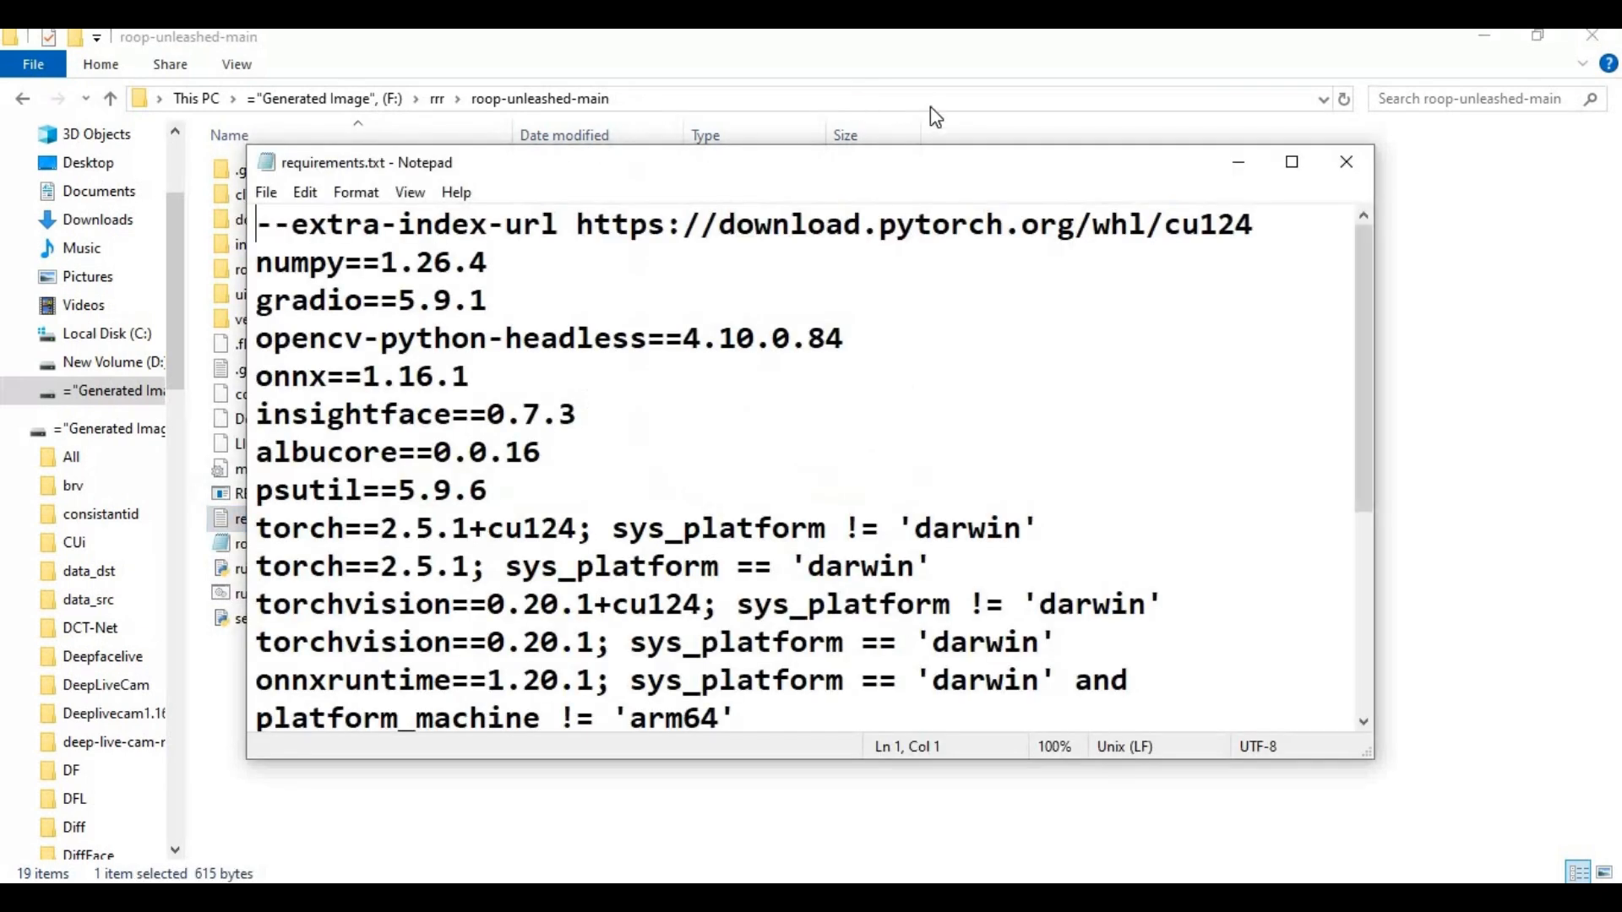
click(1290, 163)
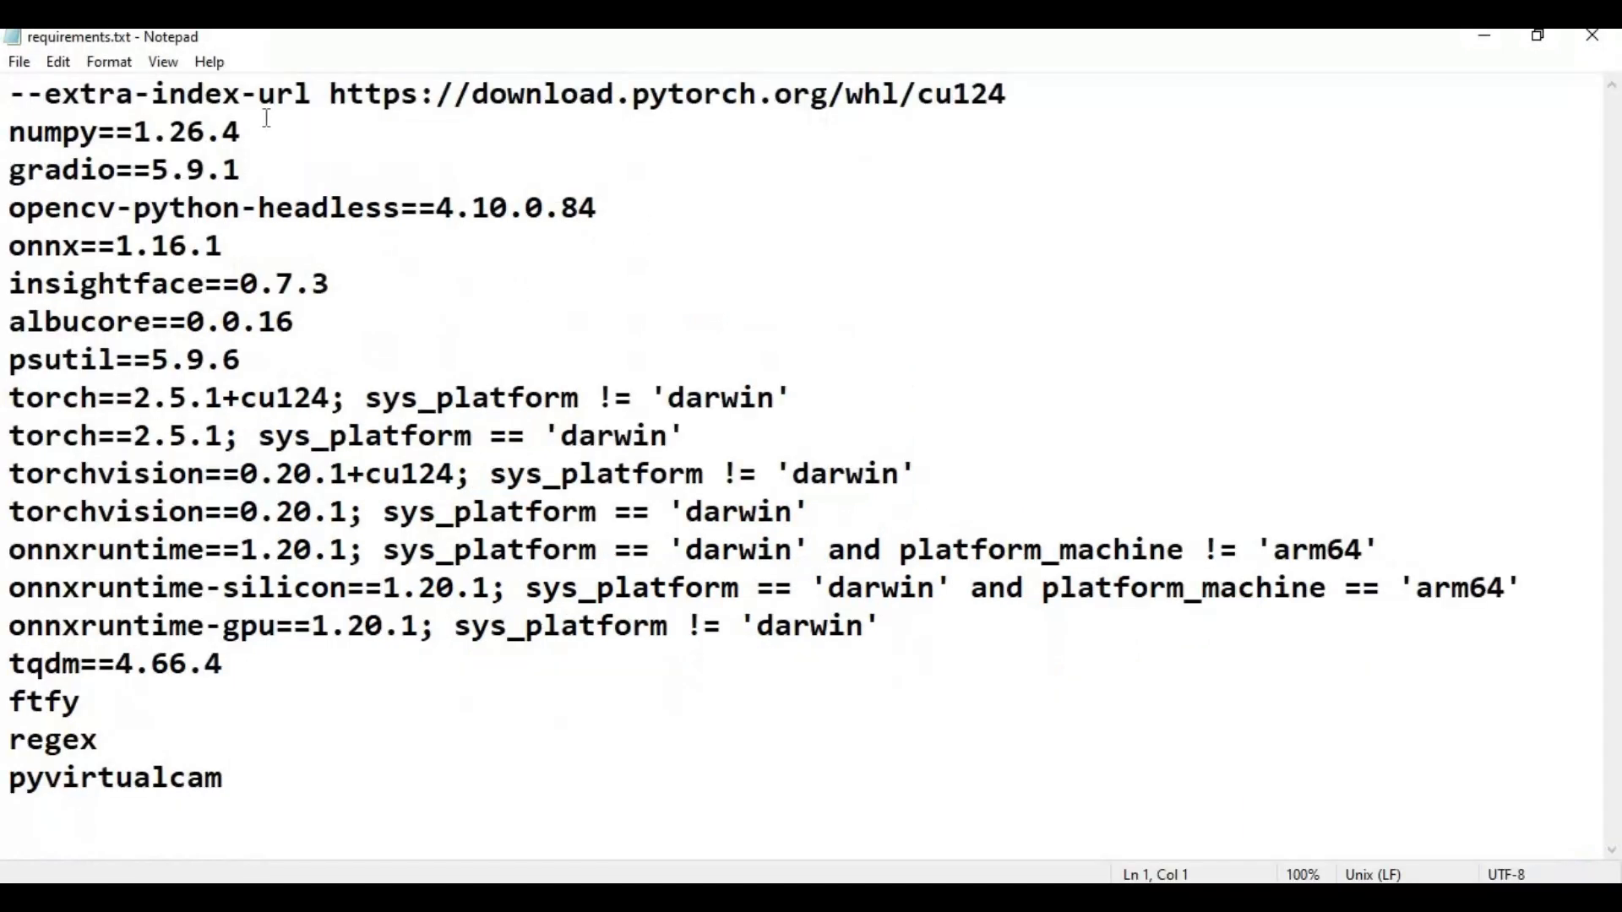
drag(863, 93, 1003, 93)
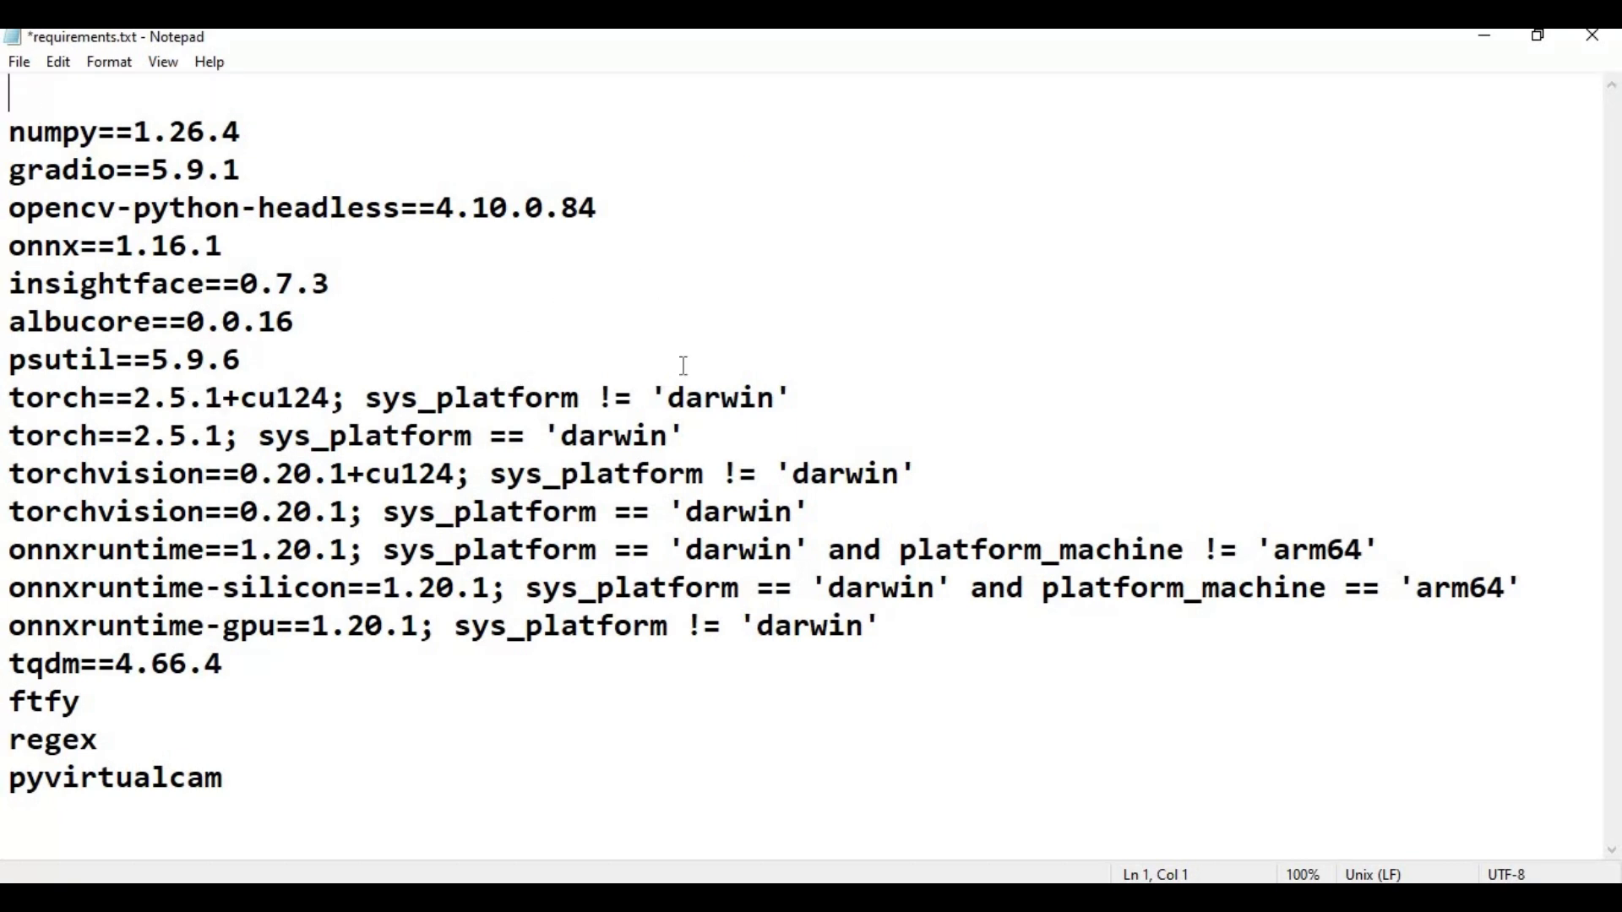
drag(116, 397, 791, 397)
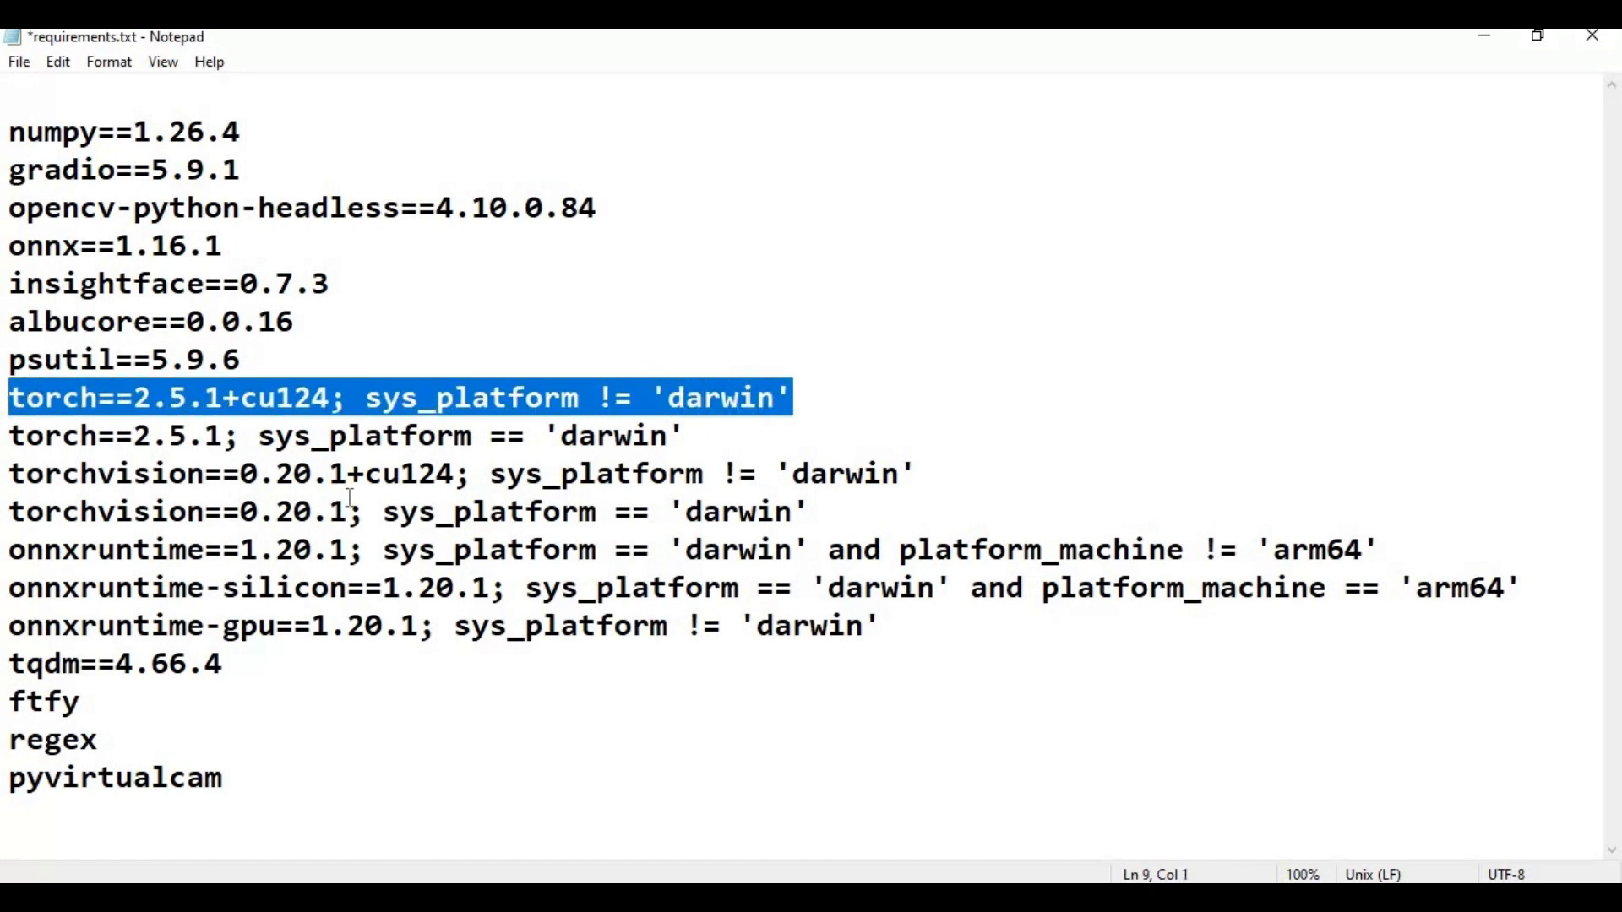
key(Delete)
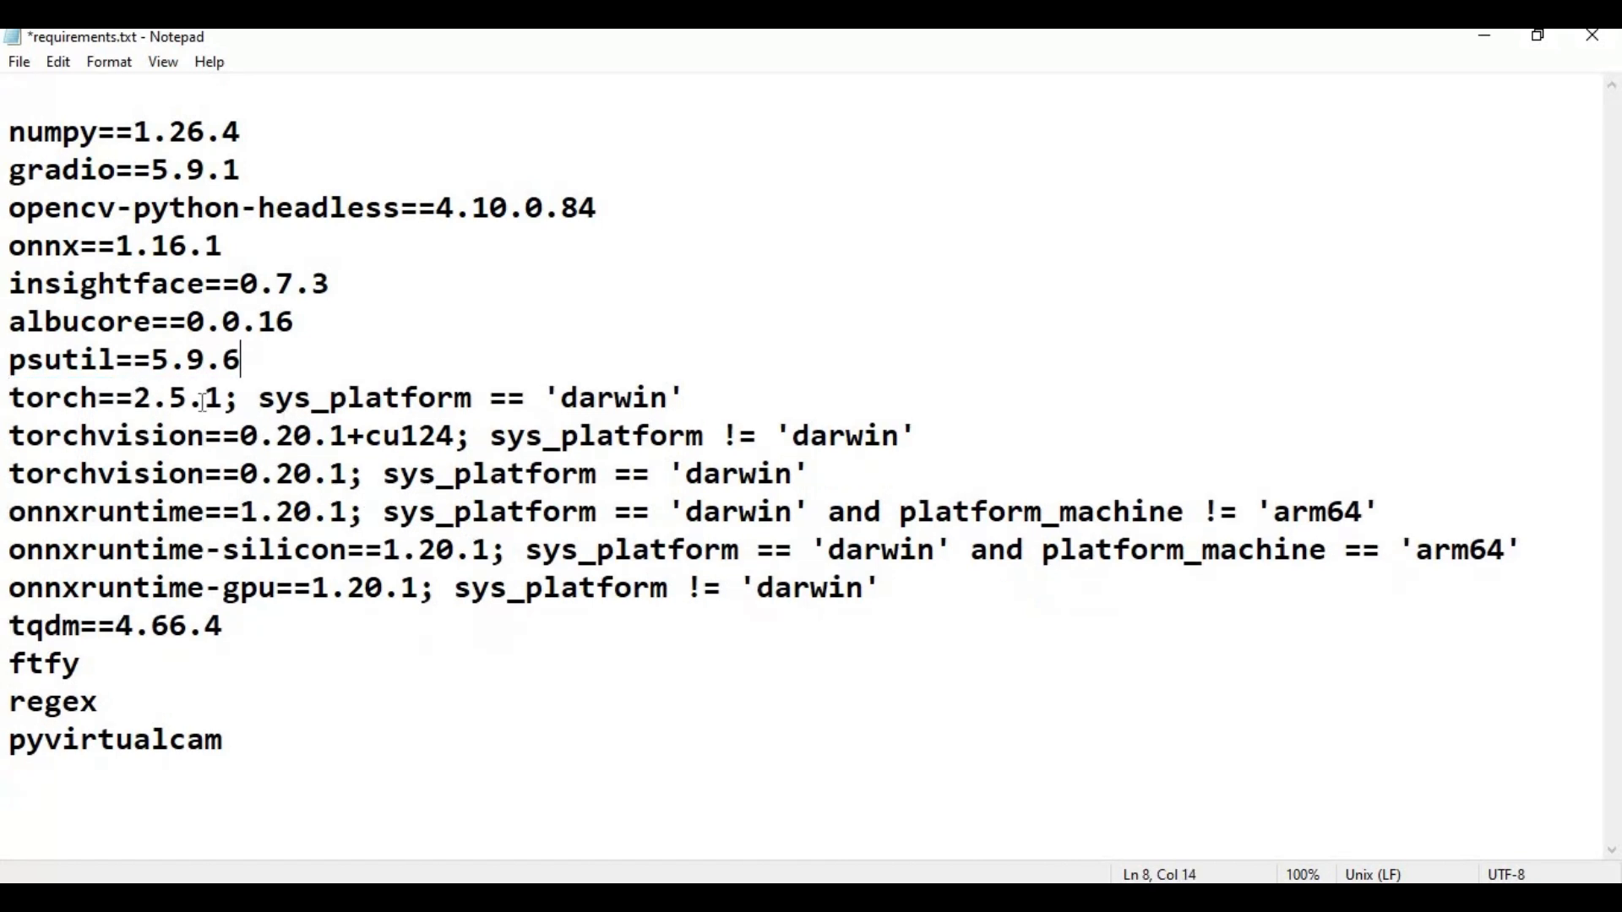
Remove the CUDA torchvision line and darwin conditions, leaving torchvision==0.20.1 unconditional.
drag(221, 398, 668, 434)
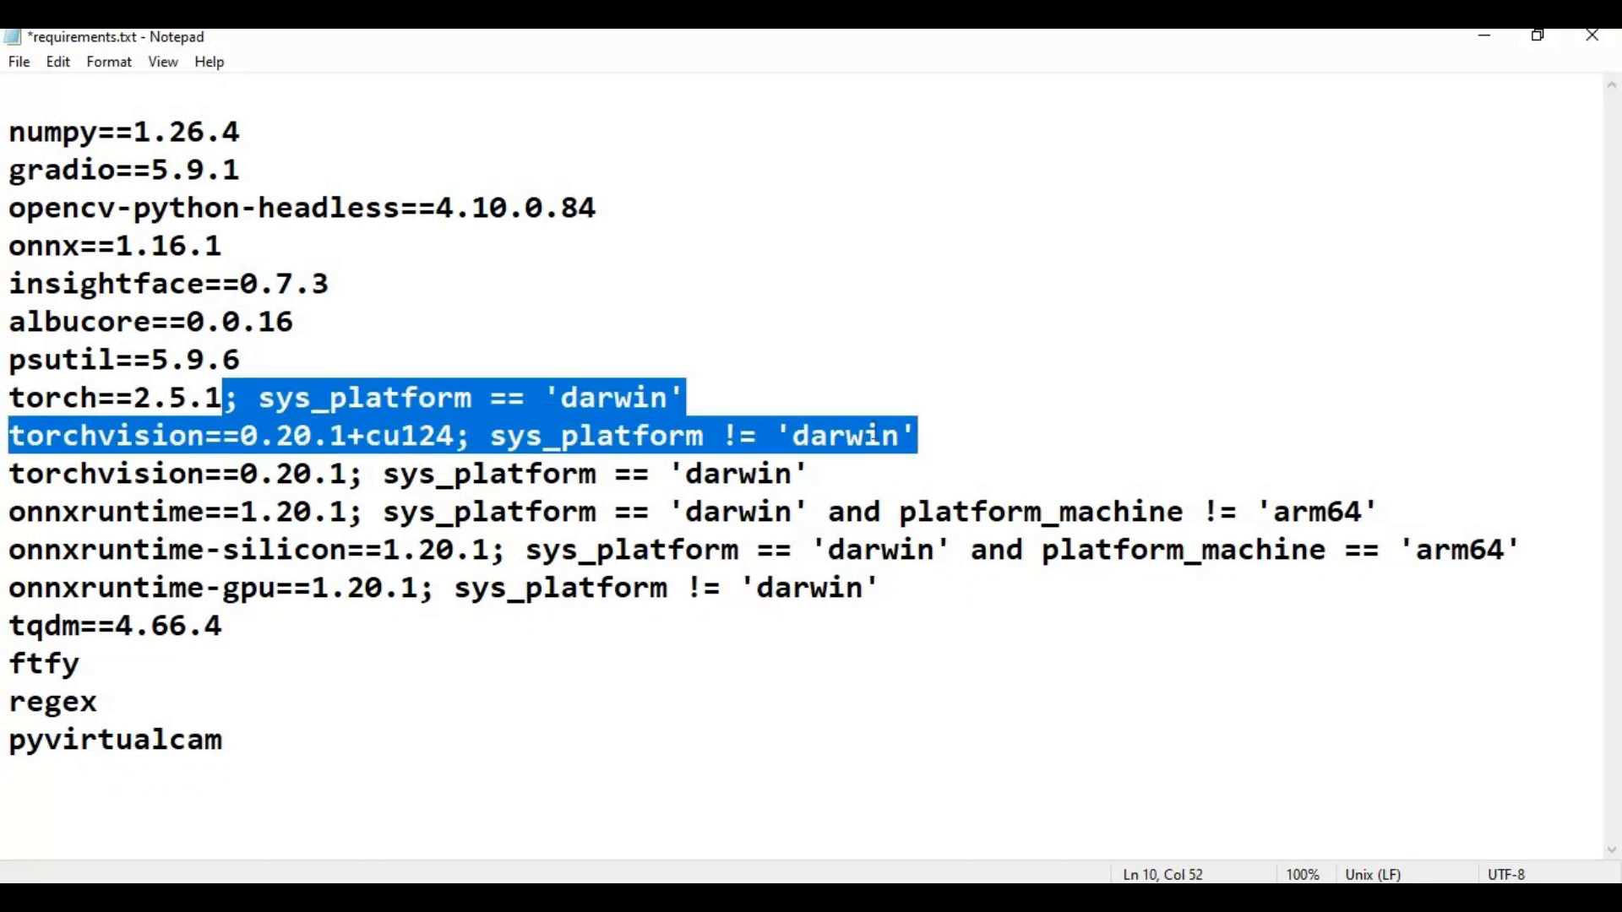
key(Delete)
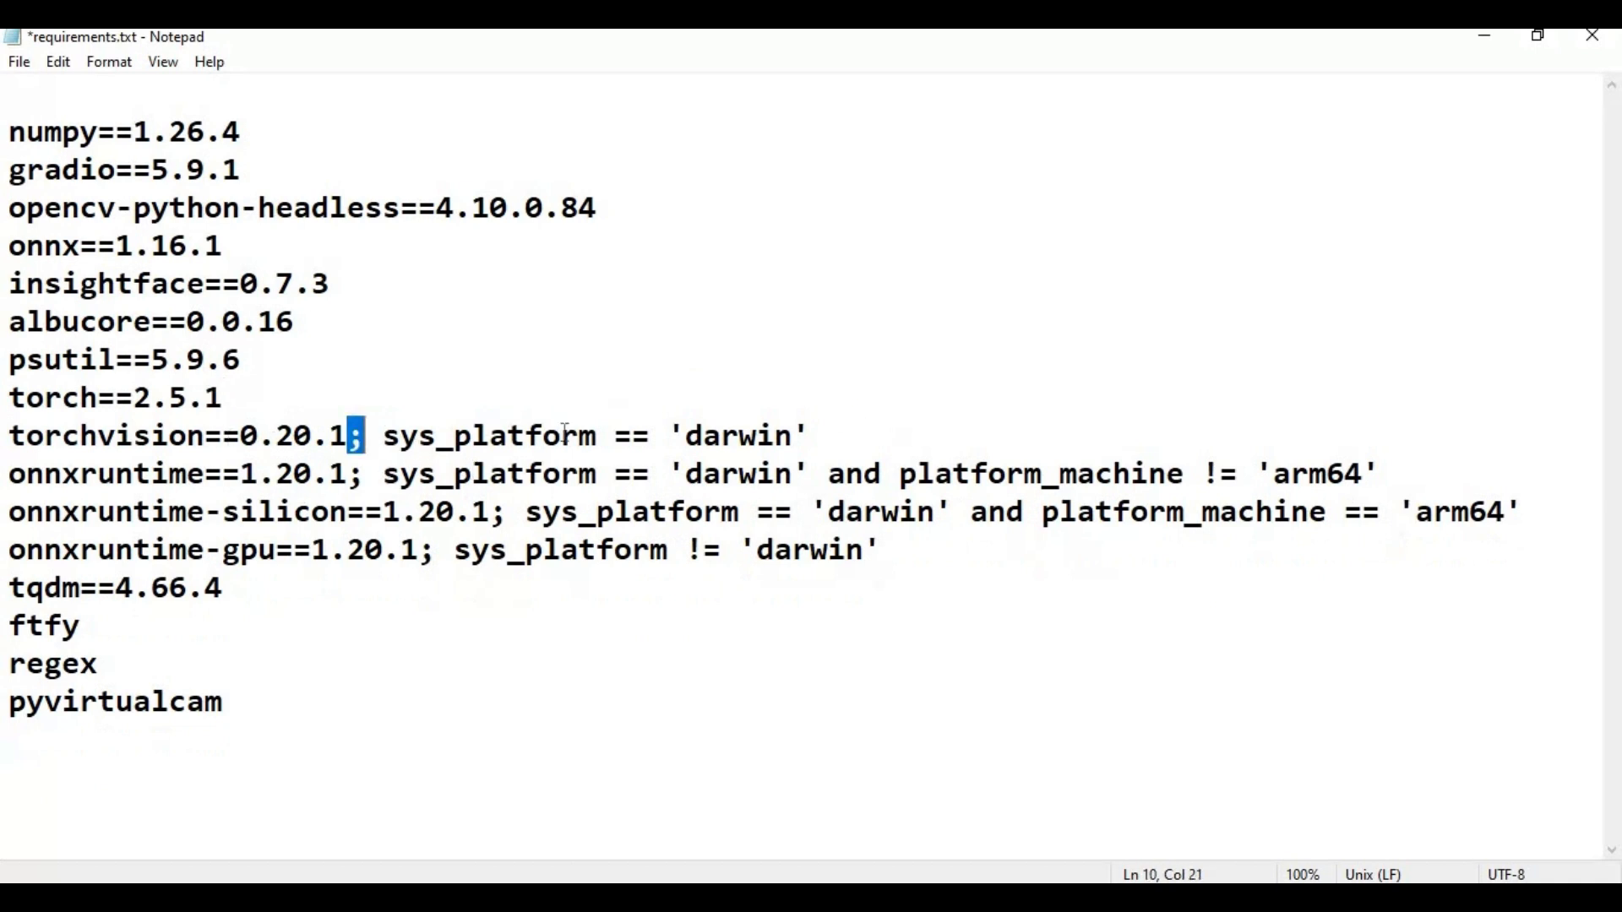
drag(351, 435, 812, 434)
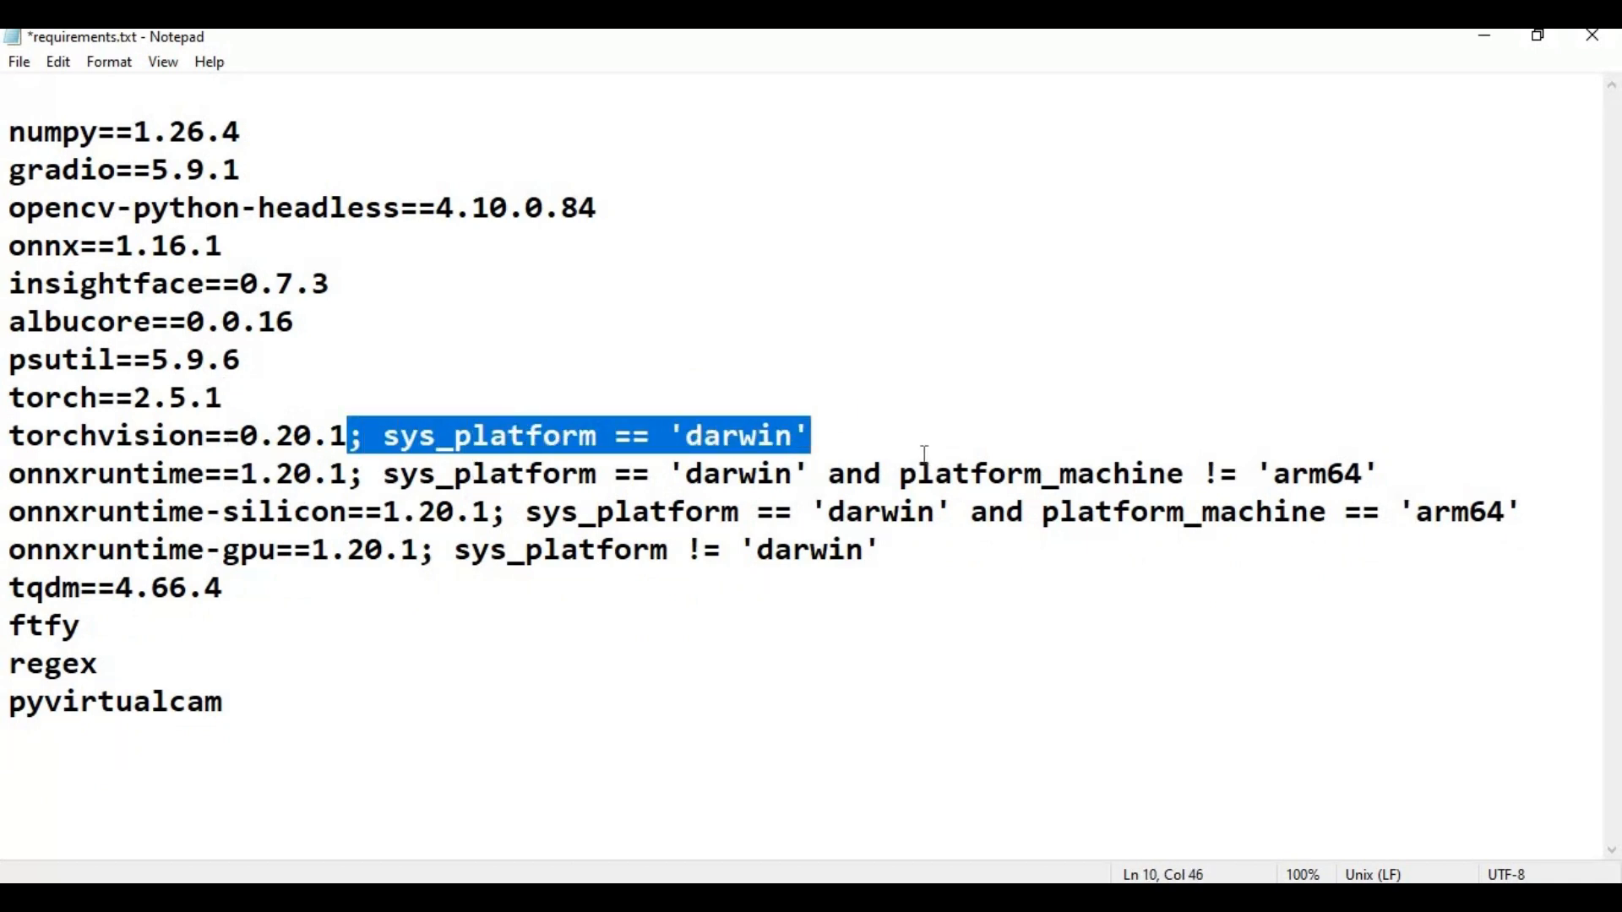
key(Delete)
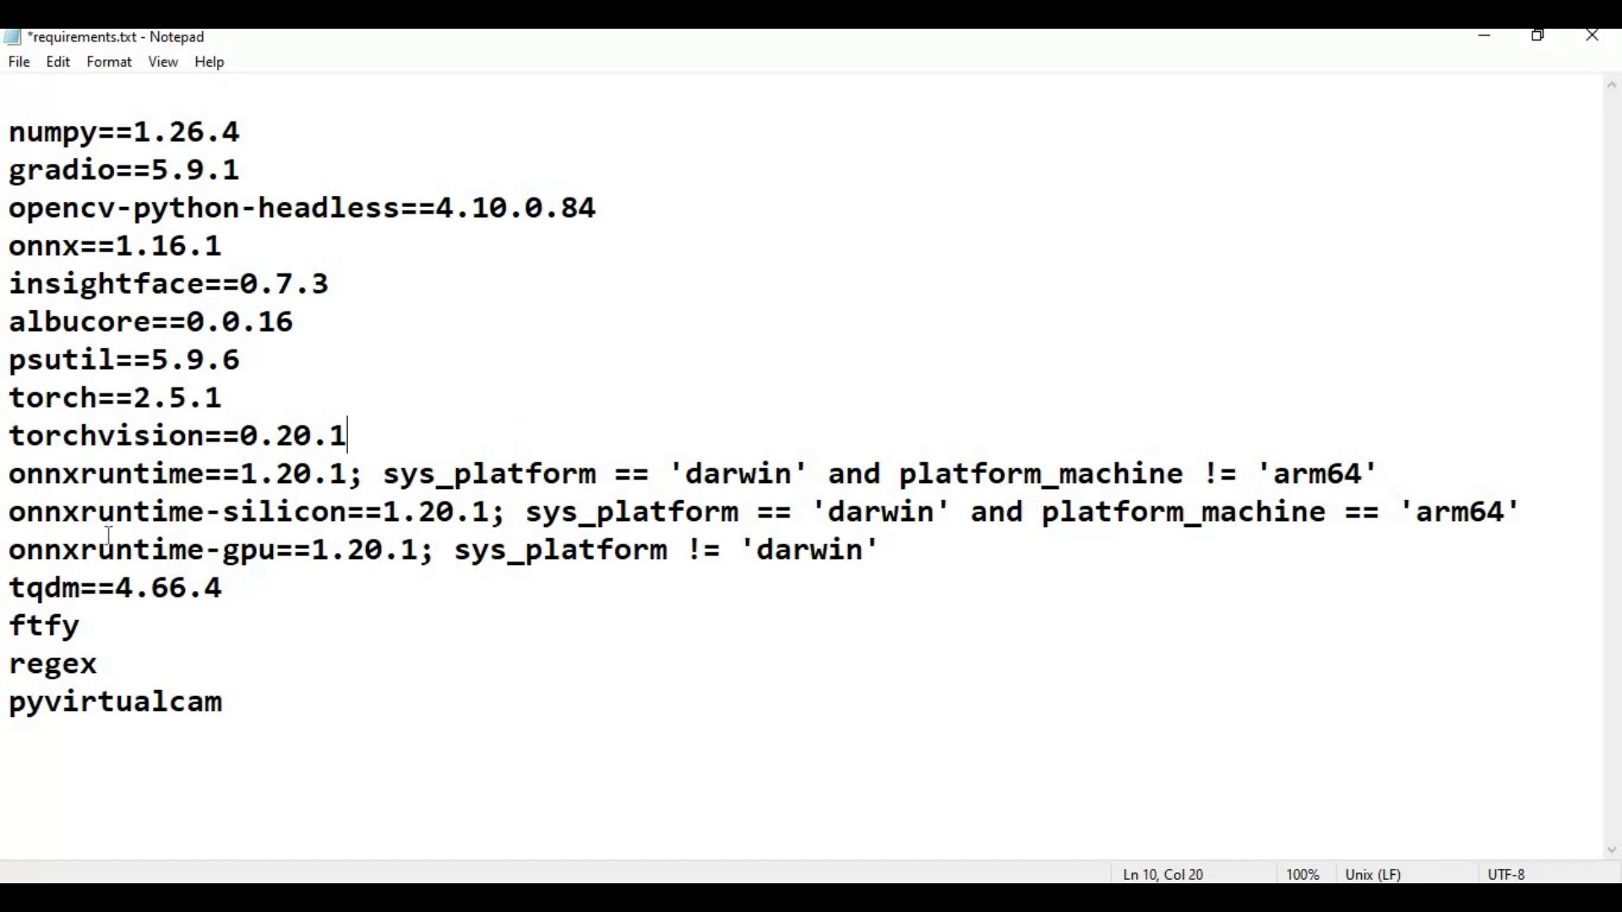
Remove the onnxruntime-silicon and onnxruntime-gpu lines from requirements.txt.
double_click(43, 512)
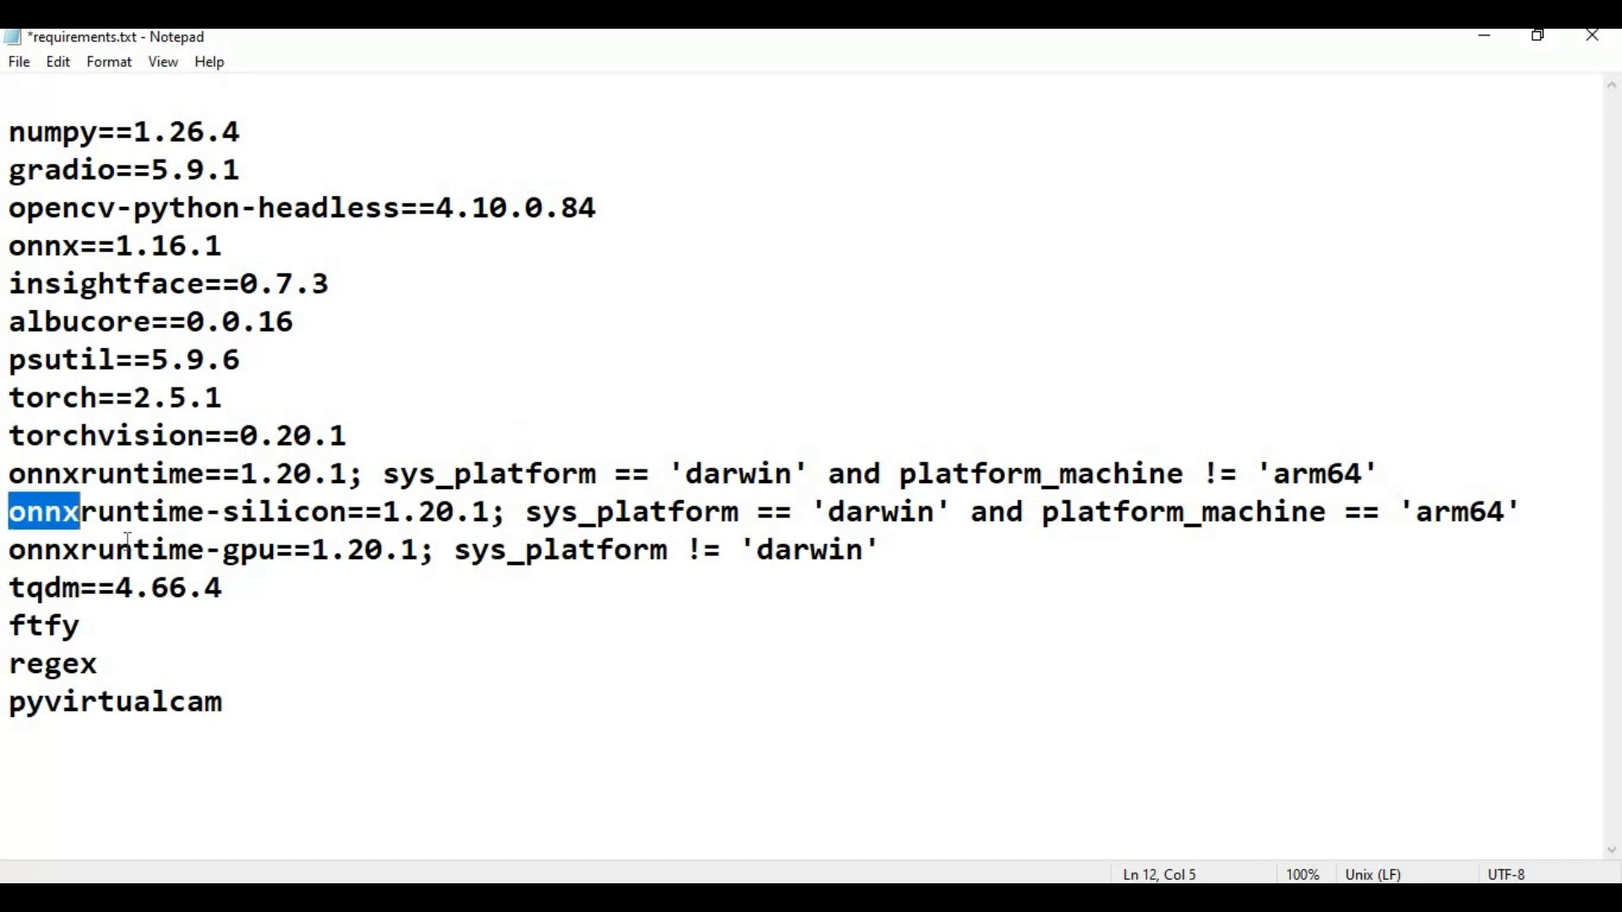
drag(83, 511, 879, 549)
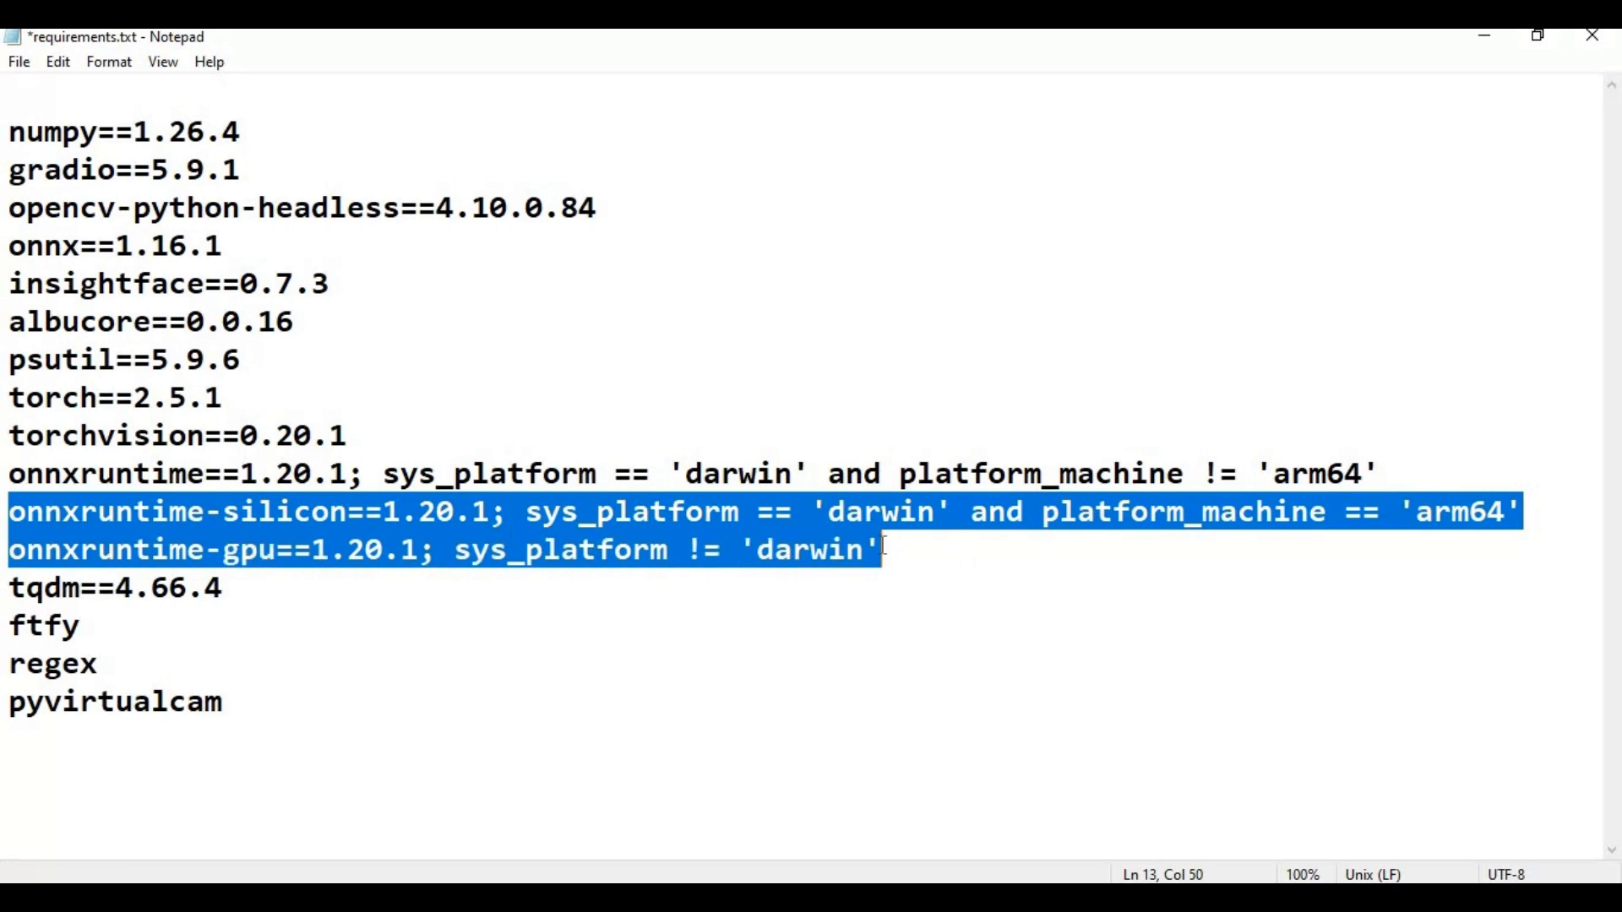
key(Delete)
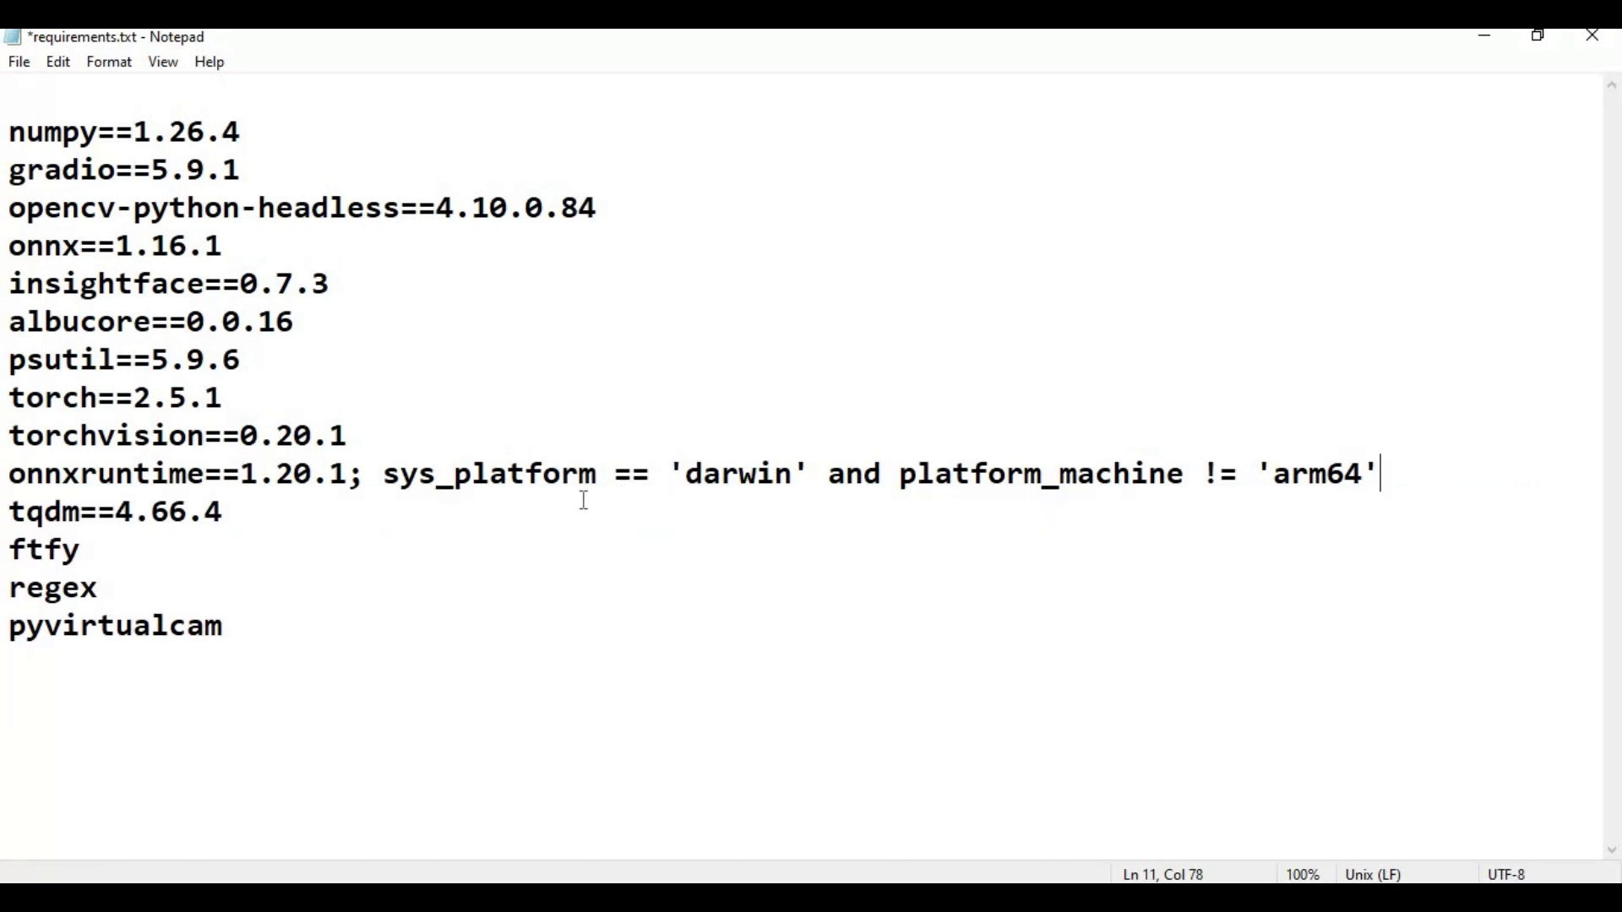
mouse_move(356, 489)
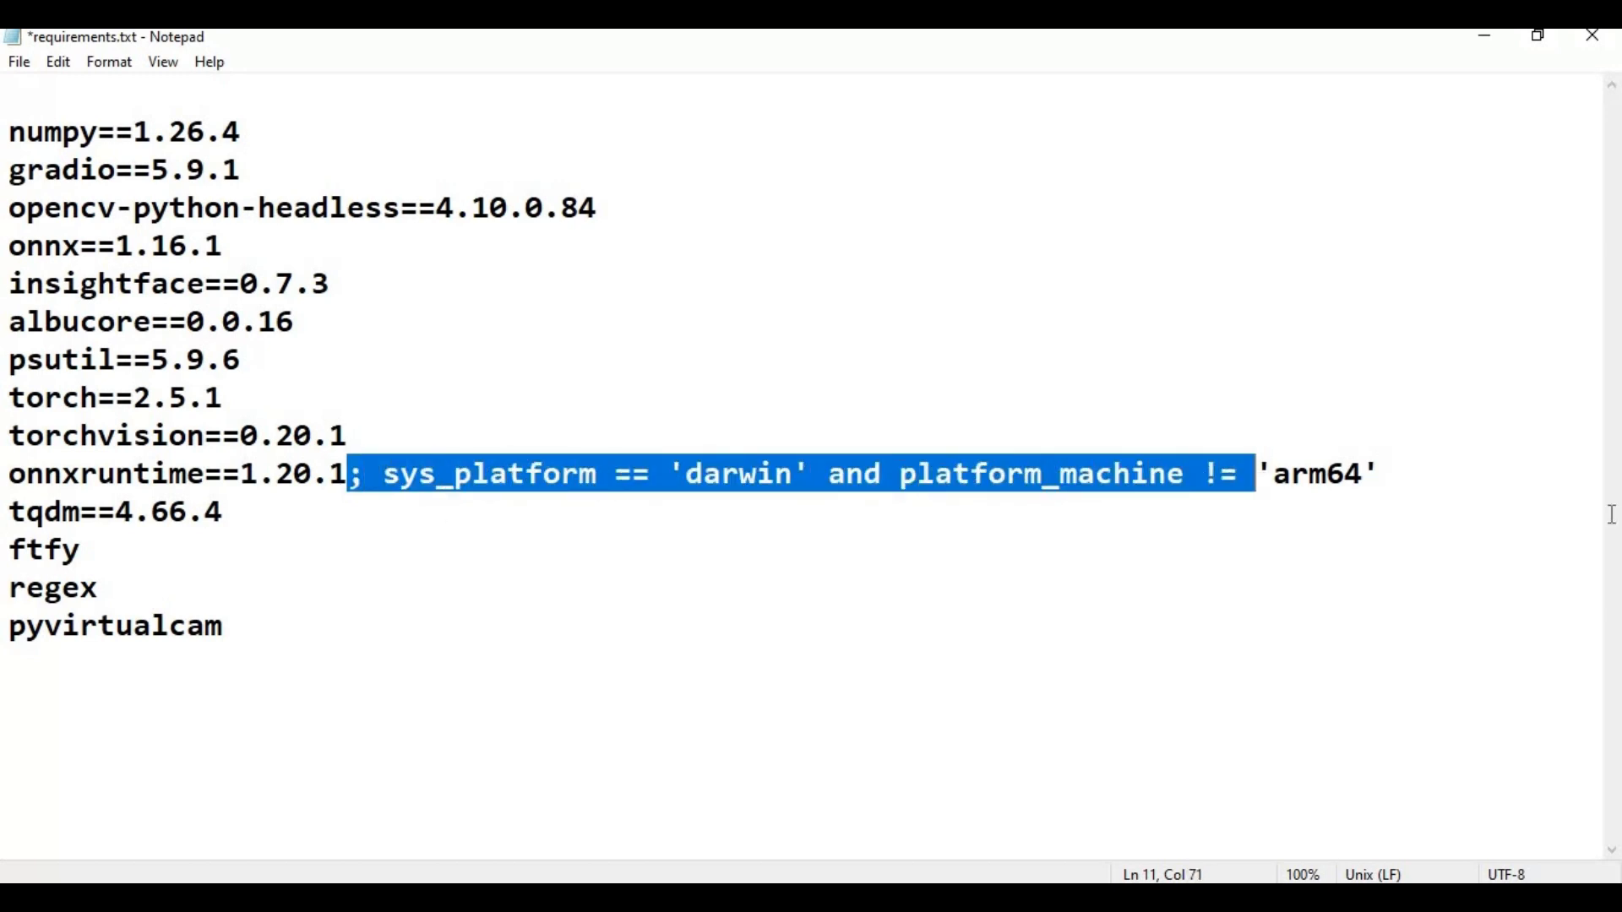
Strip the platform condition so the line reads onnxruntime==1.20.1, then select the insightface line.
drag(1257, 474, 222, 511)
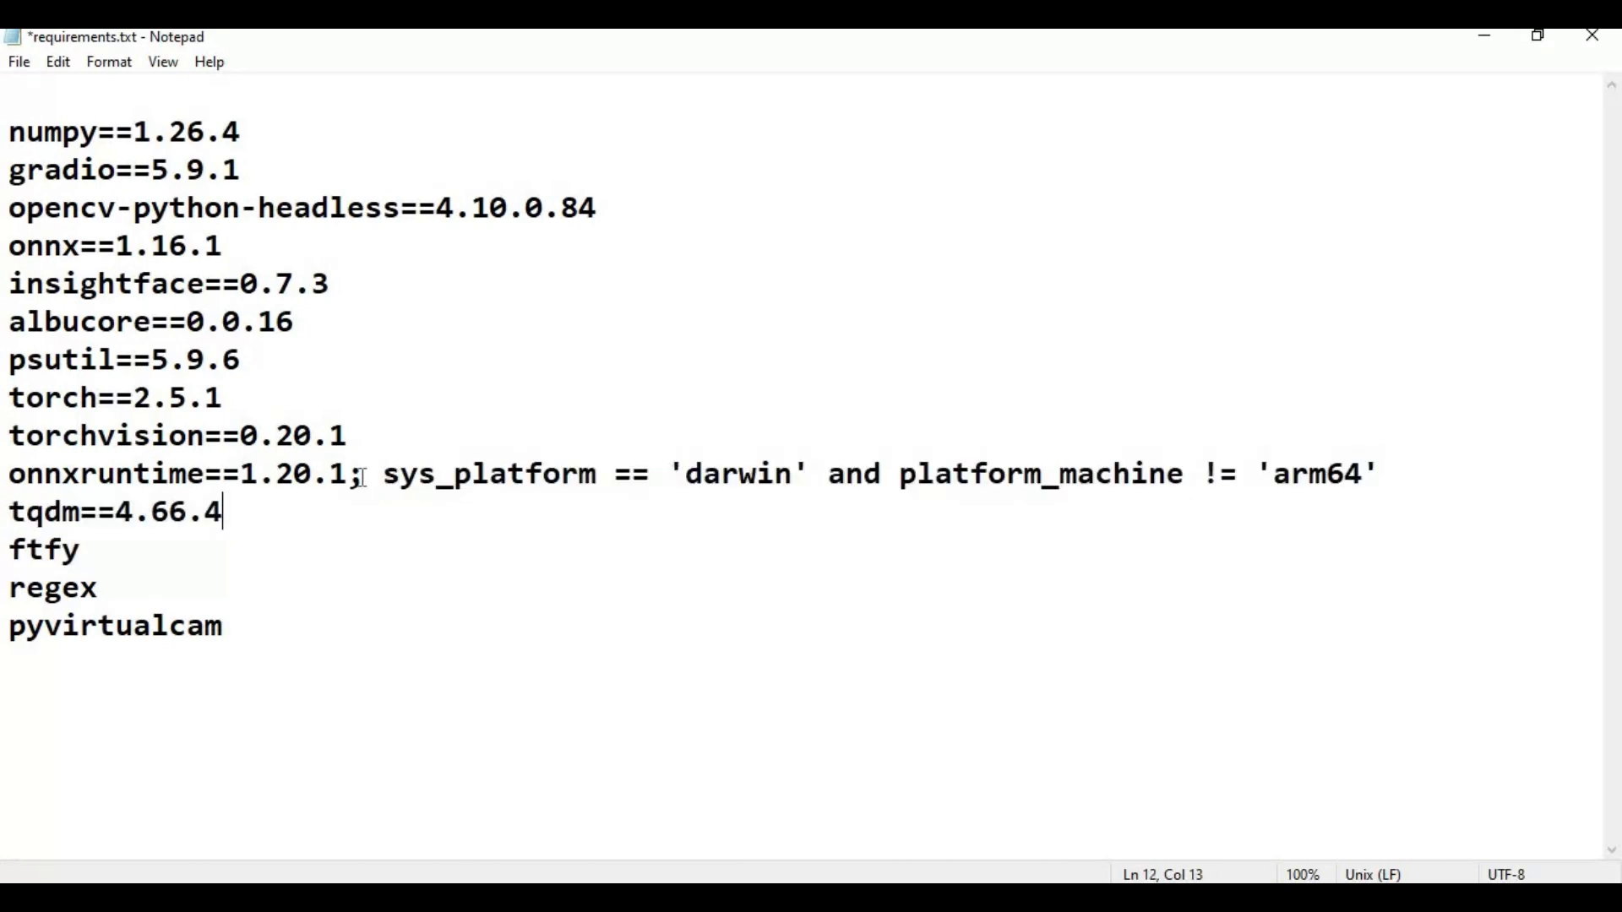
drag(350, 473, 1370, 474)
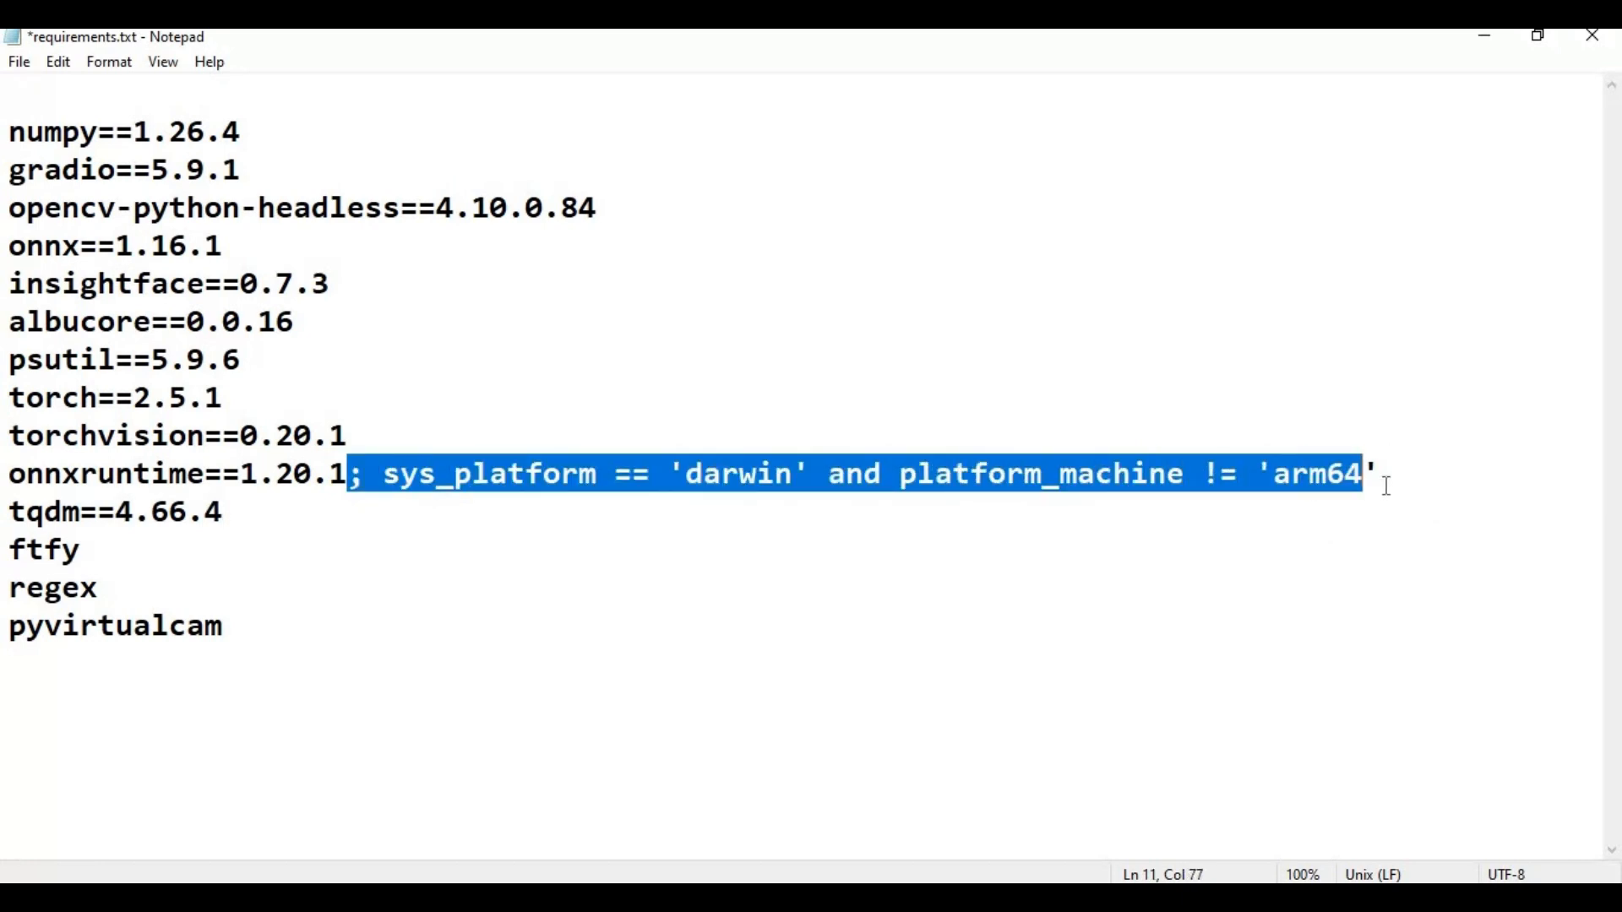
key(Delete)
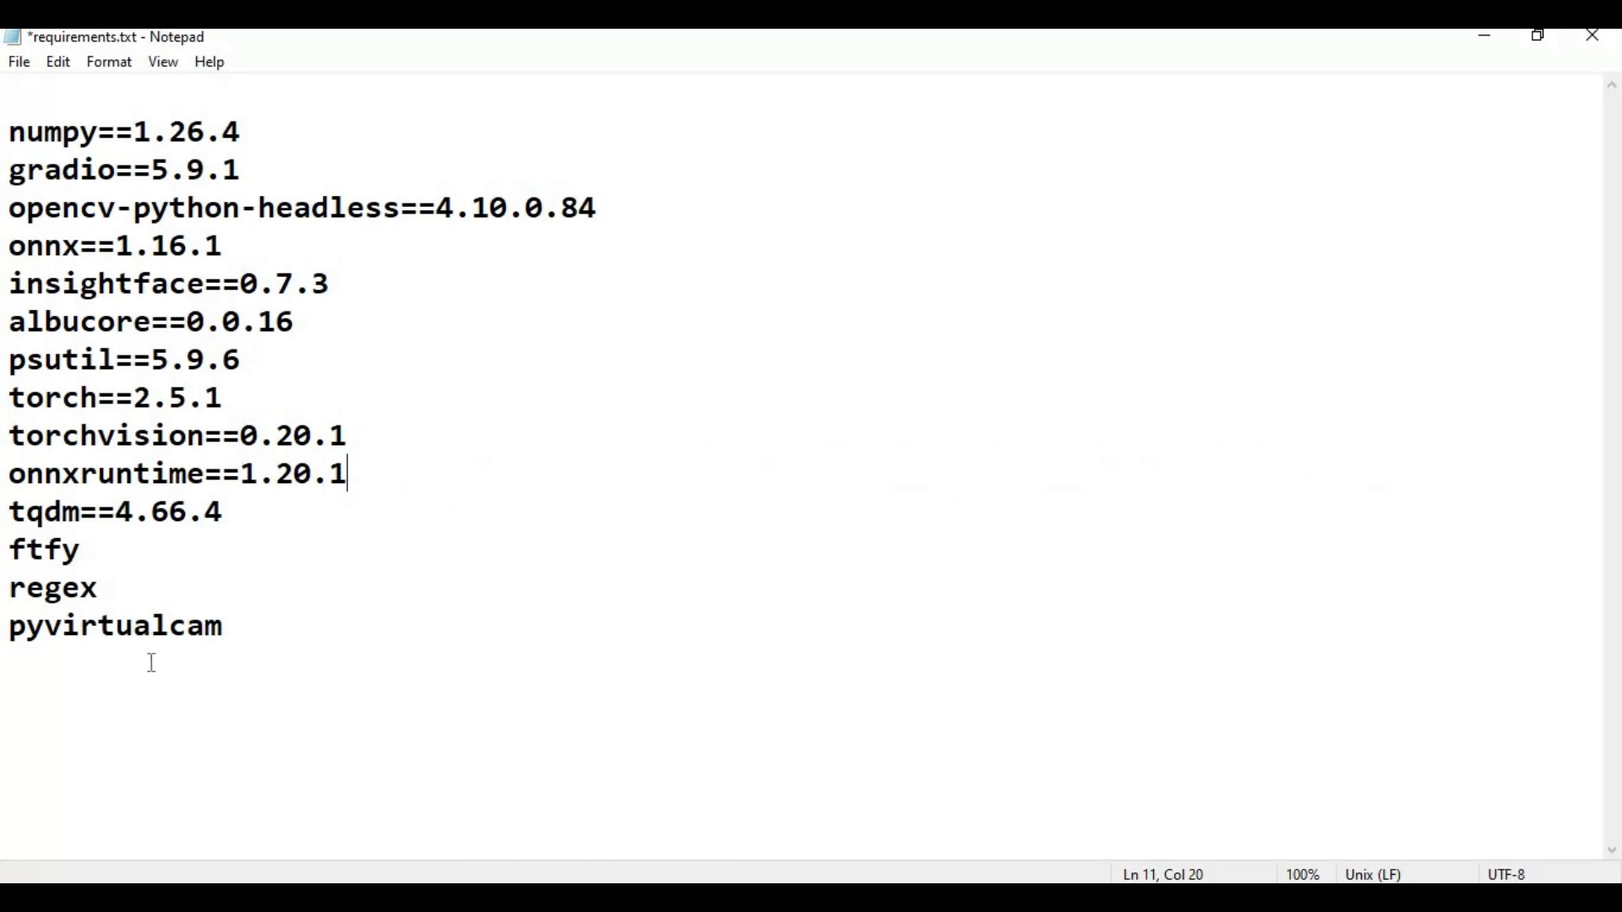
mouse_move(305, 282)
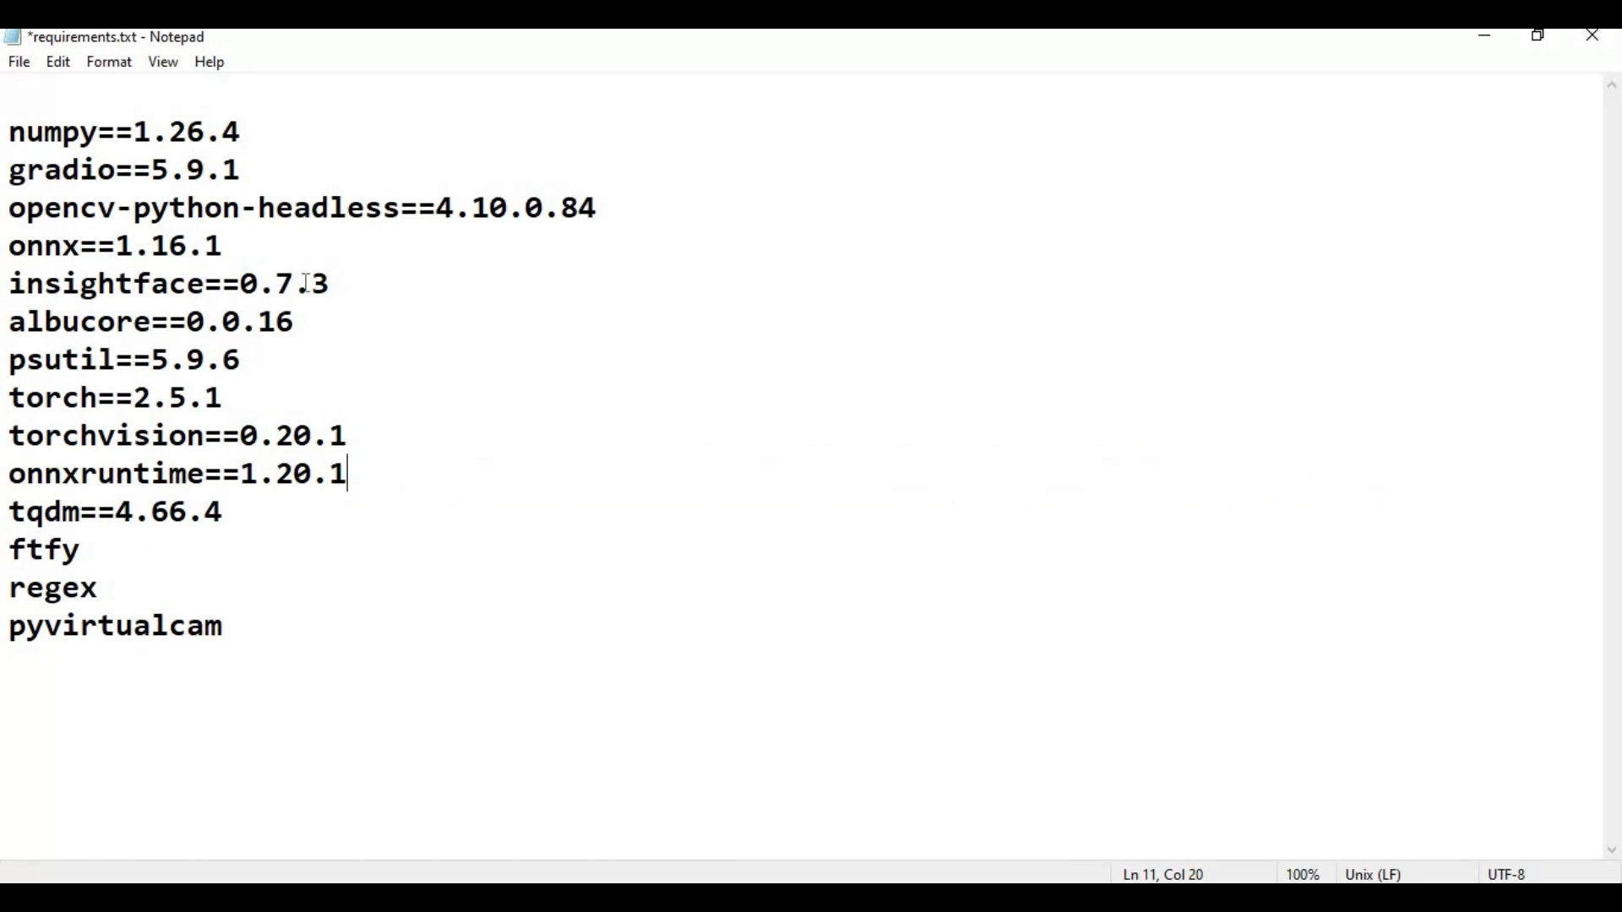
triple_click(166, 284)
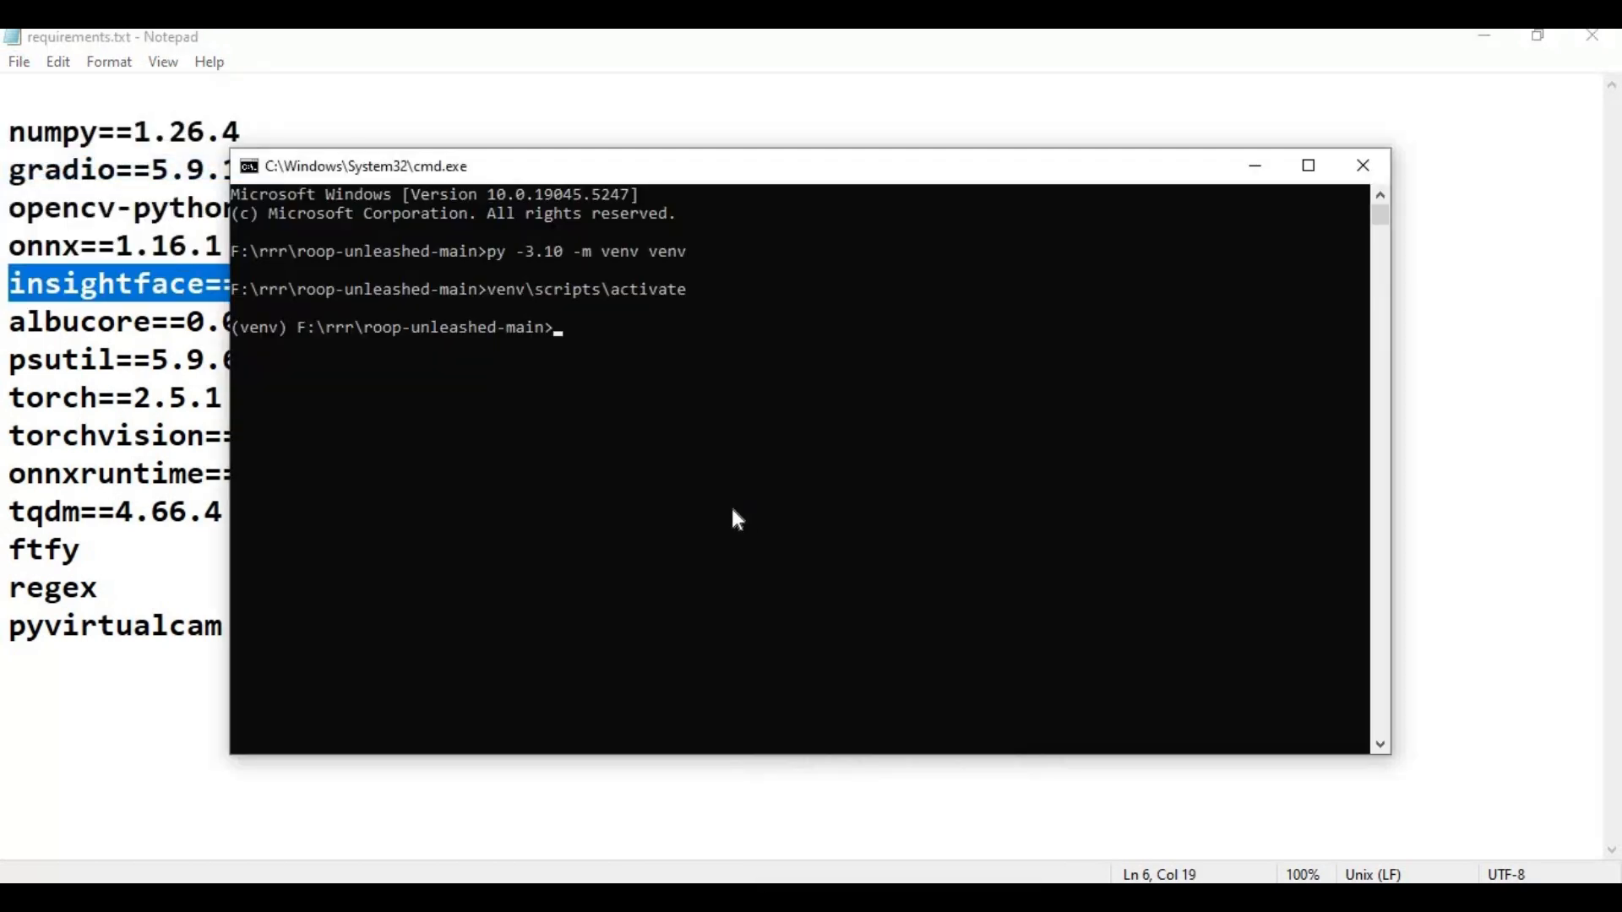
Install the packages with pip install -r requirements.txt, then upgrade pip via python.exe -m pip install --upgrade pip.
text(p)
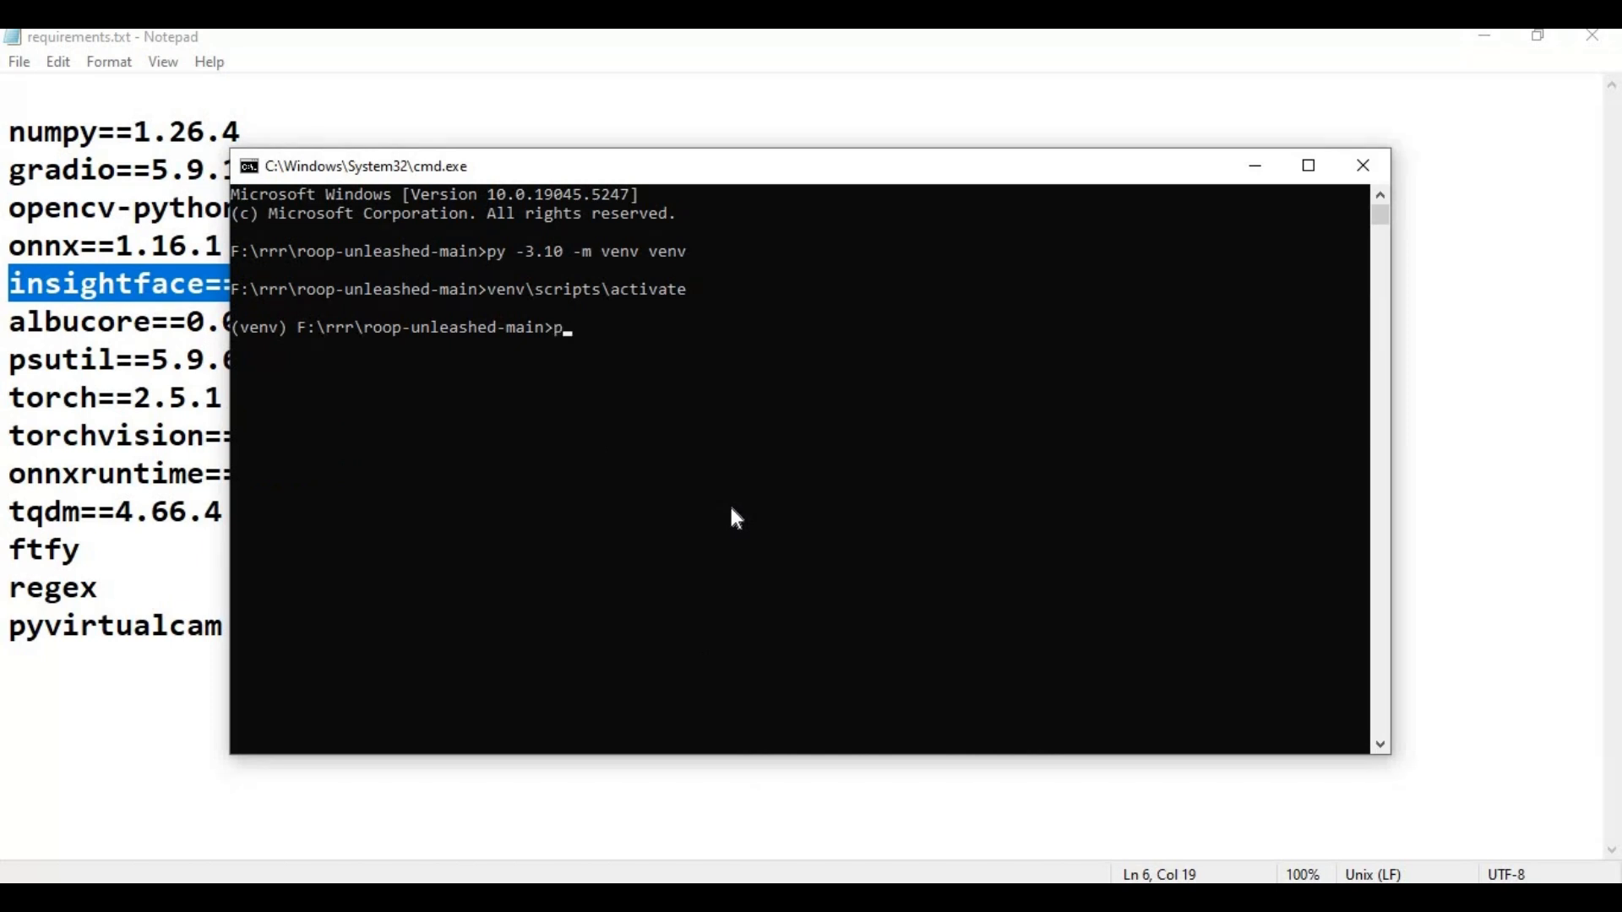
text(ip)
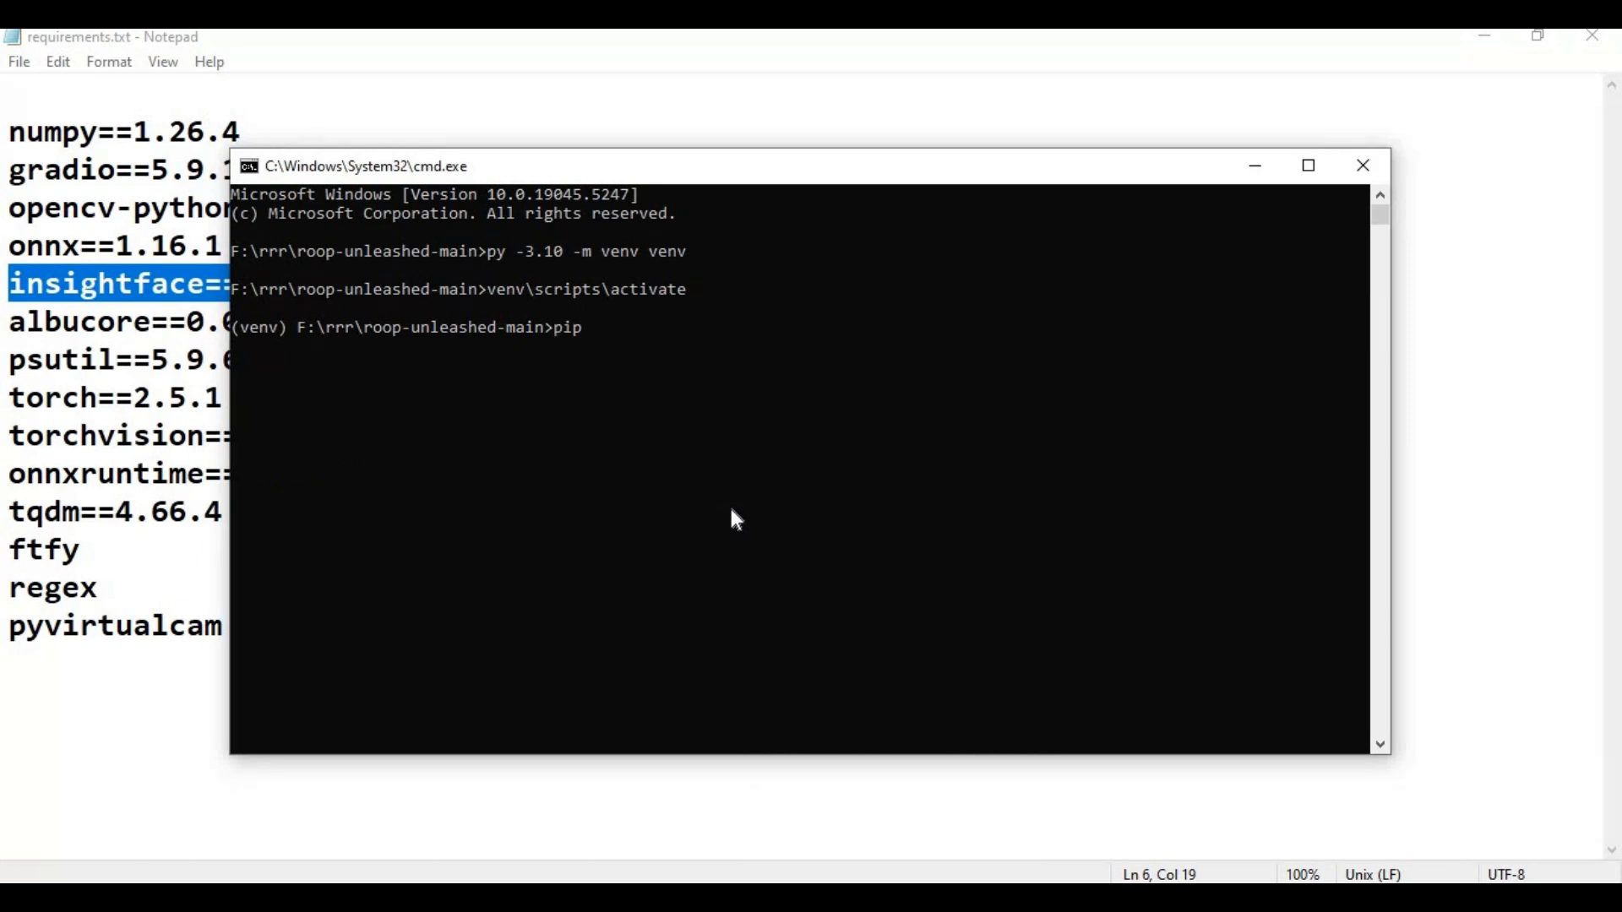
text(install -)
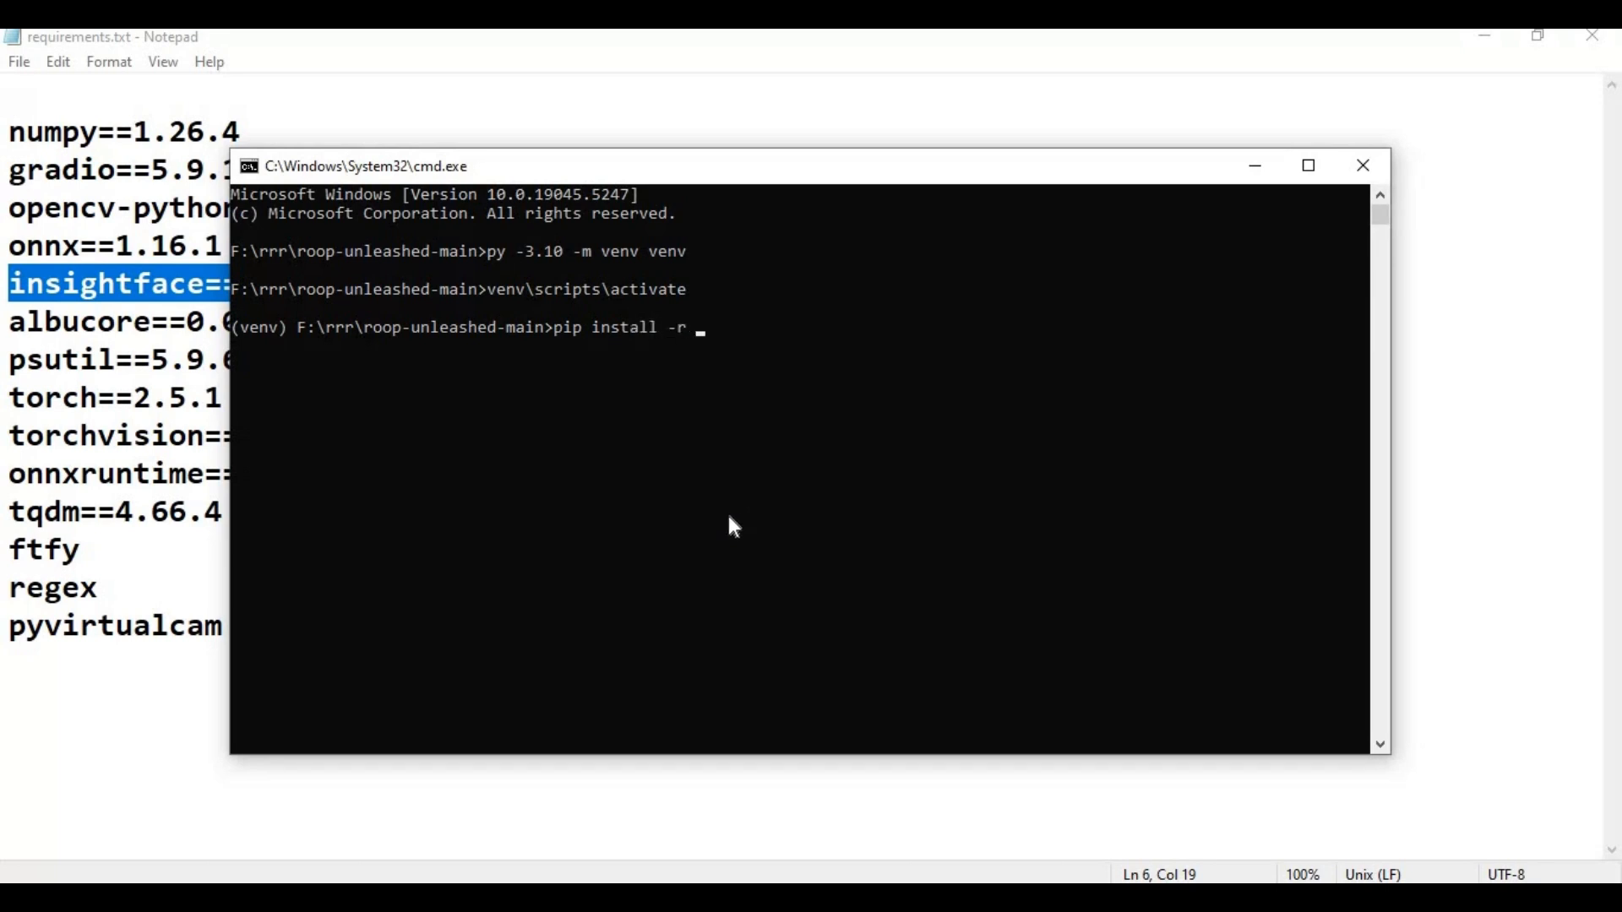
text(requir)
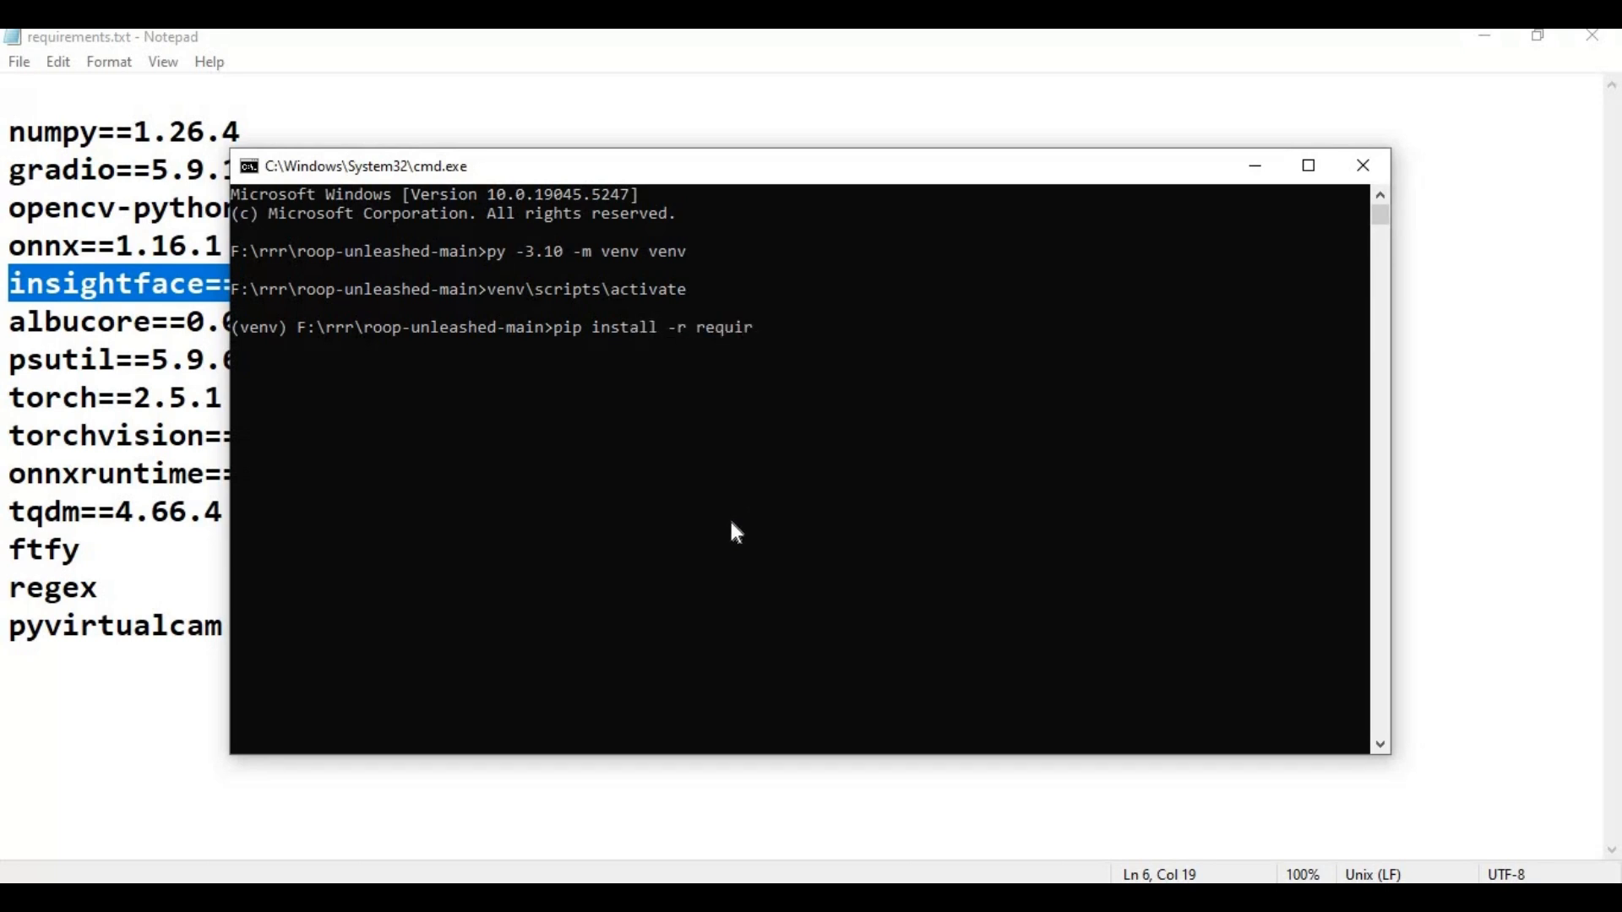
text(ement)
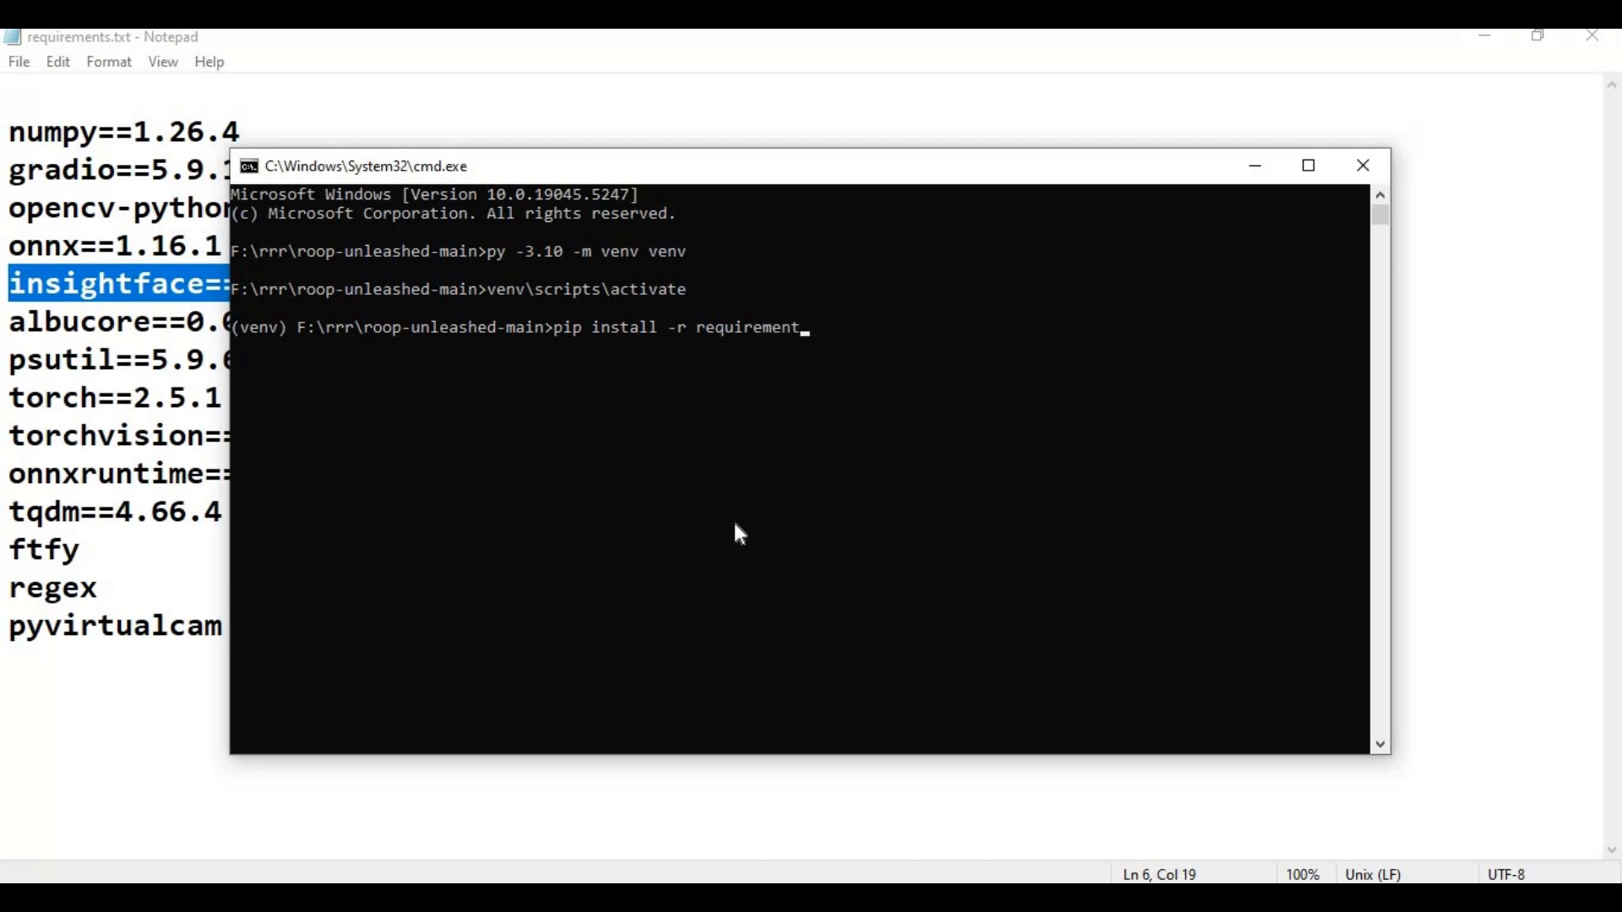
text(s.txt)
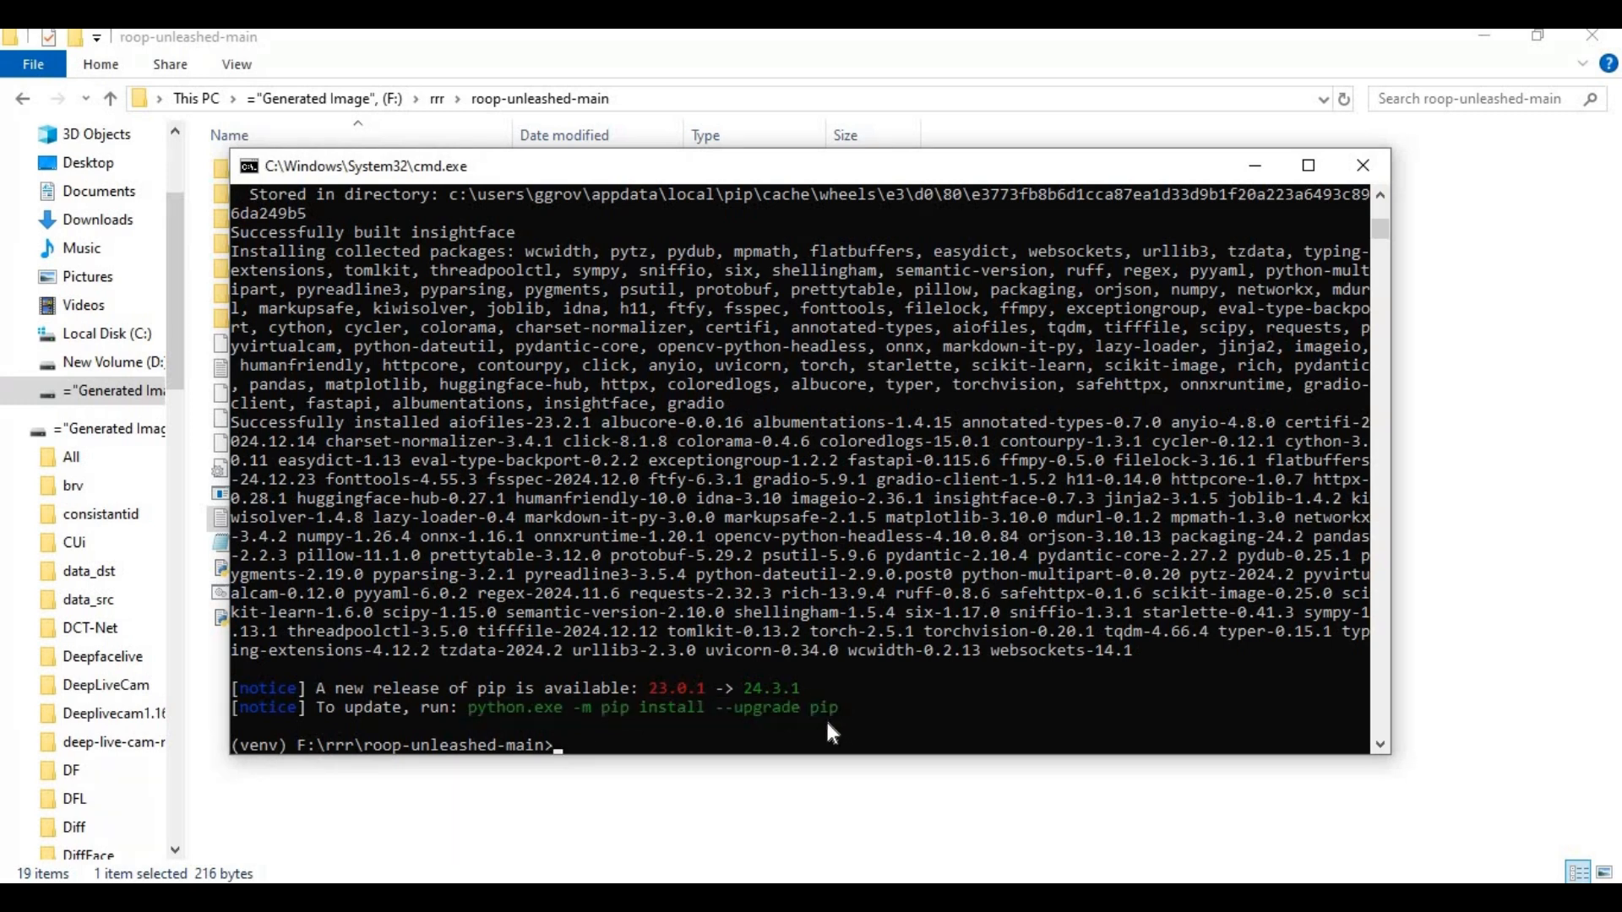
text(python.exe -m pip install --upgrade pip)
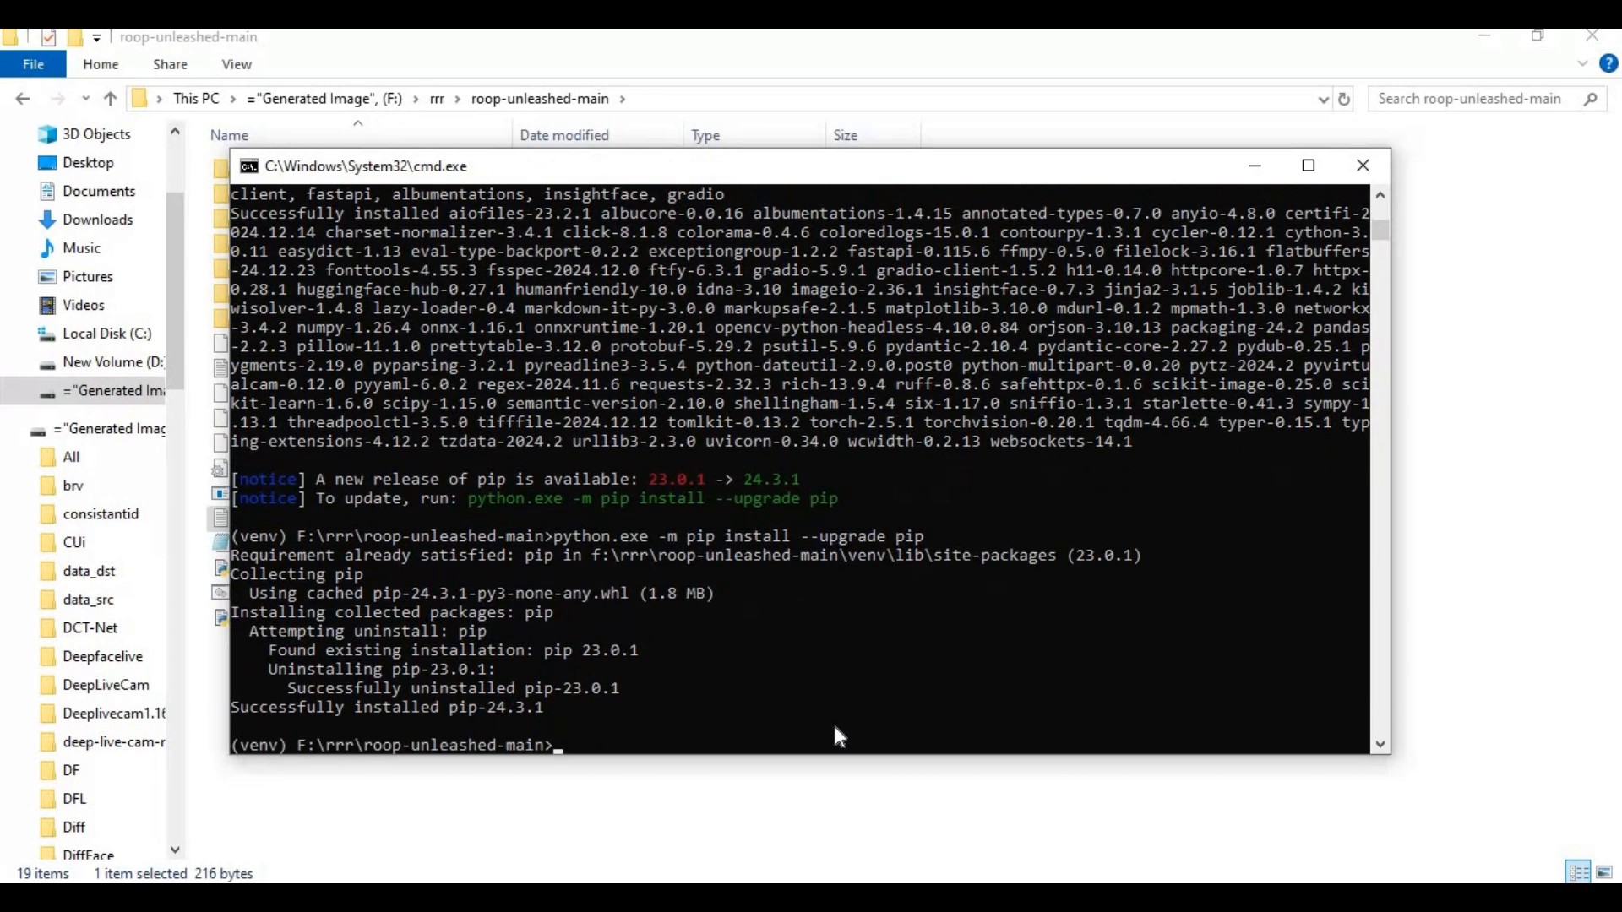
Launch Roop Unleashed 4.4.1 with python so its Face Swap page opens at 127.0.0.1:7860.
text(pytho)
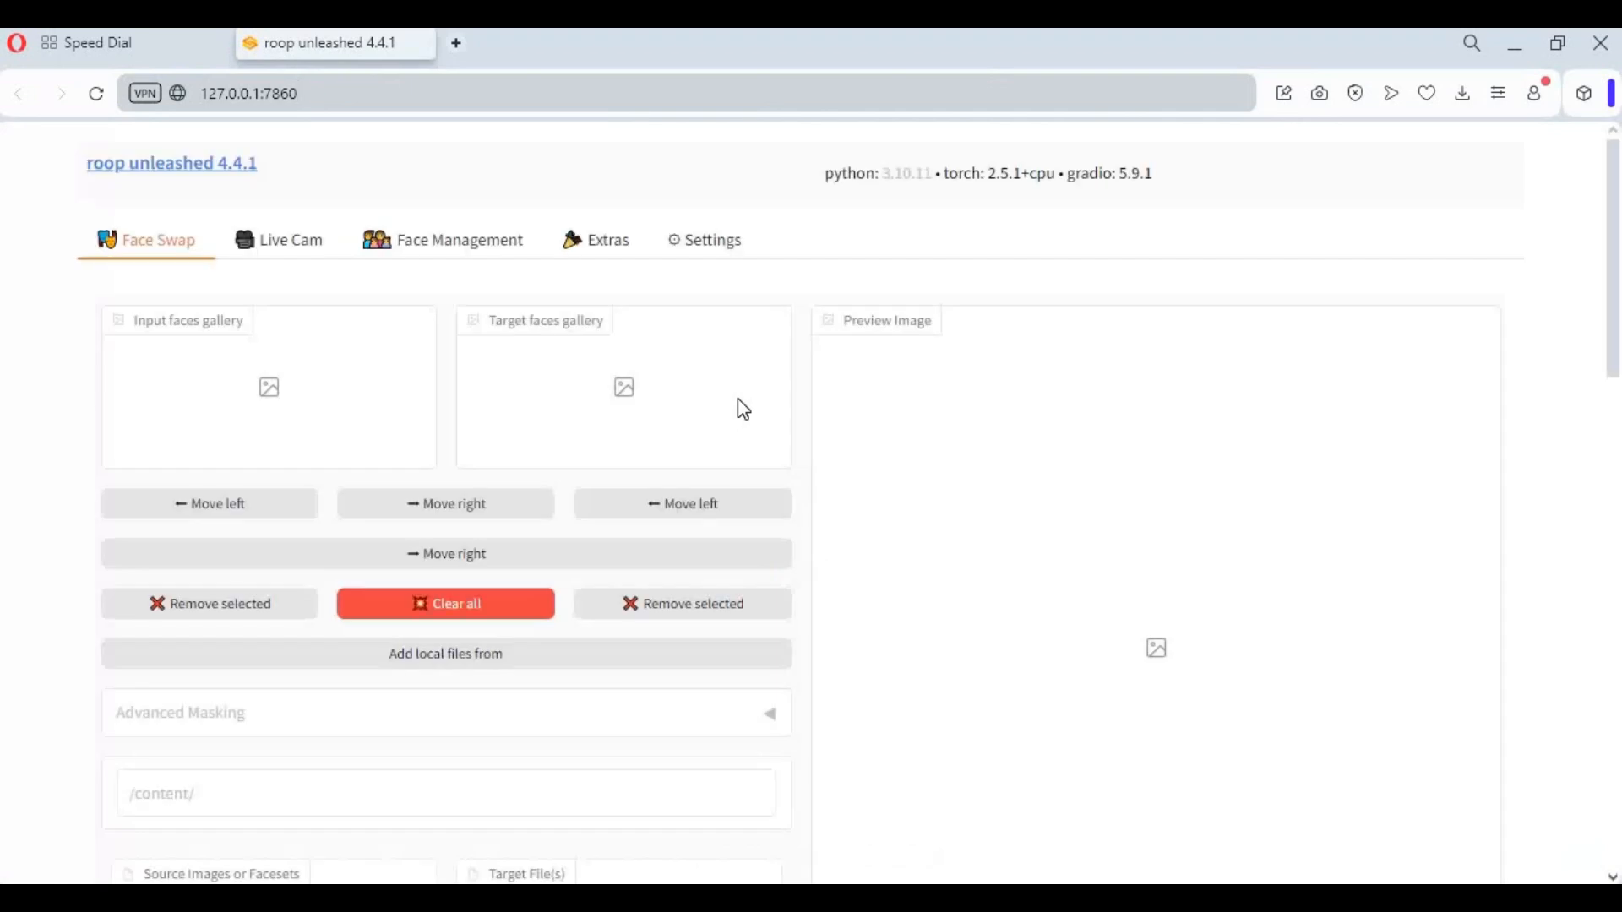
In the roop-unleashed-main folder, open the empty New Text Document.txt in Notepad.
scroll(down, 3)
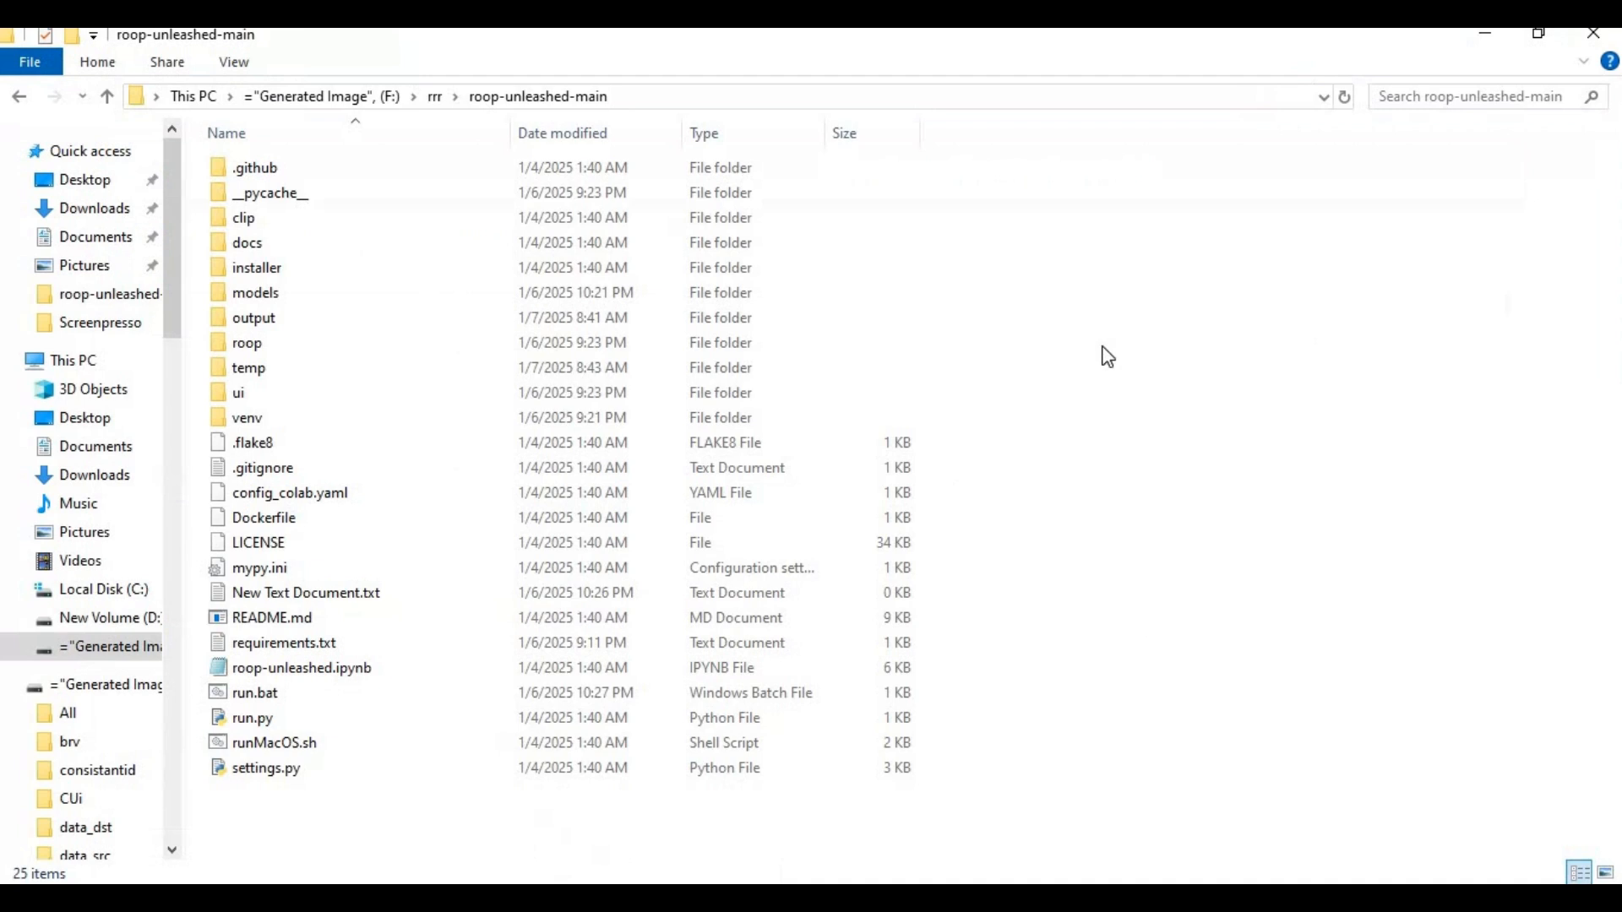
right_click(1105, 352)
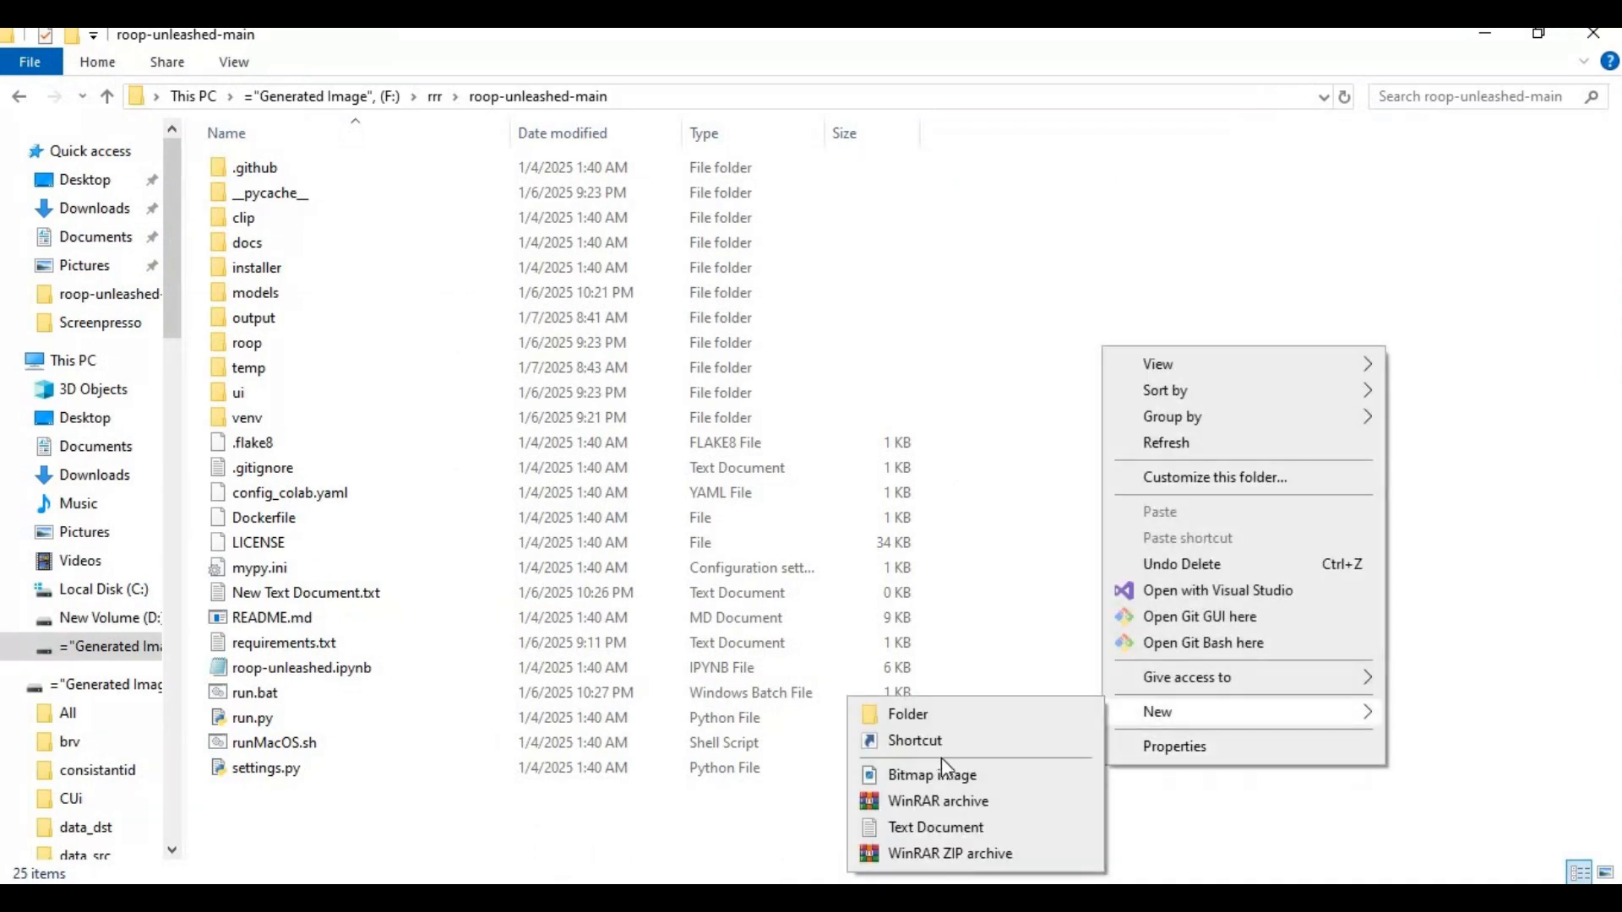
mouse_move(949, 323)
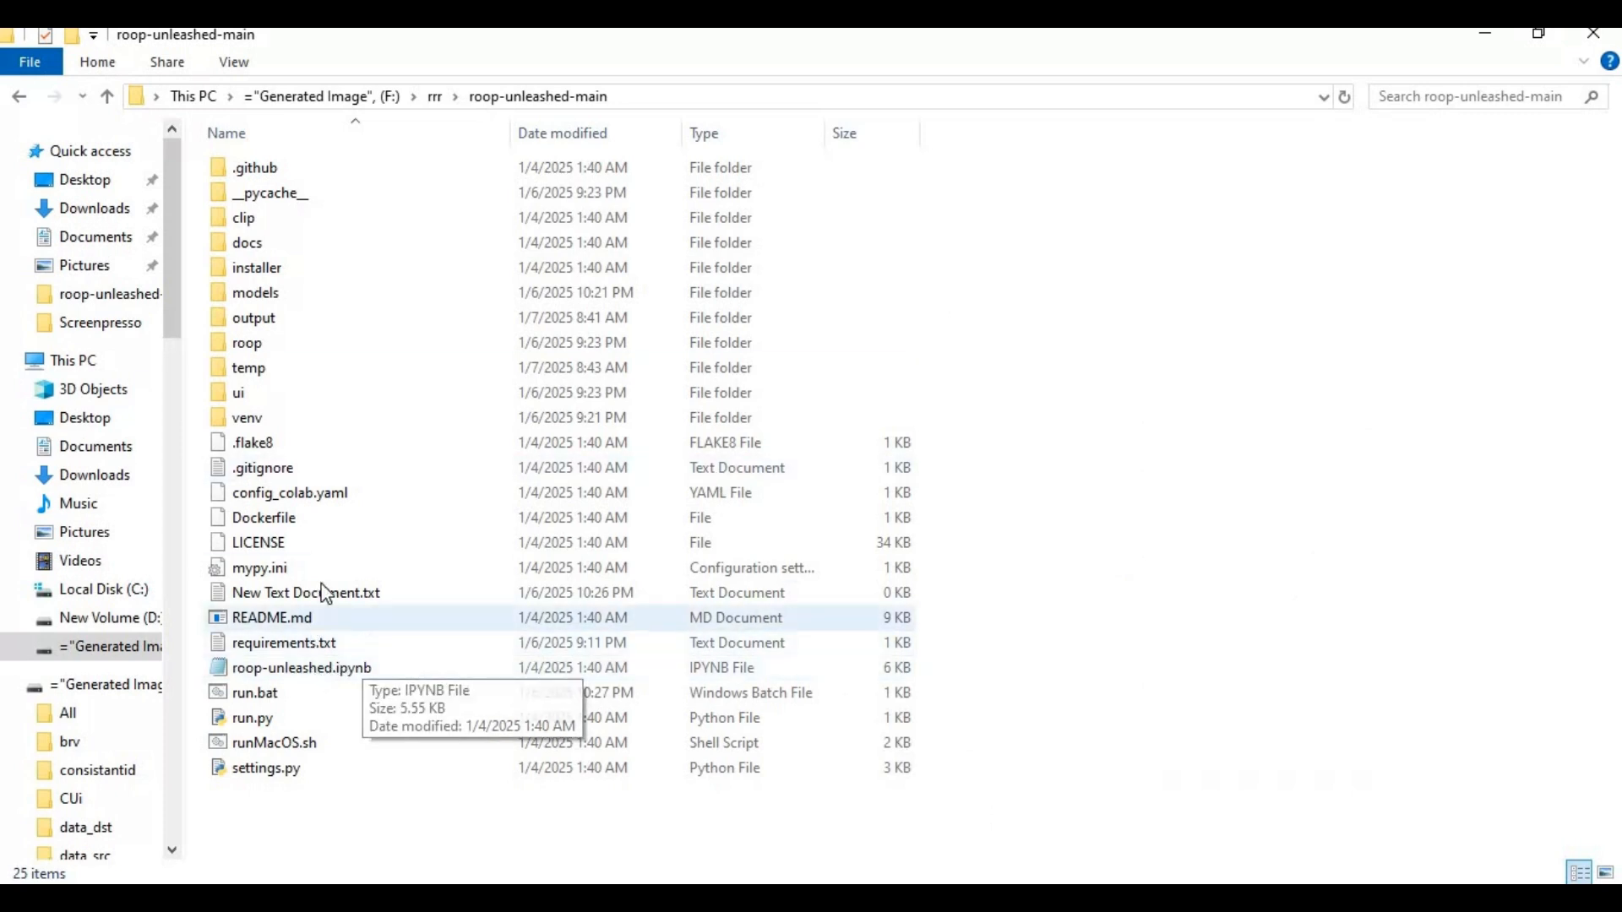
double_click(305, 593)
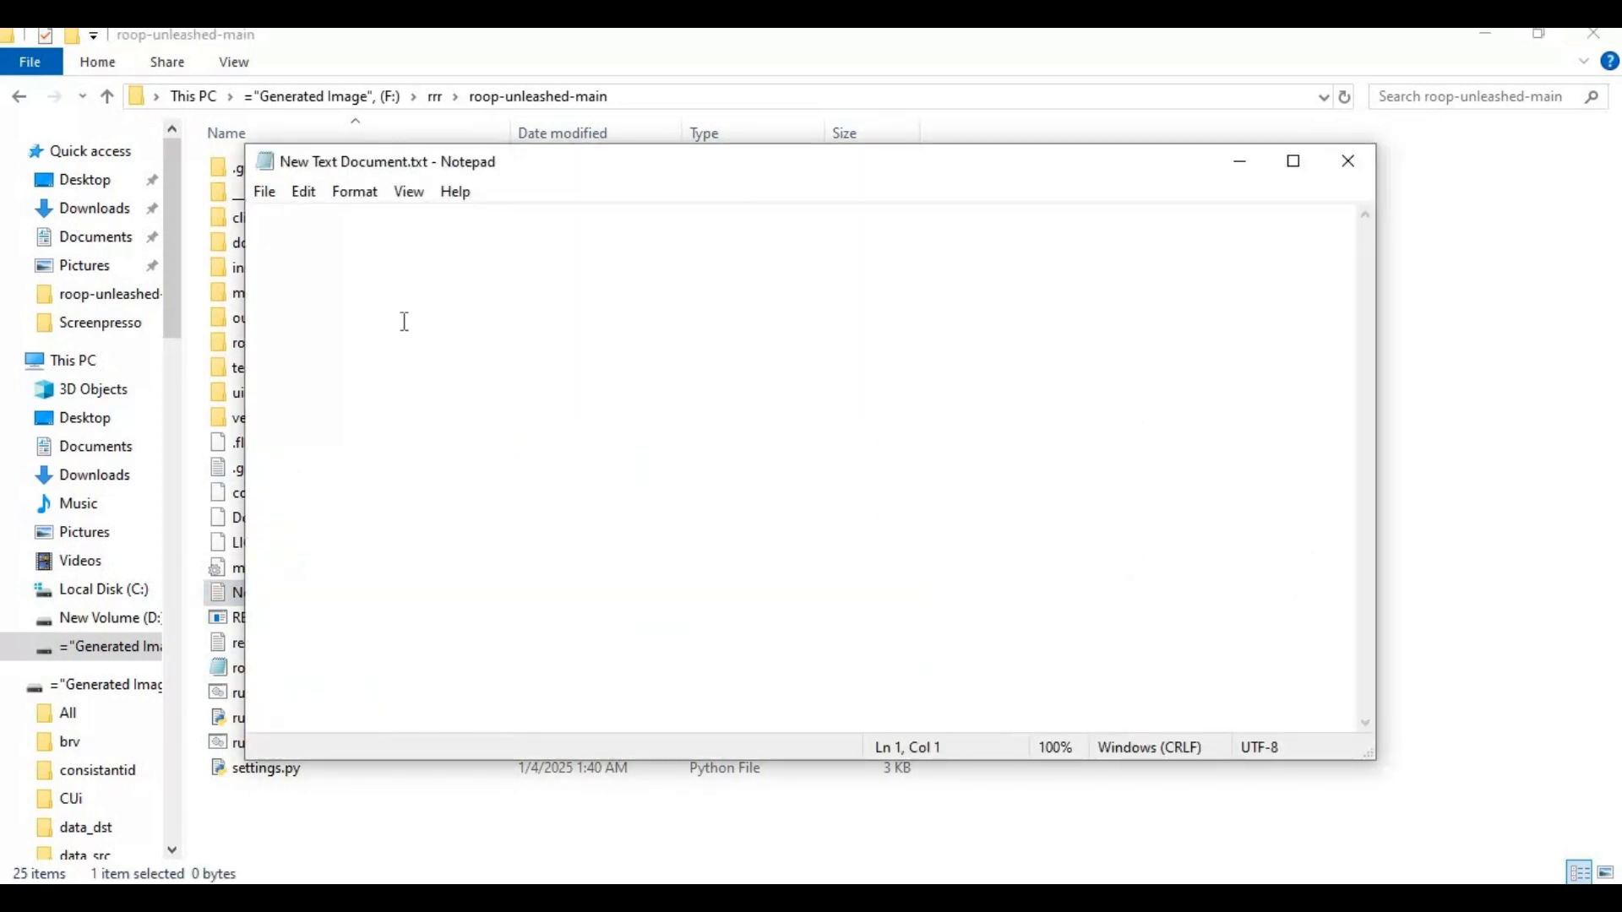
text(@)
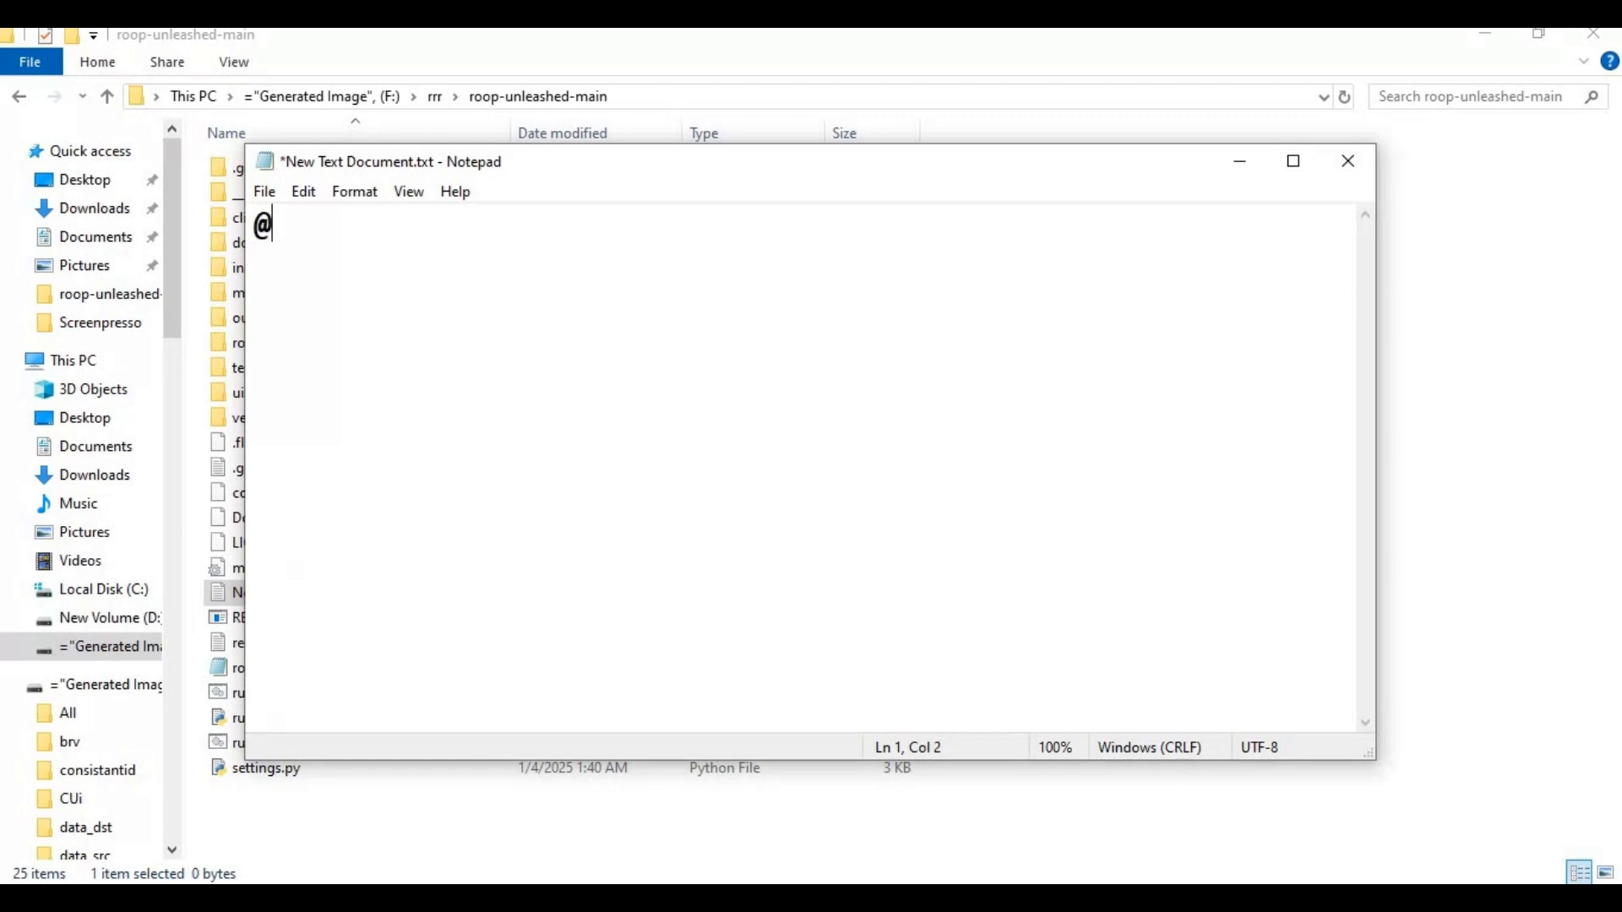
text(ech)
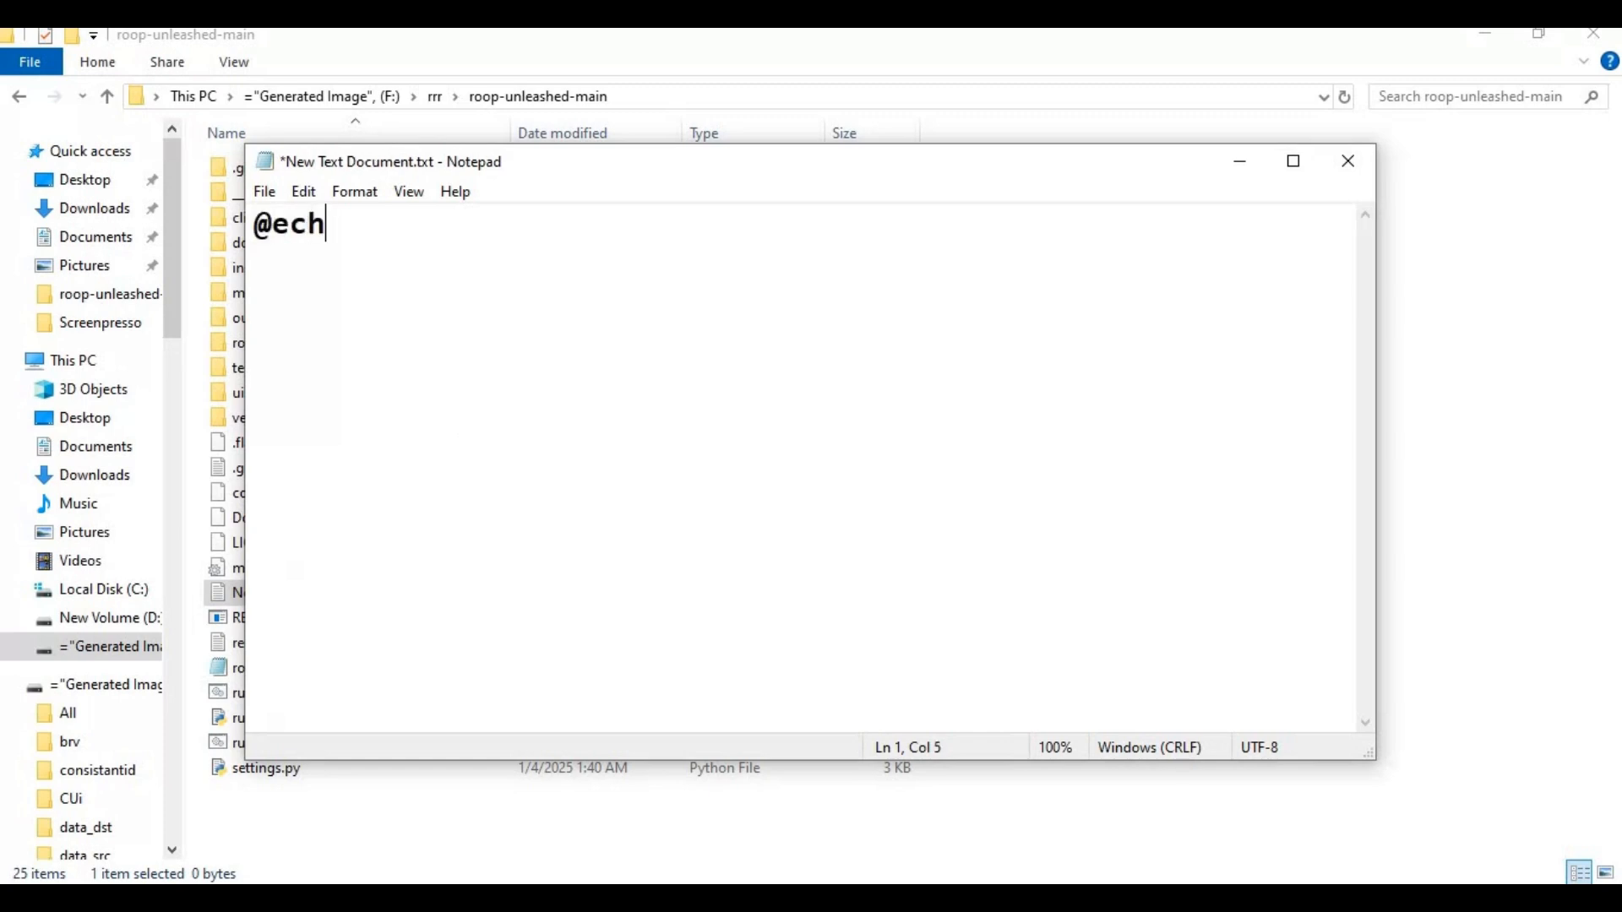
text(o off)
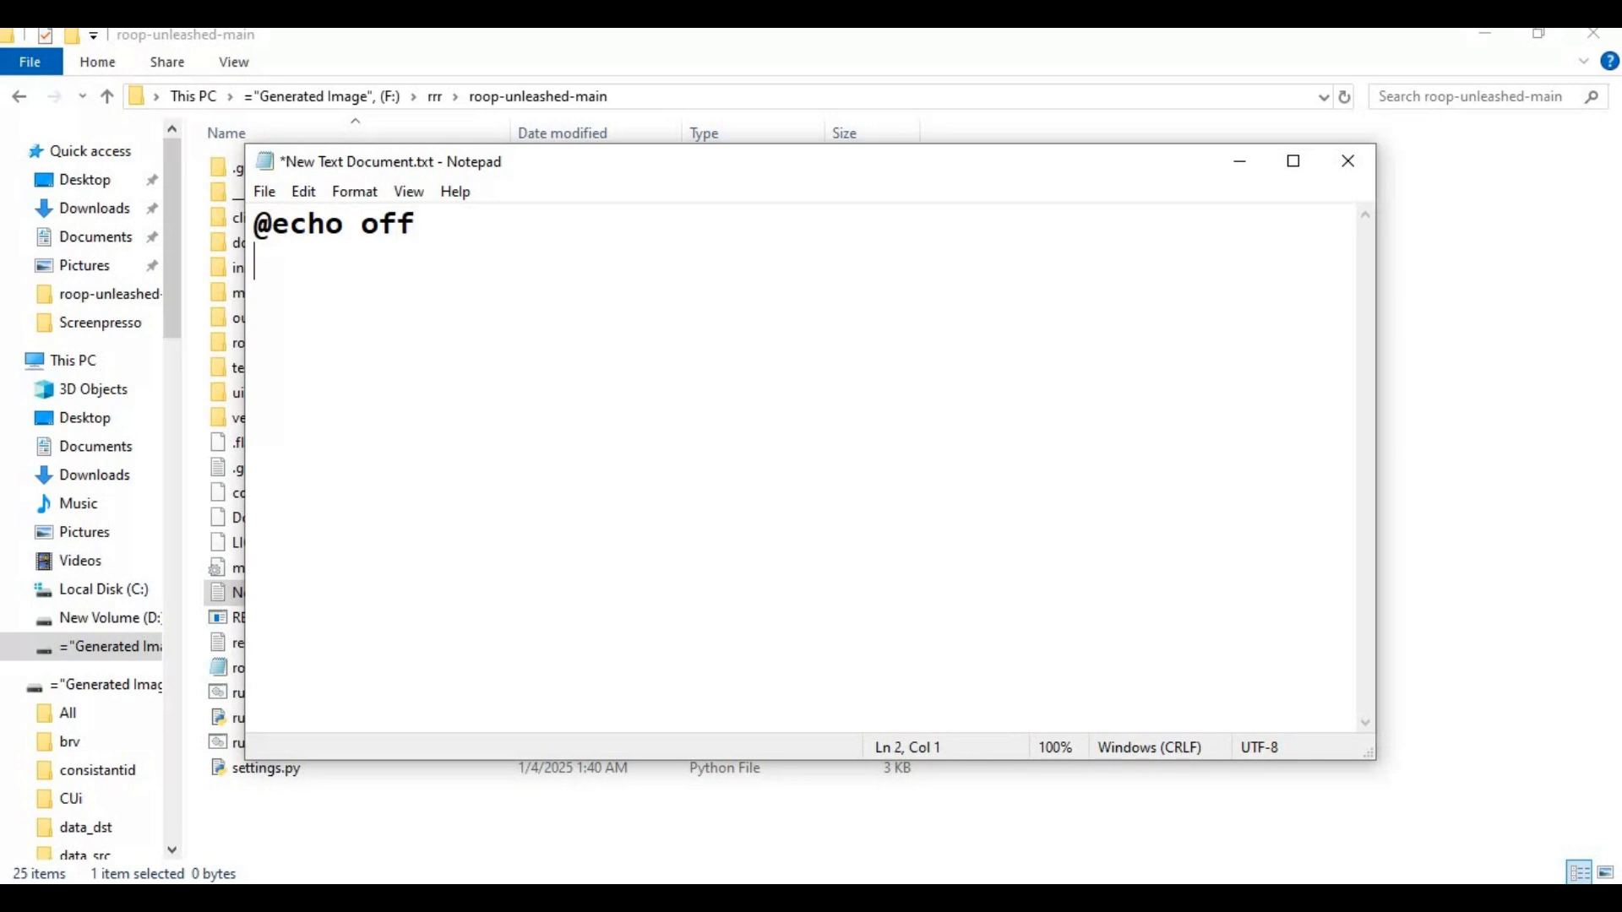
text(call)
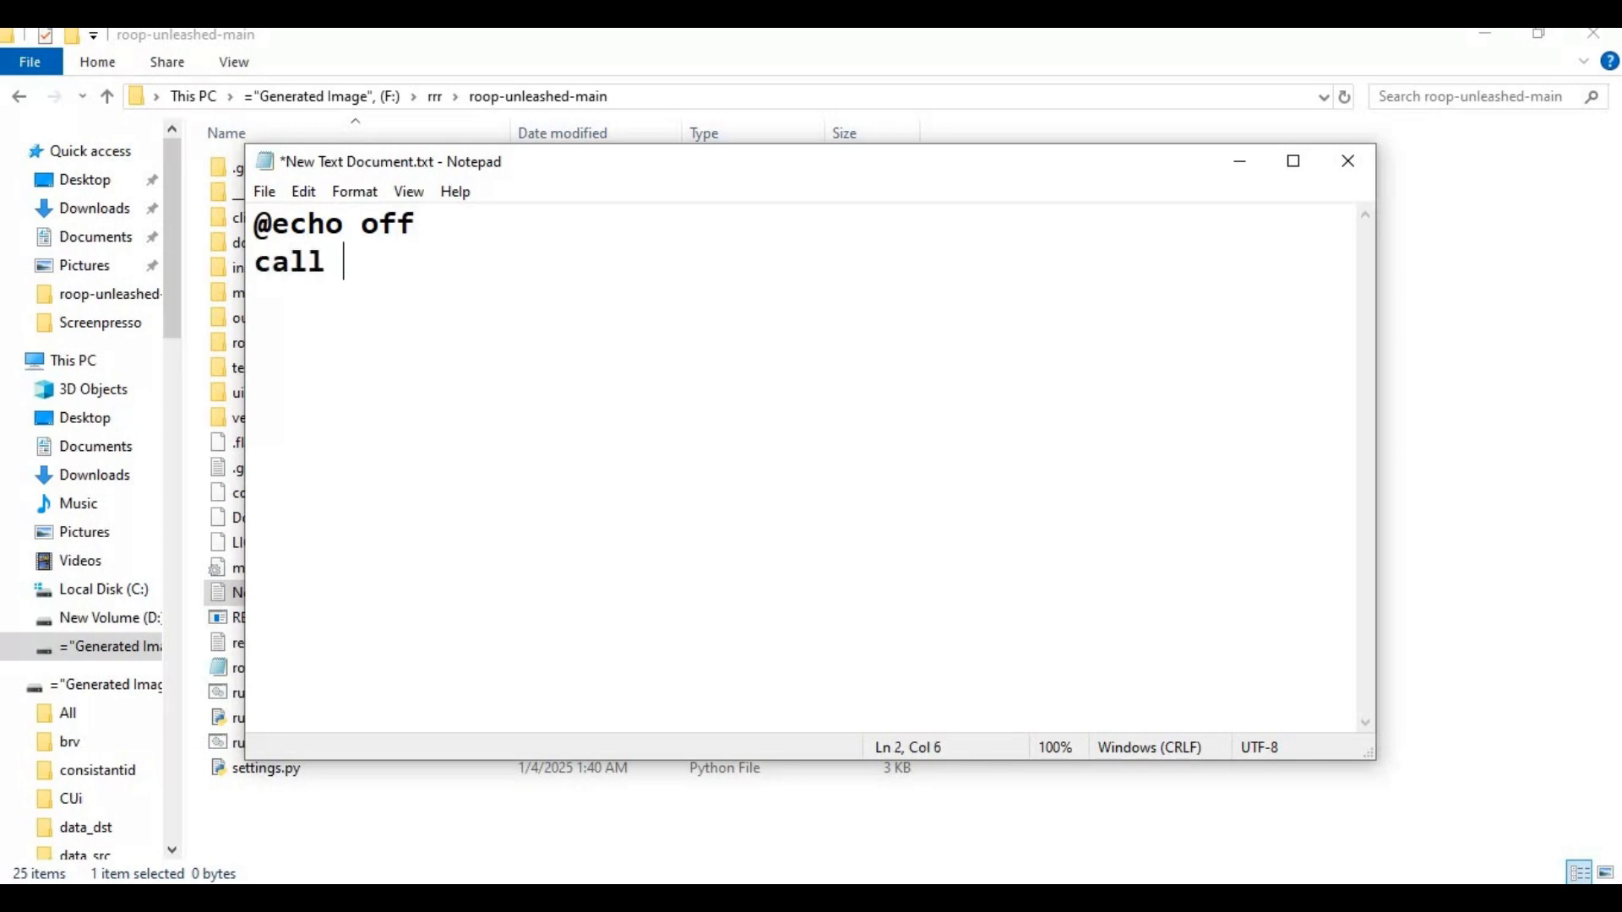
text(ven)
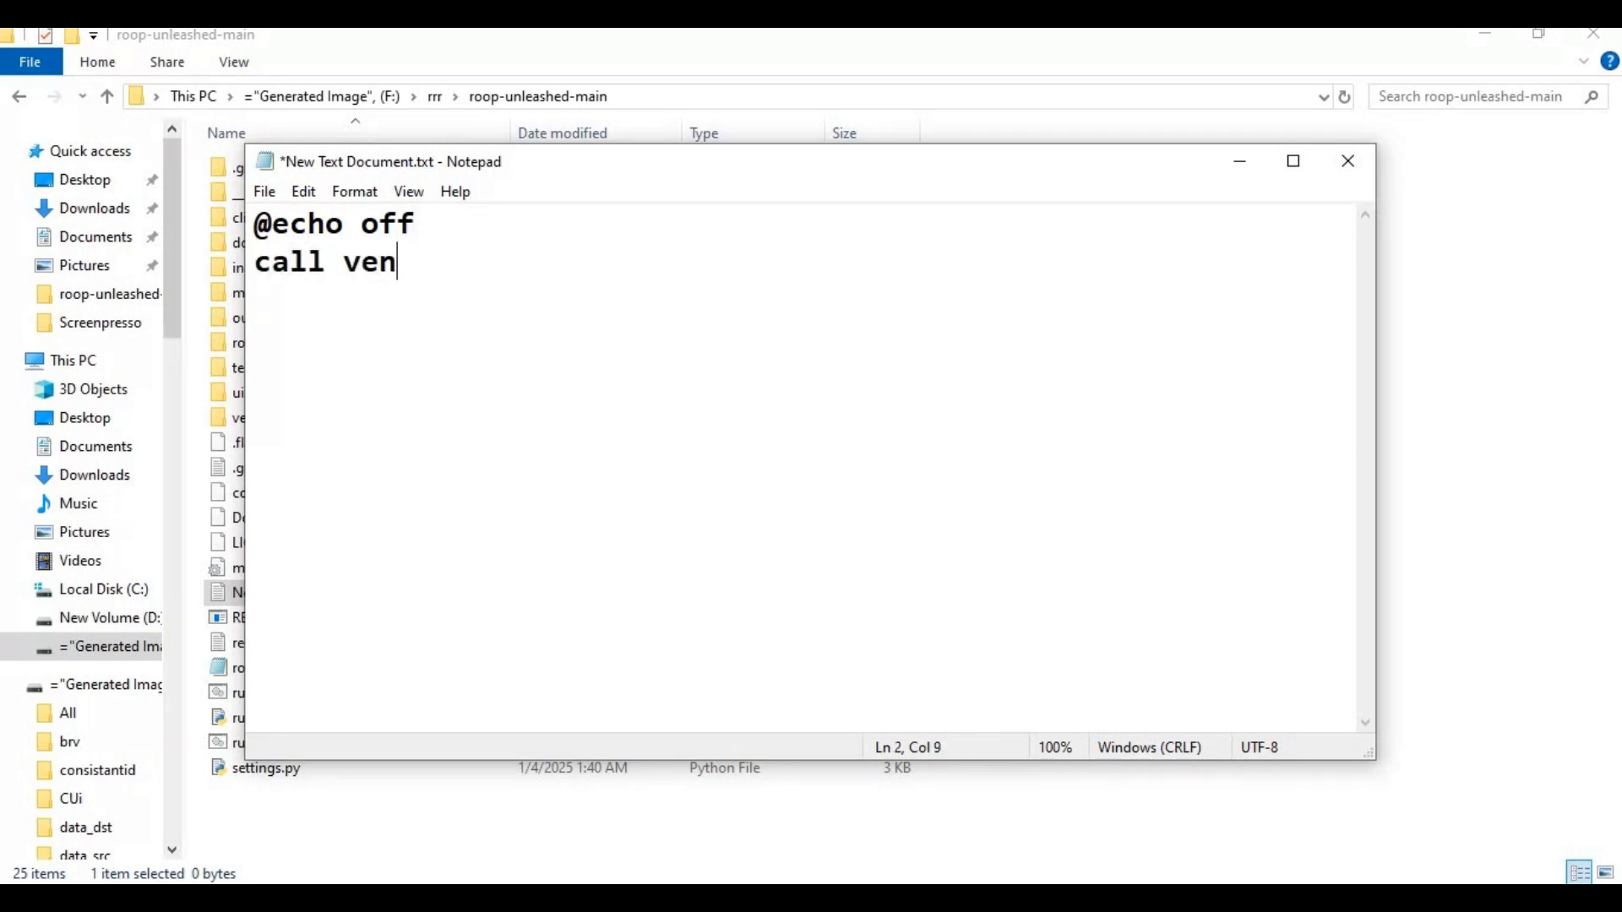
text(v\s)
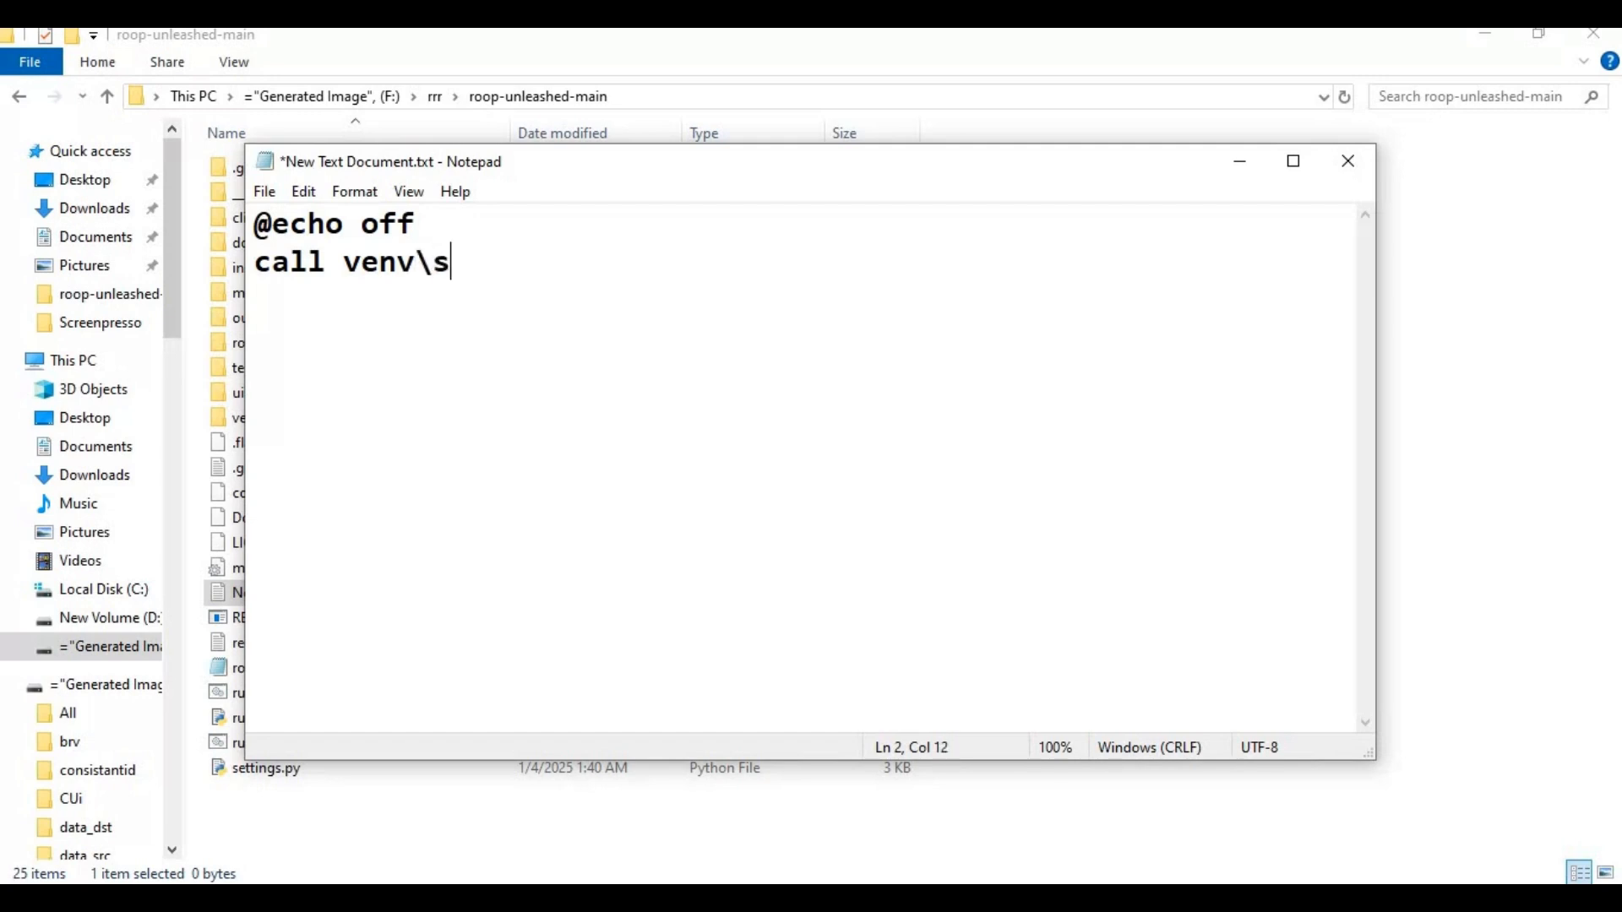
text(cripts)
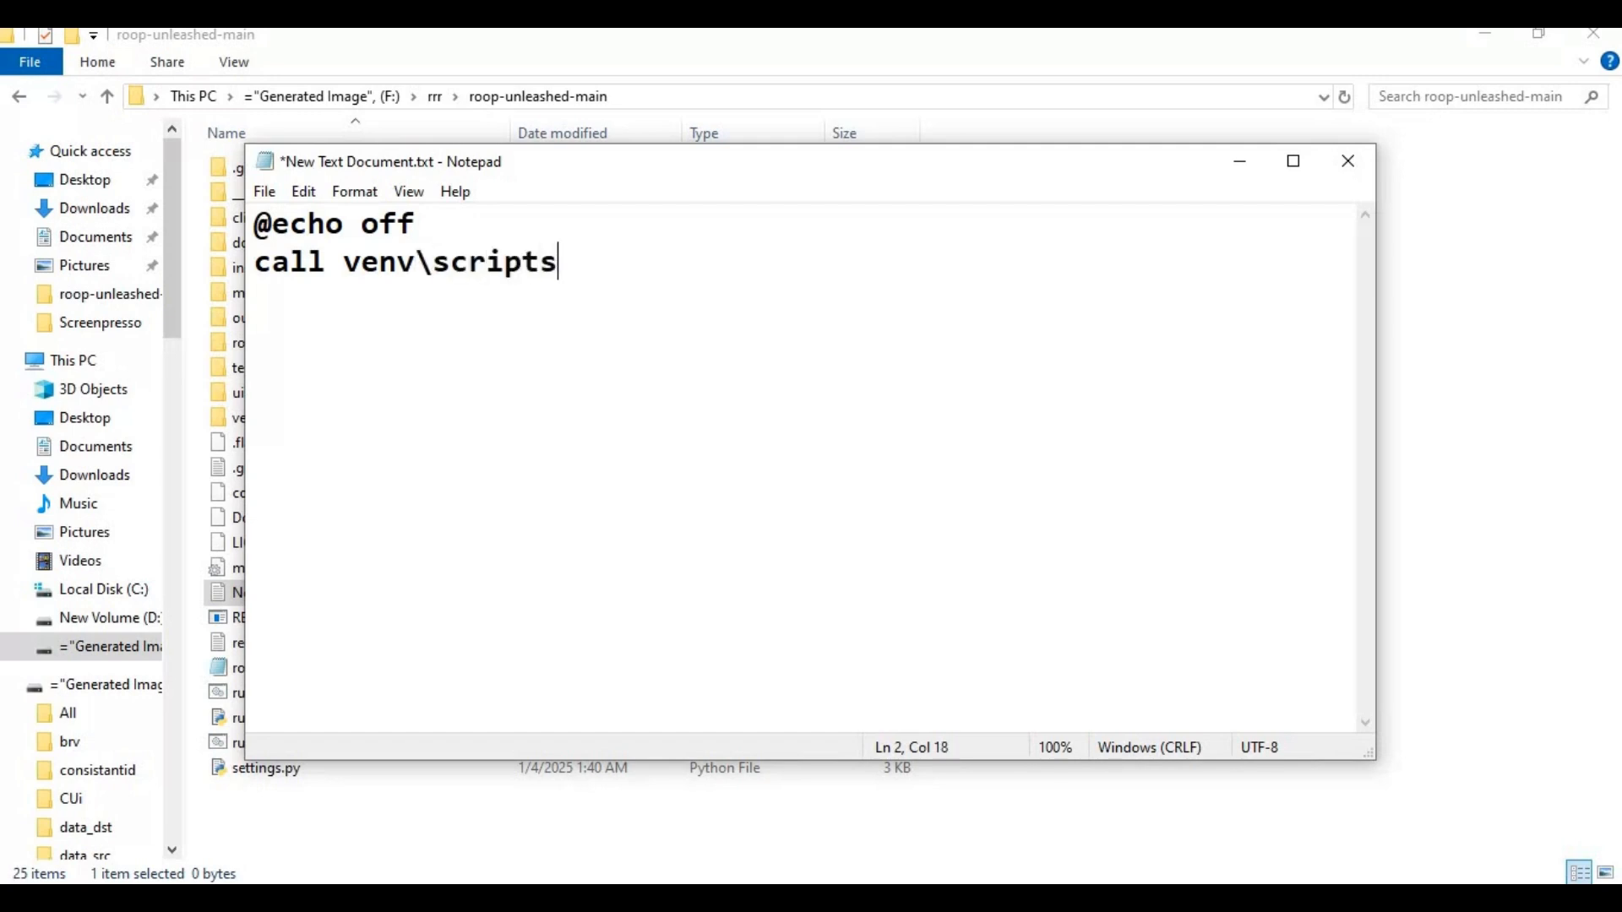
text(\)
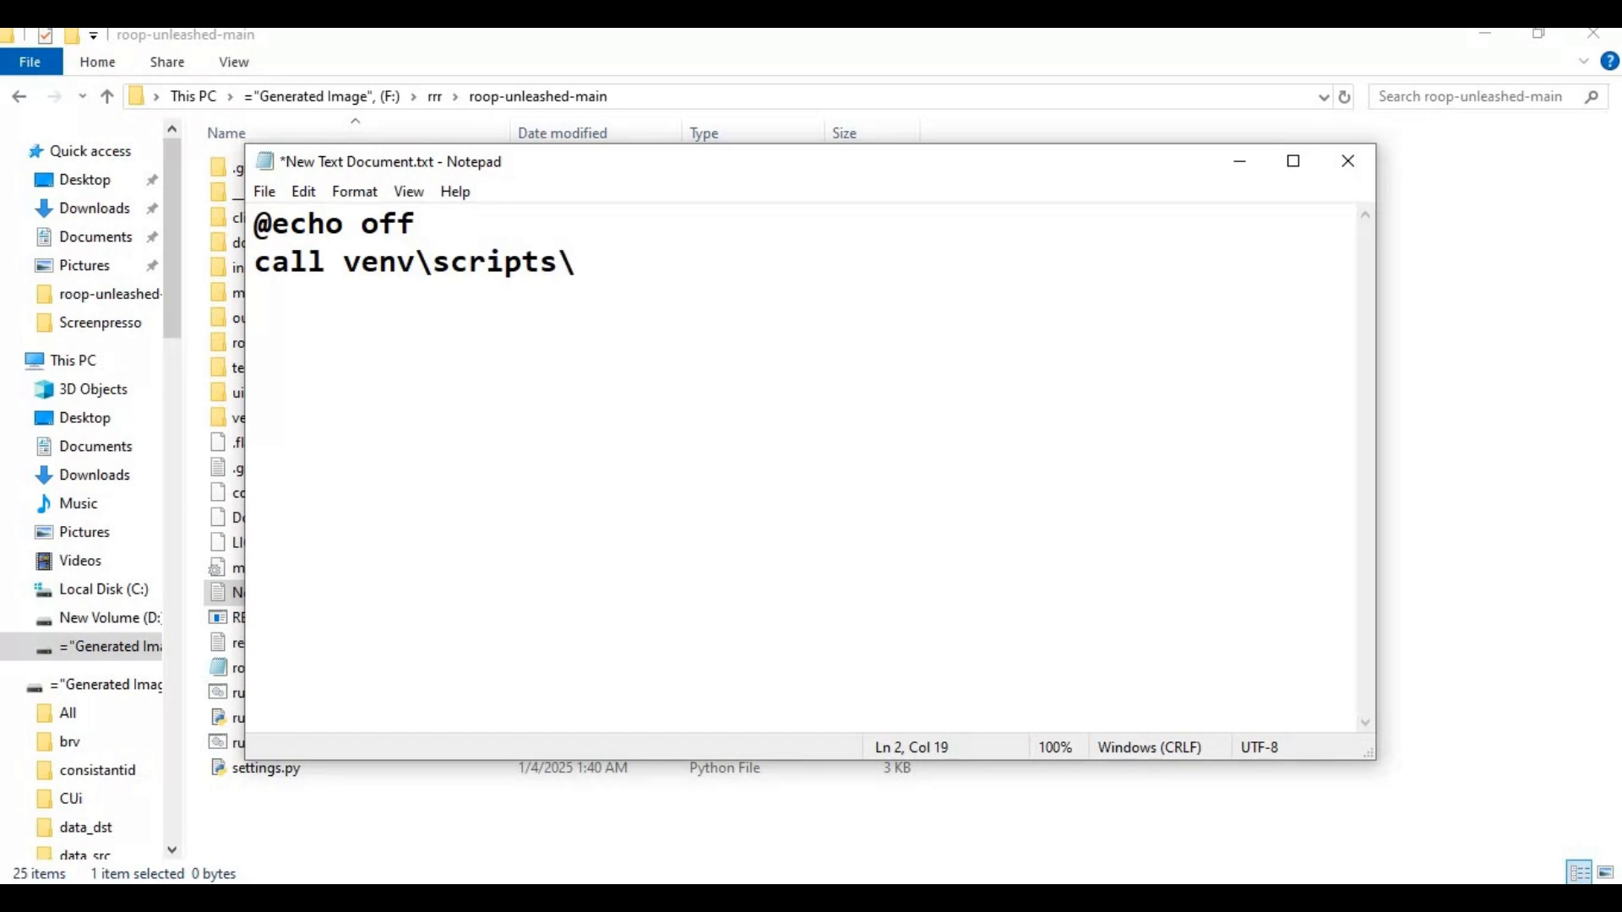
text(activate)
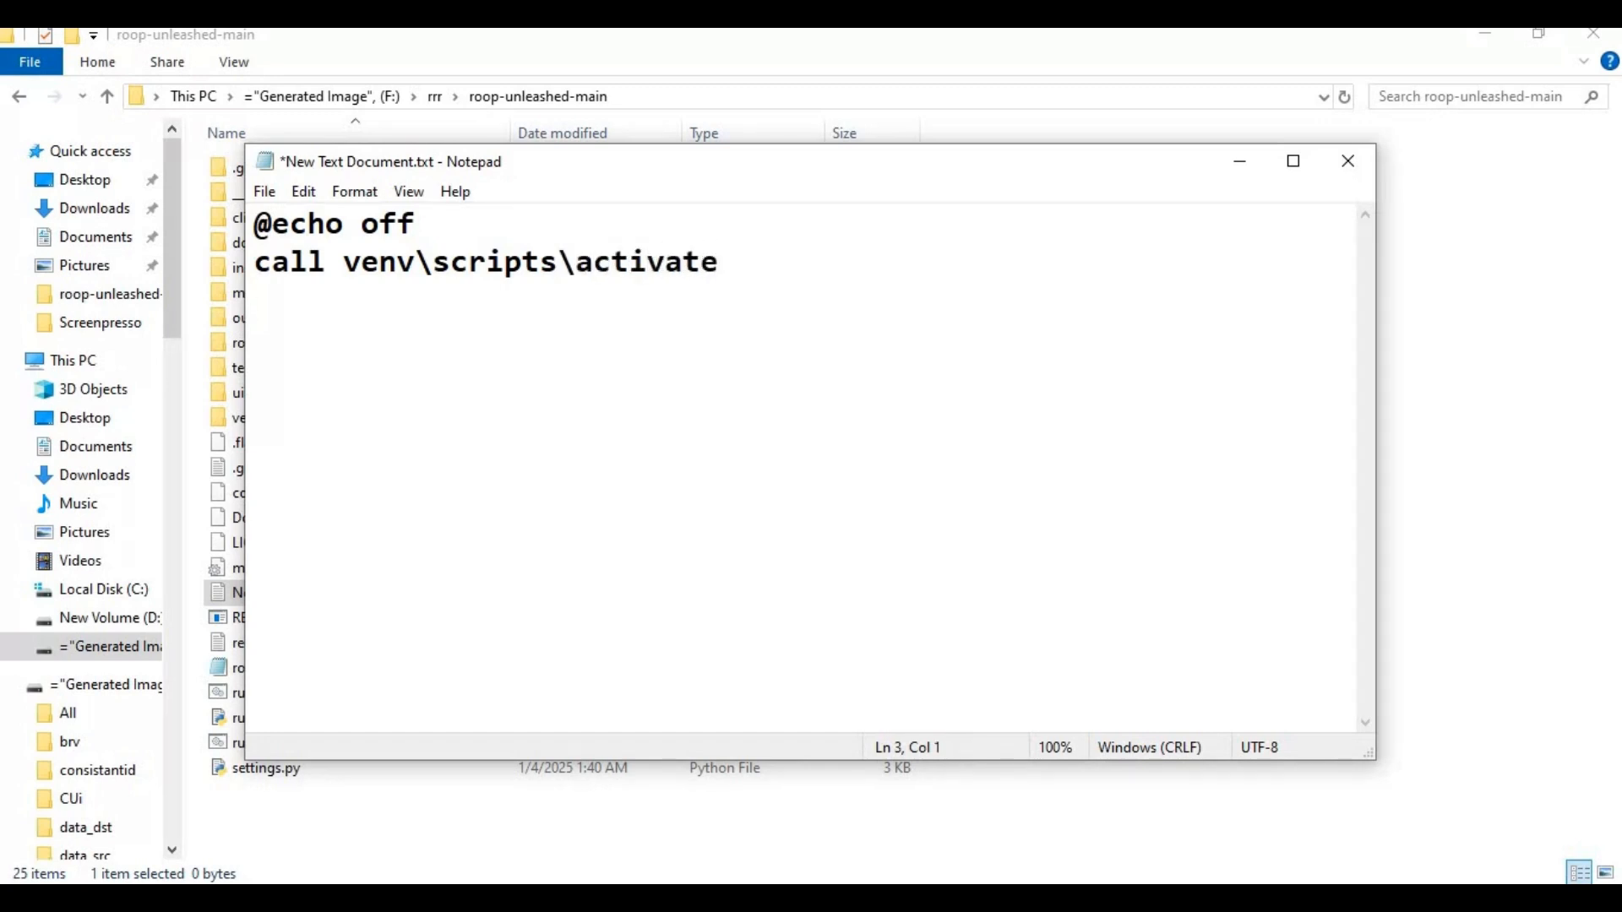
Add the lines python run.py and pause to finish the launcher script.
text(pyth)
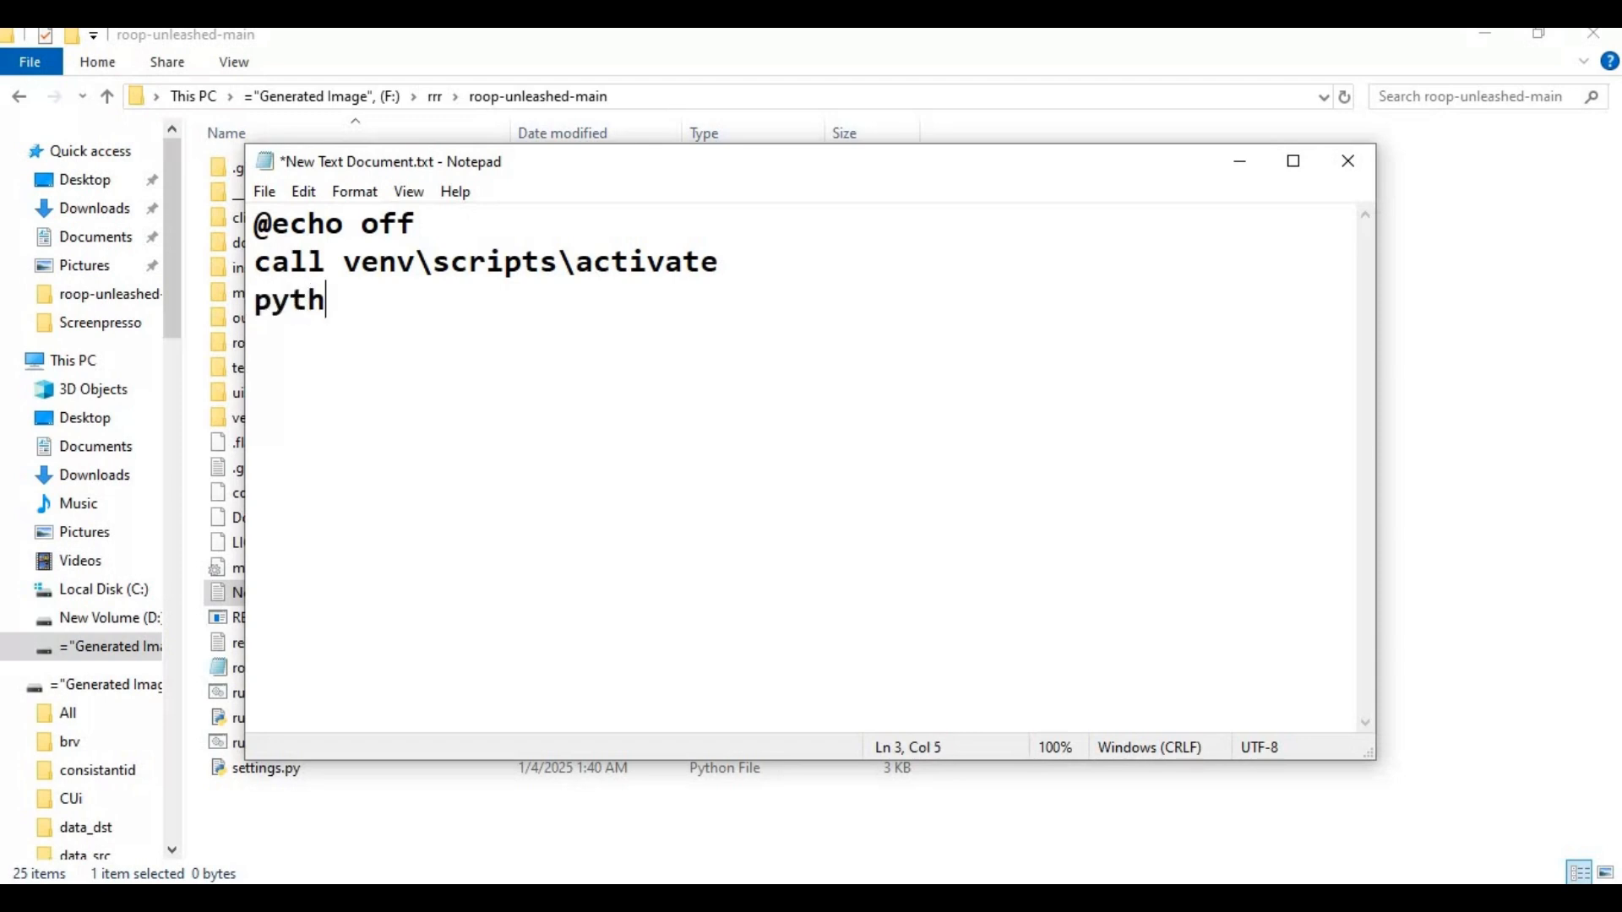
text(on ru)
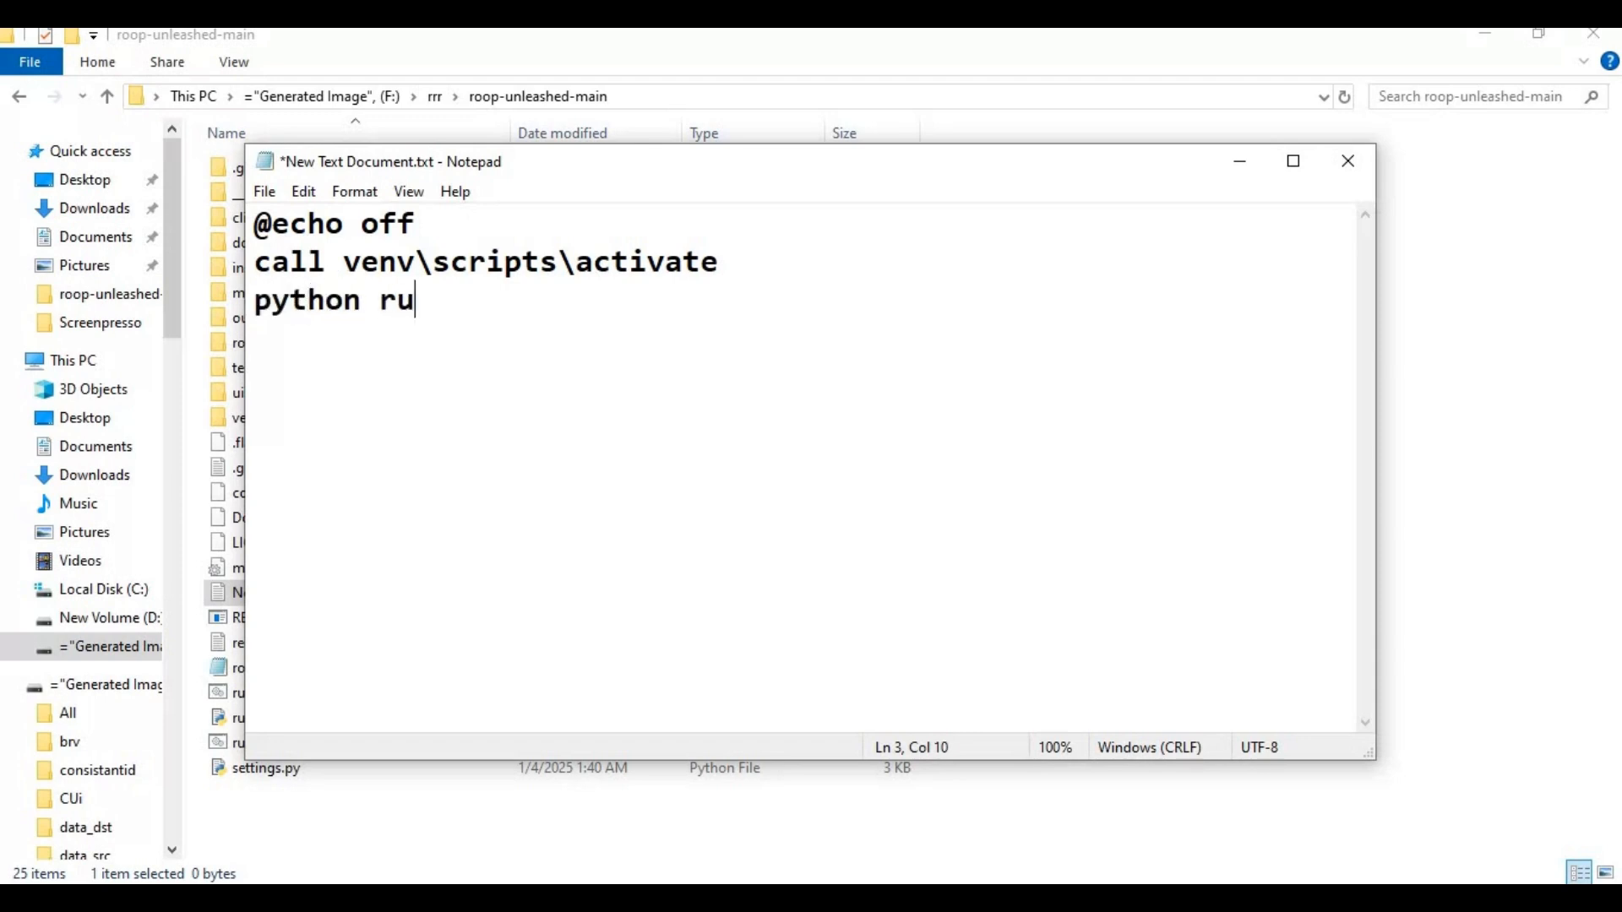
text(n.py)
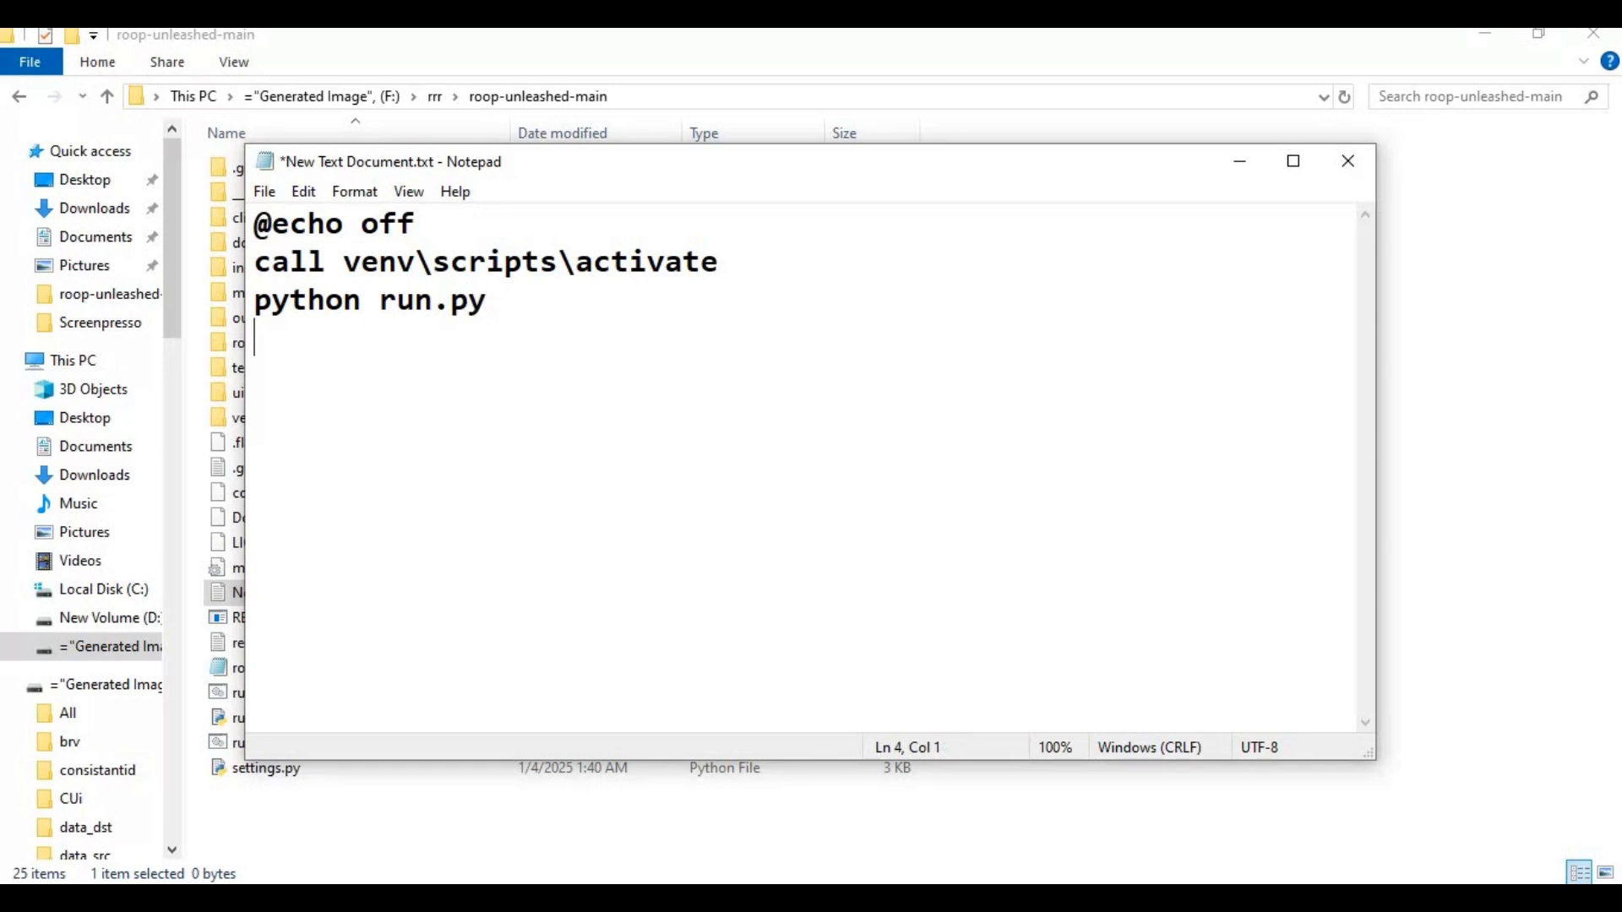
text(pau)
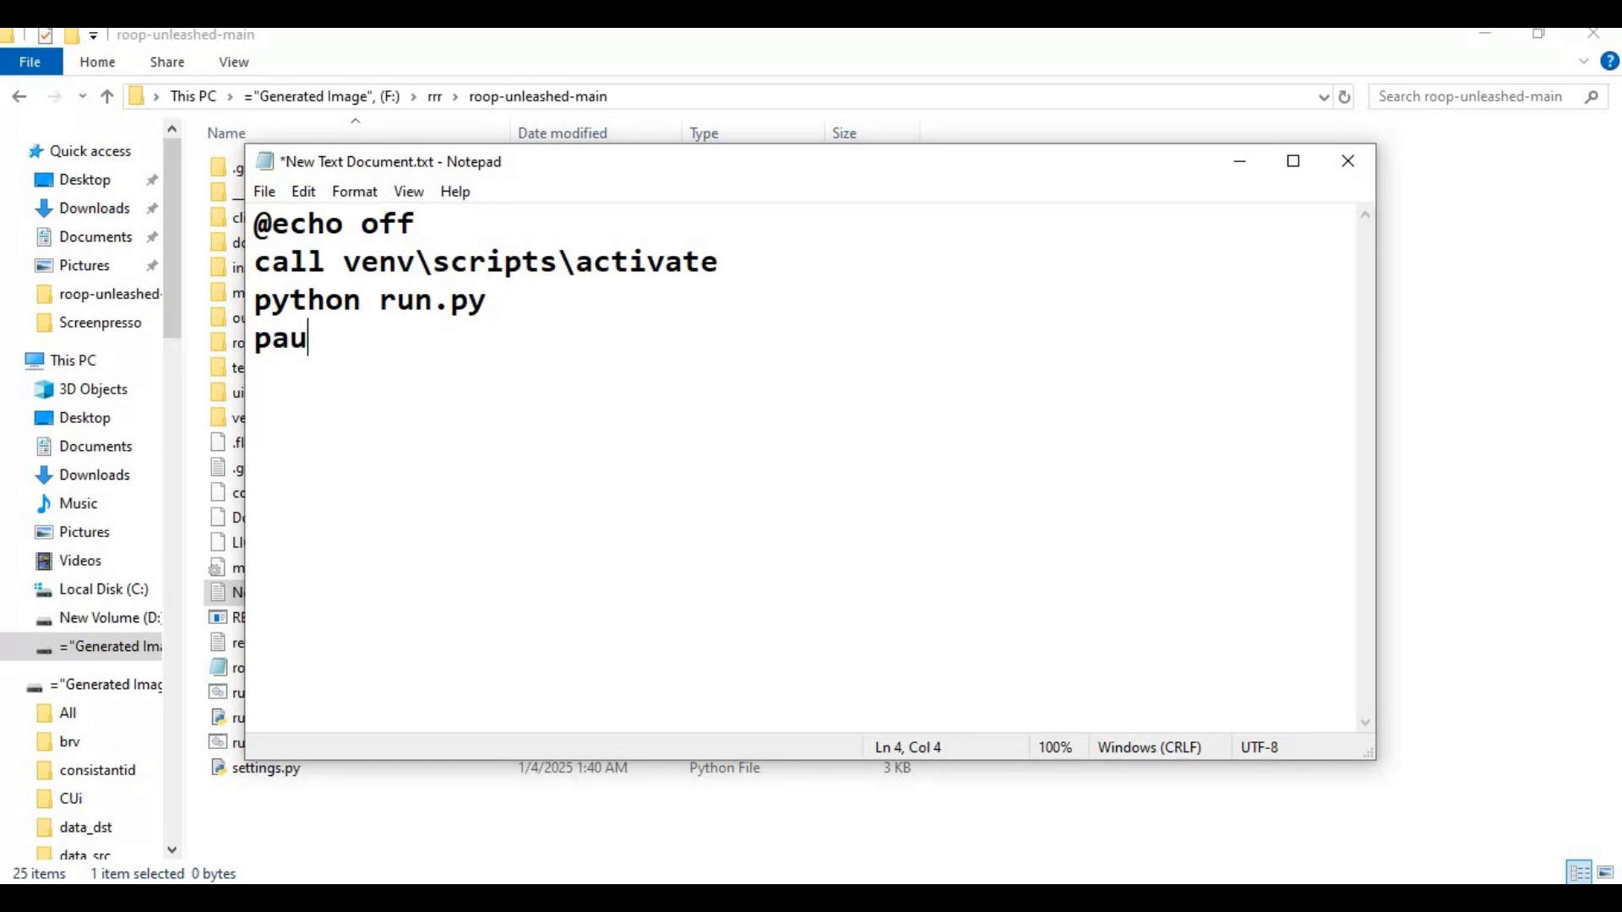
text(se)
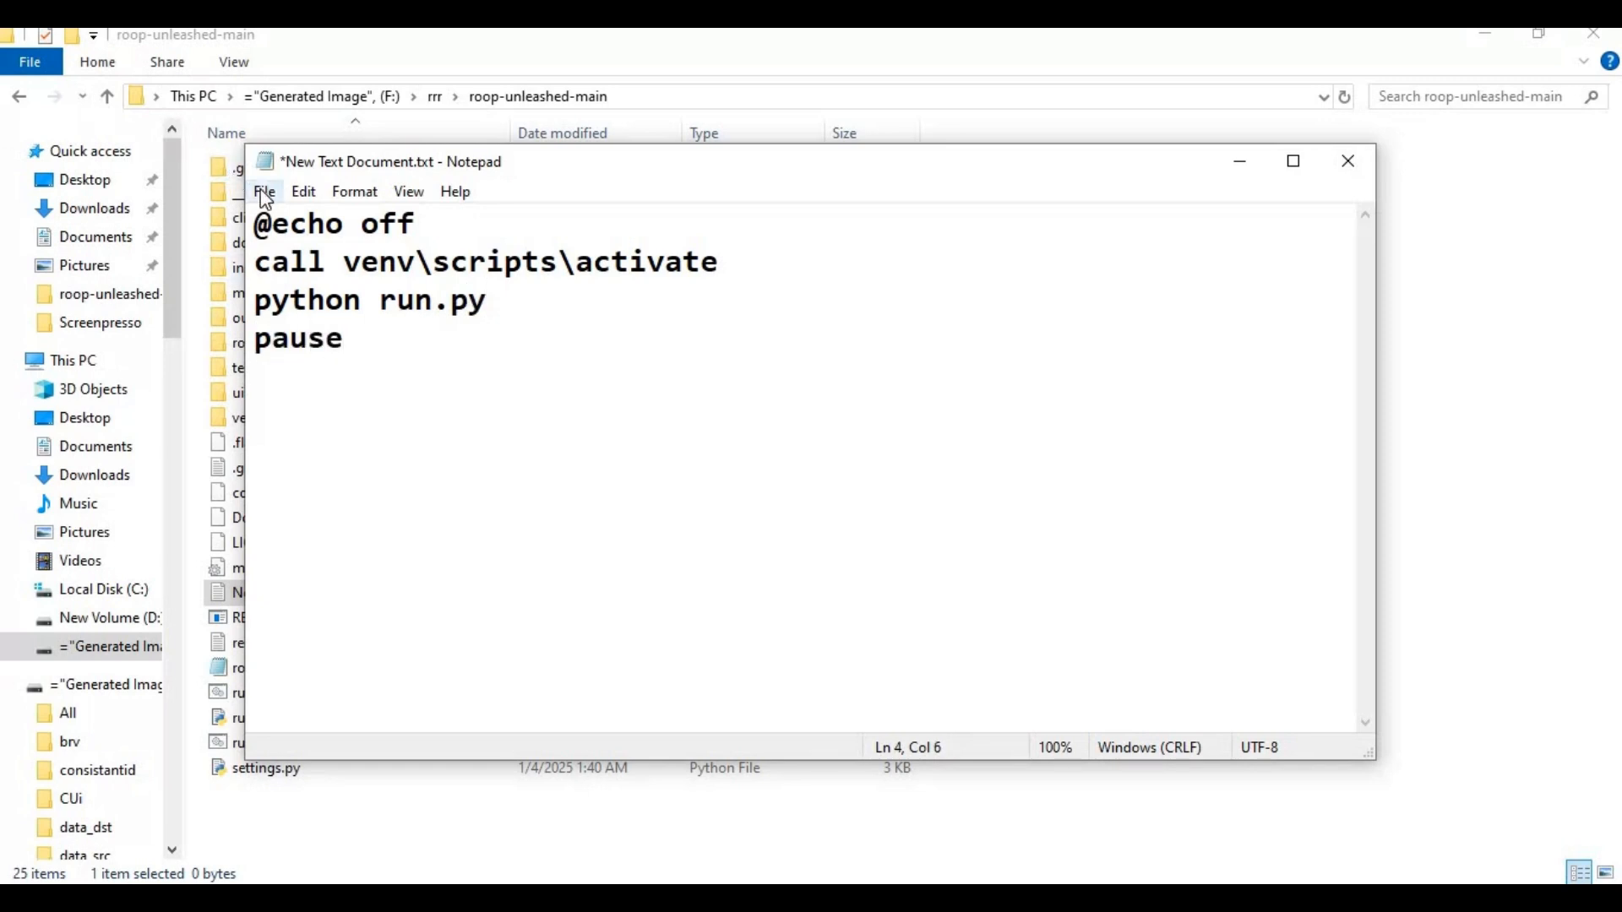
click(263, 192)
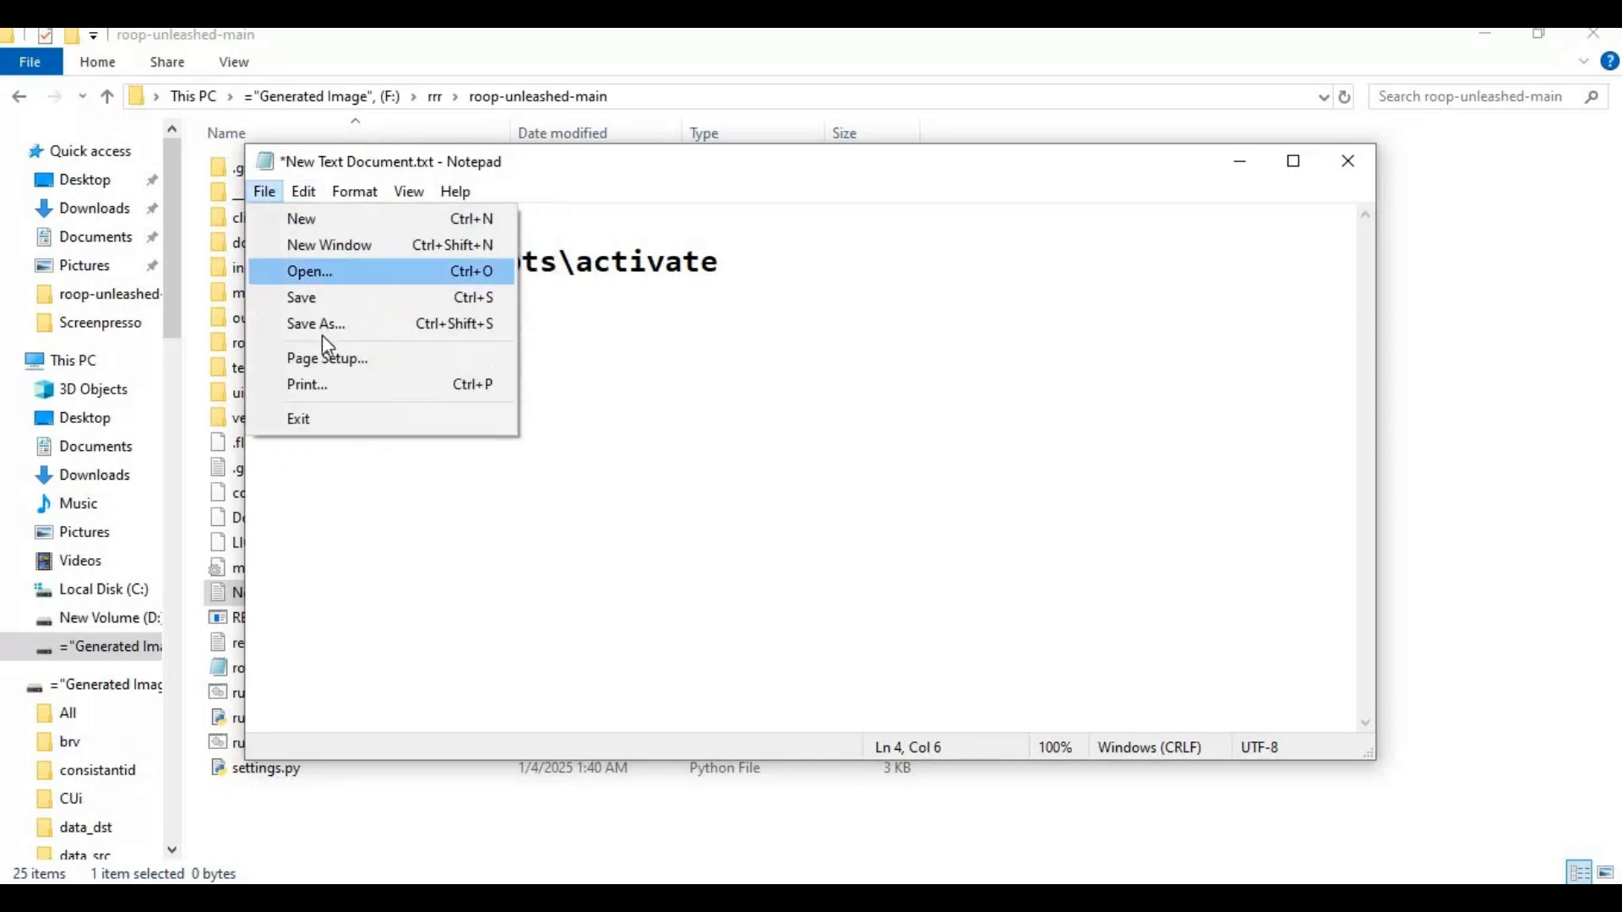
Save the script via Save As under the name runn.bat in the roop-unleashed-main folder.
click(315, 324)
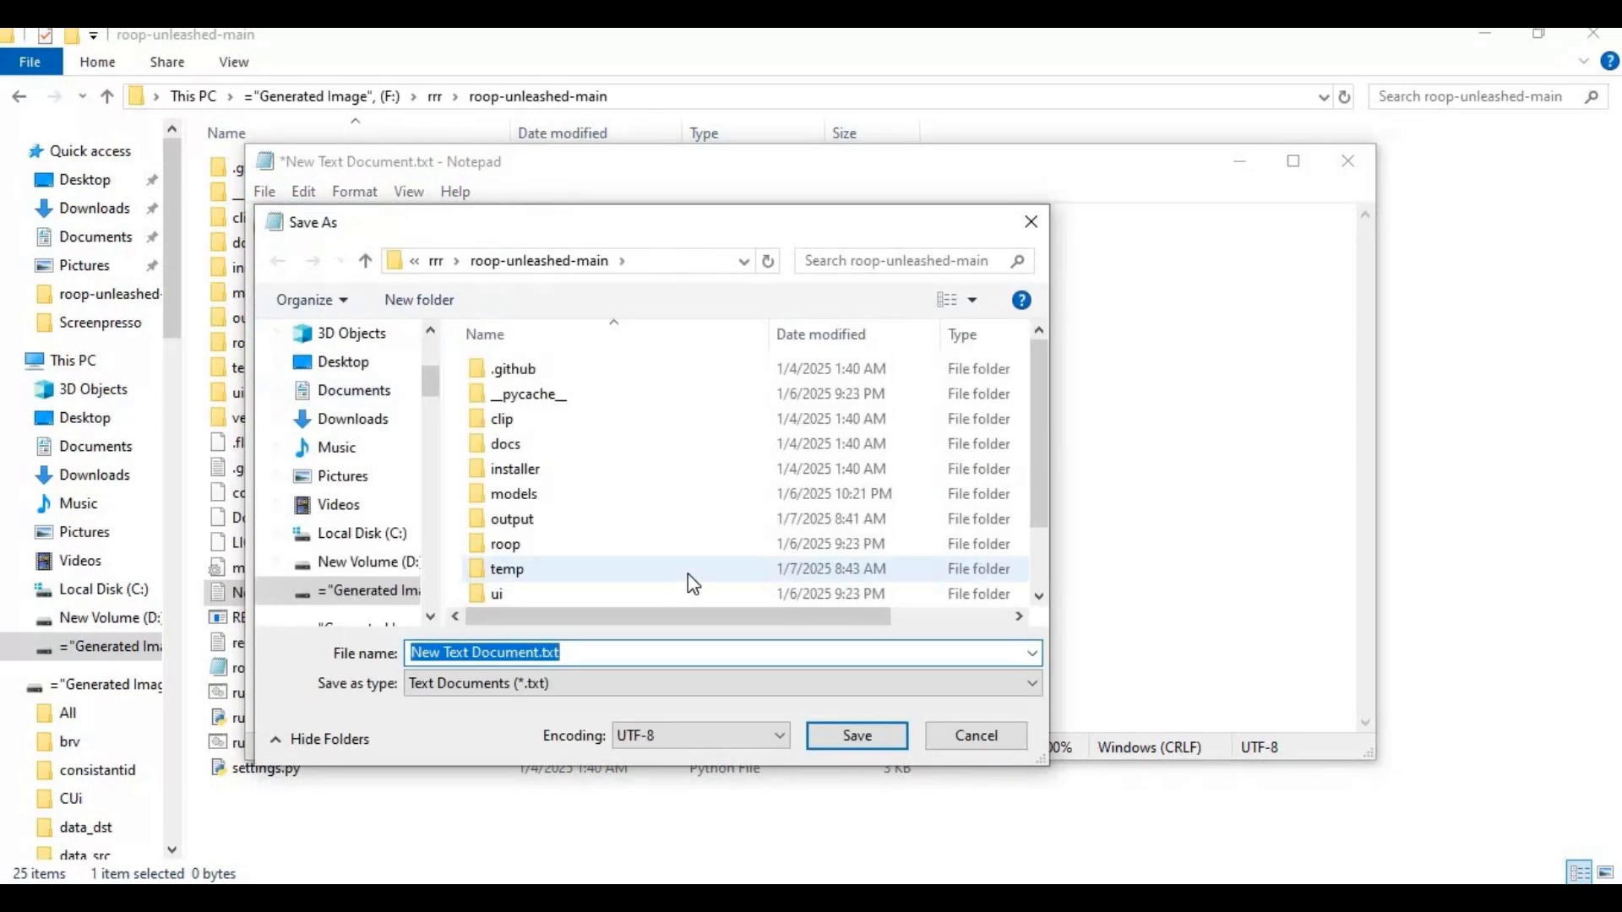
text(runn)
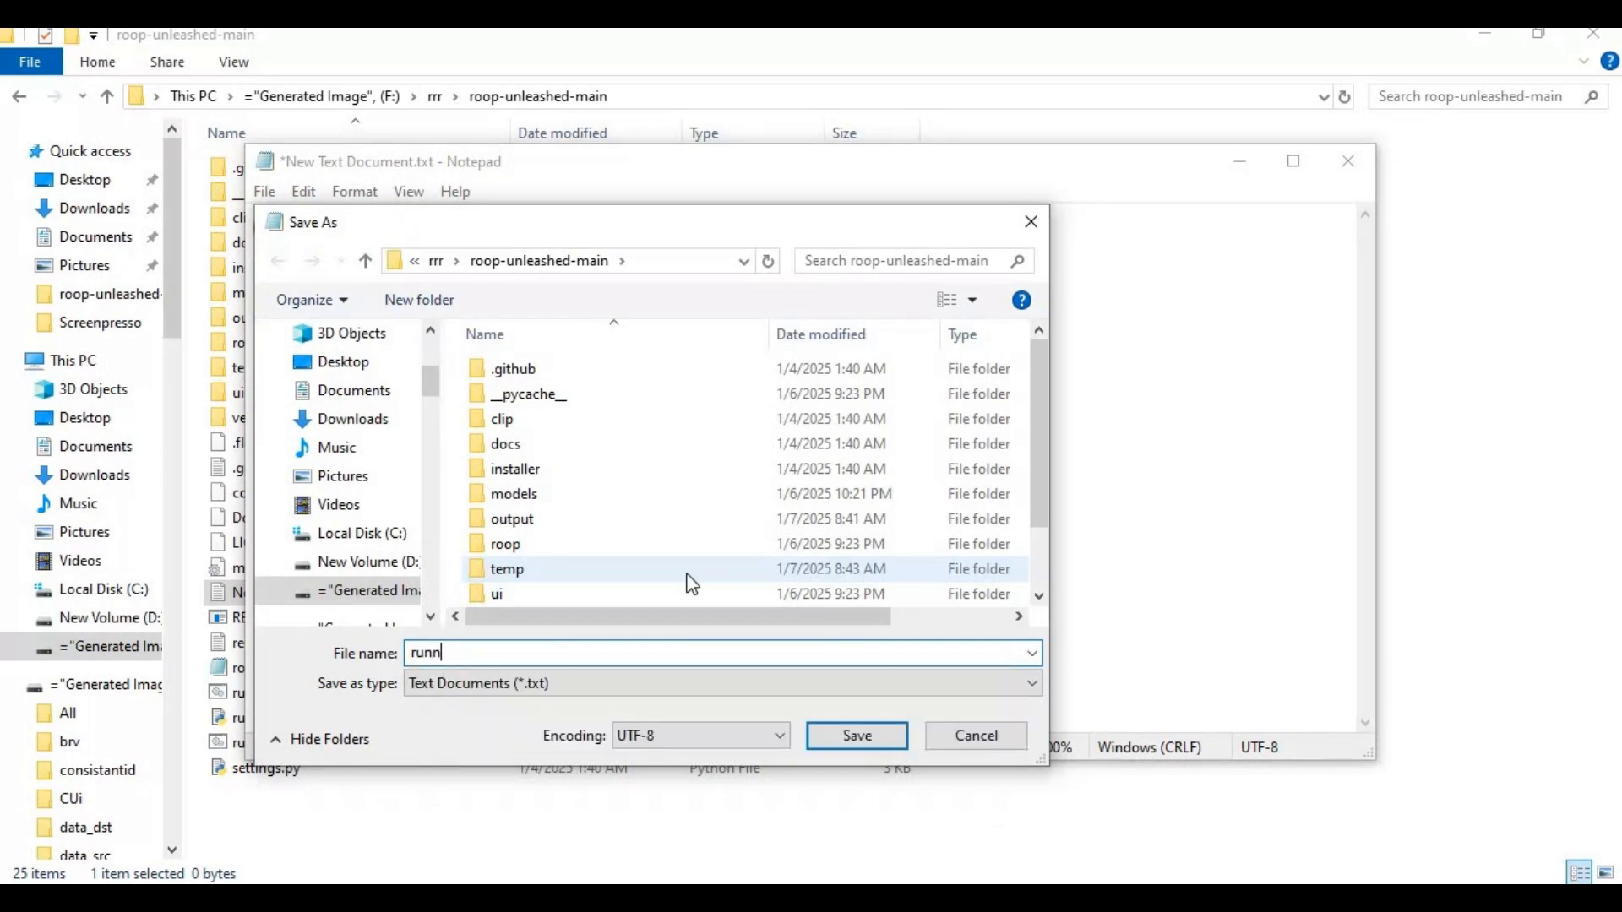
text(.ba)
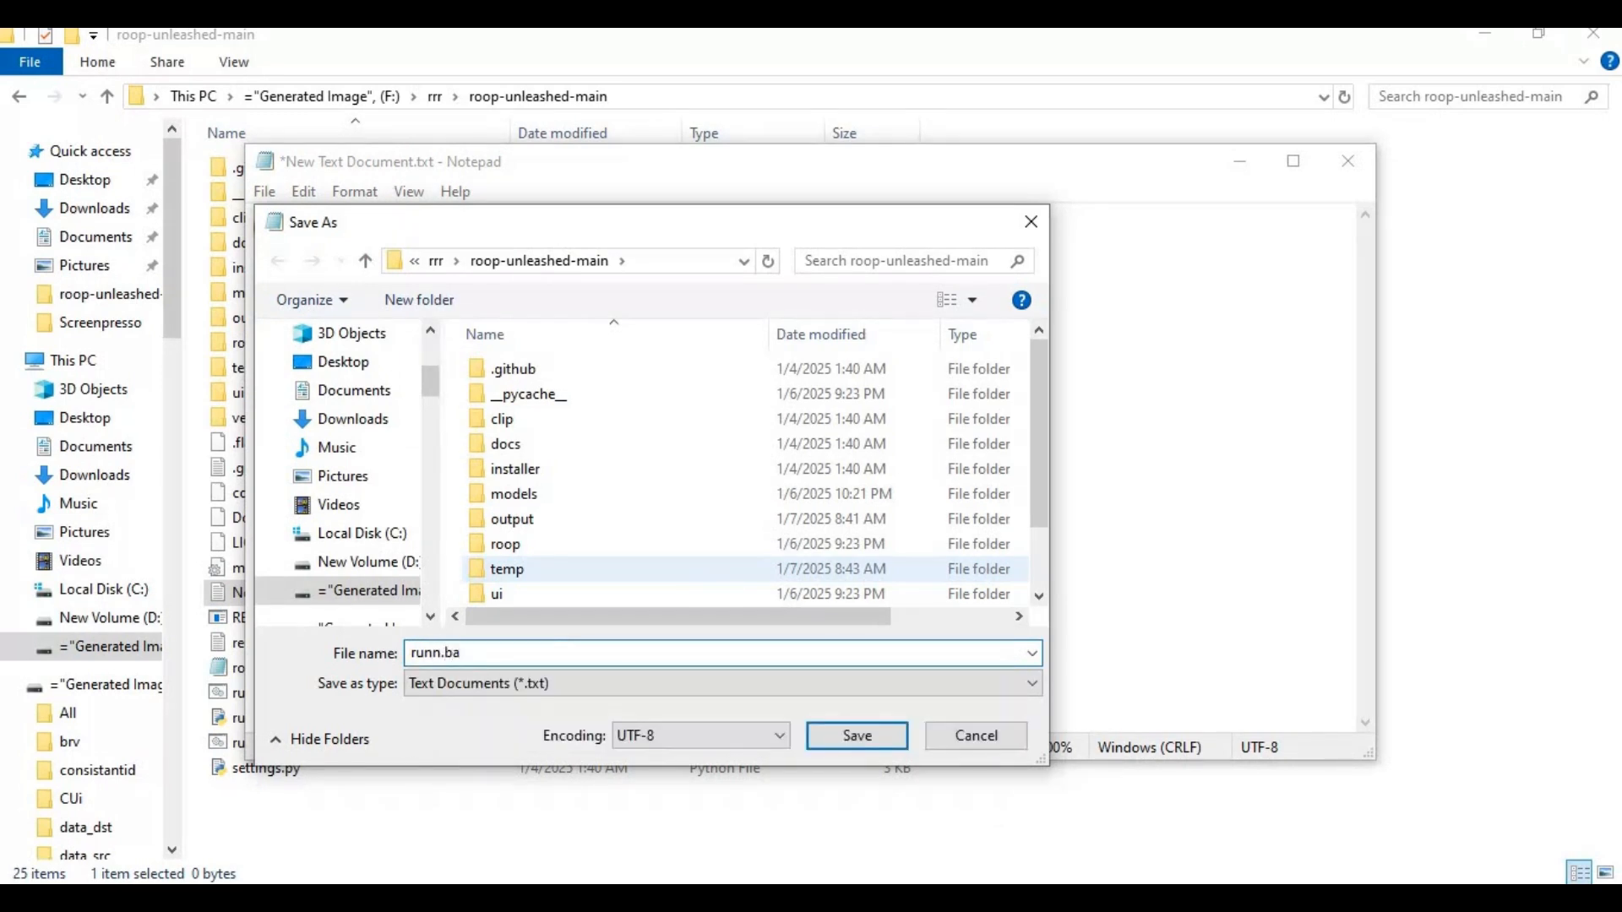
click(856, 736)
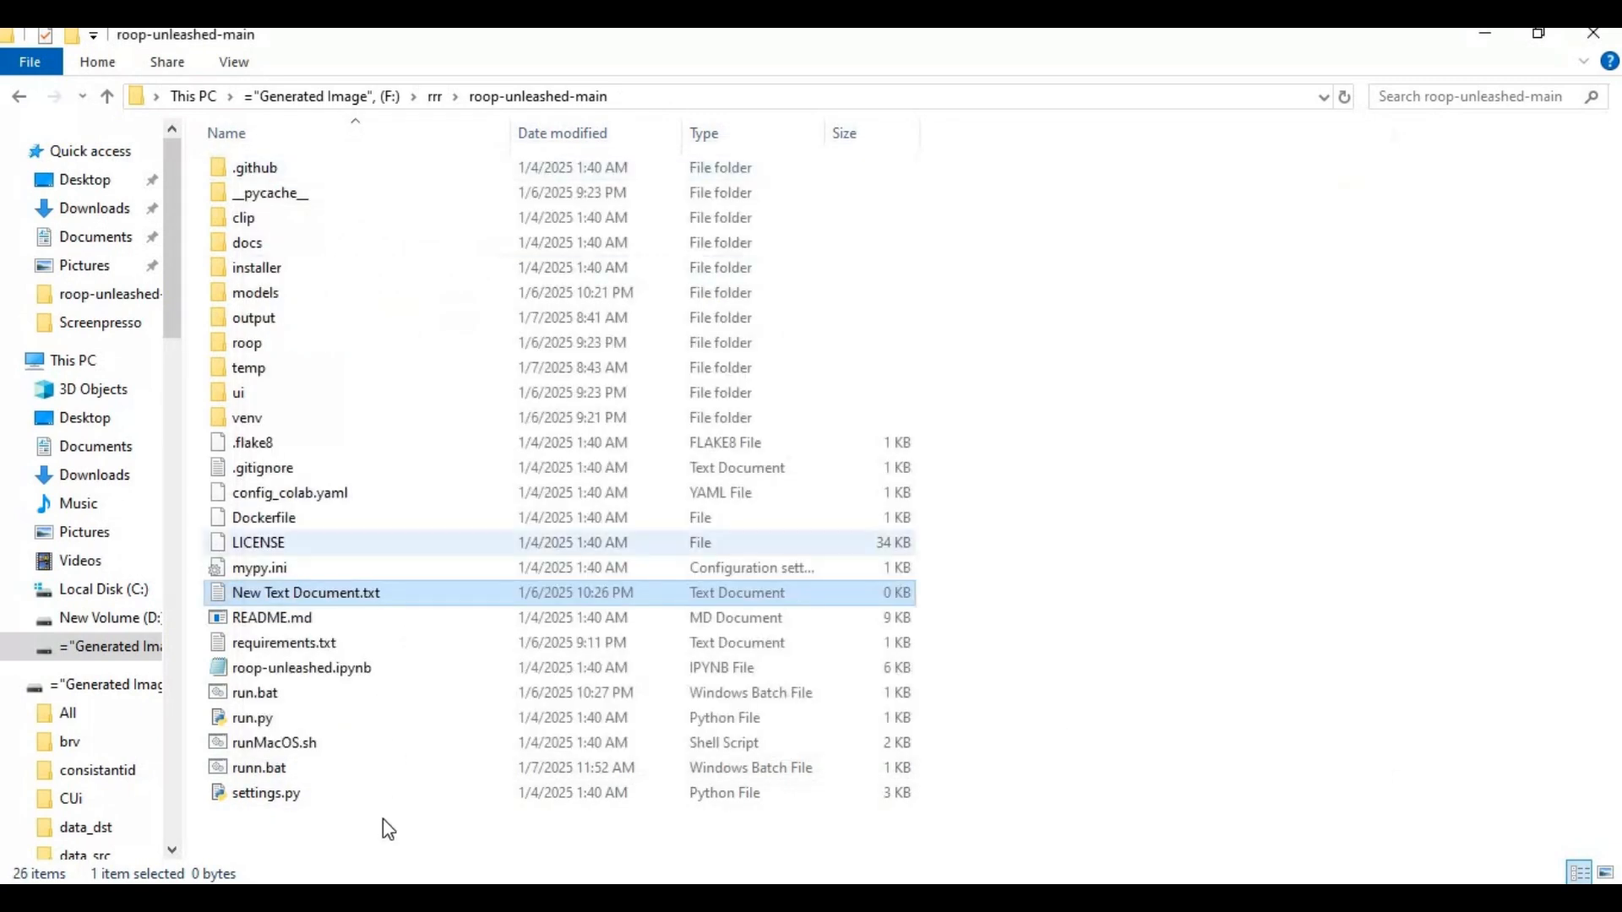
mouse_move(265, 793)
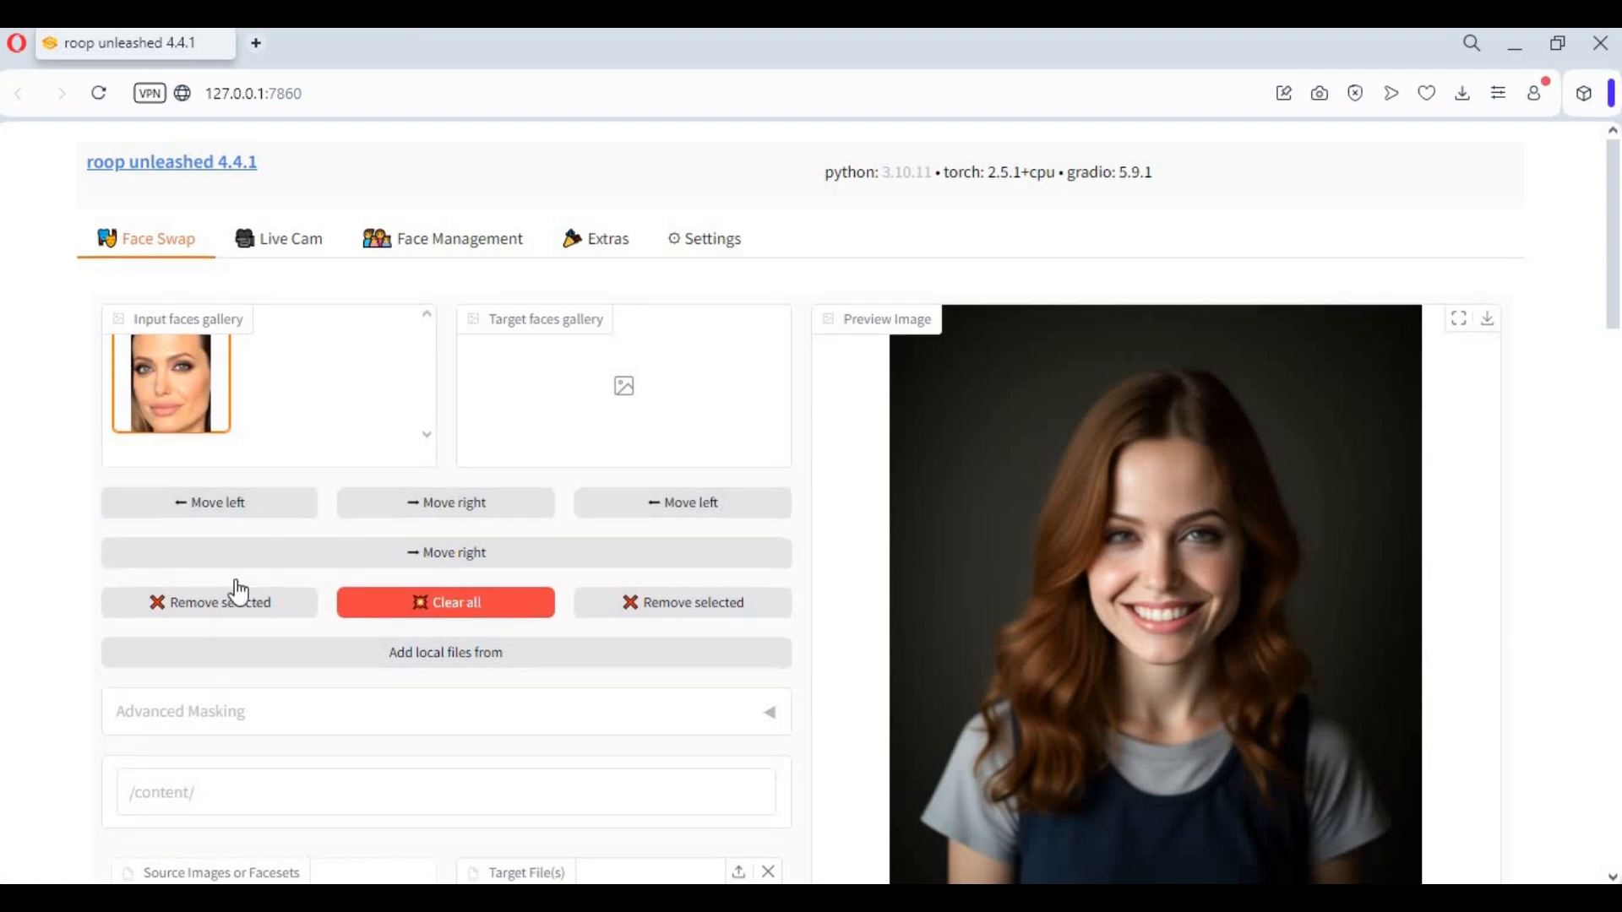
Choose Codeformer as the post-processing method.
scroll(down, 3)
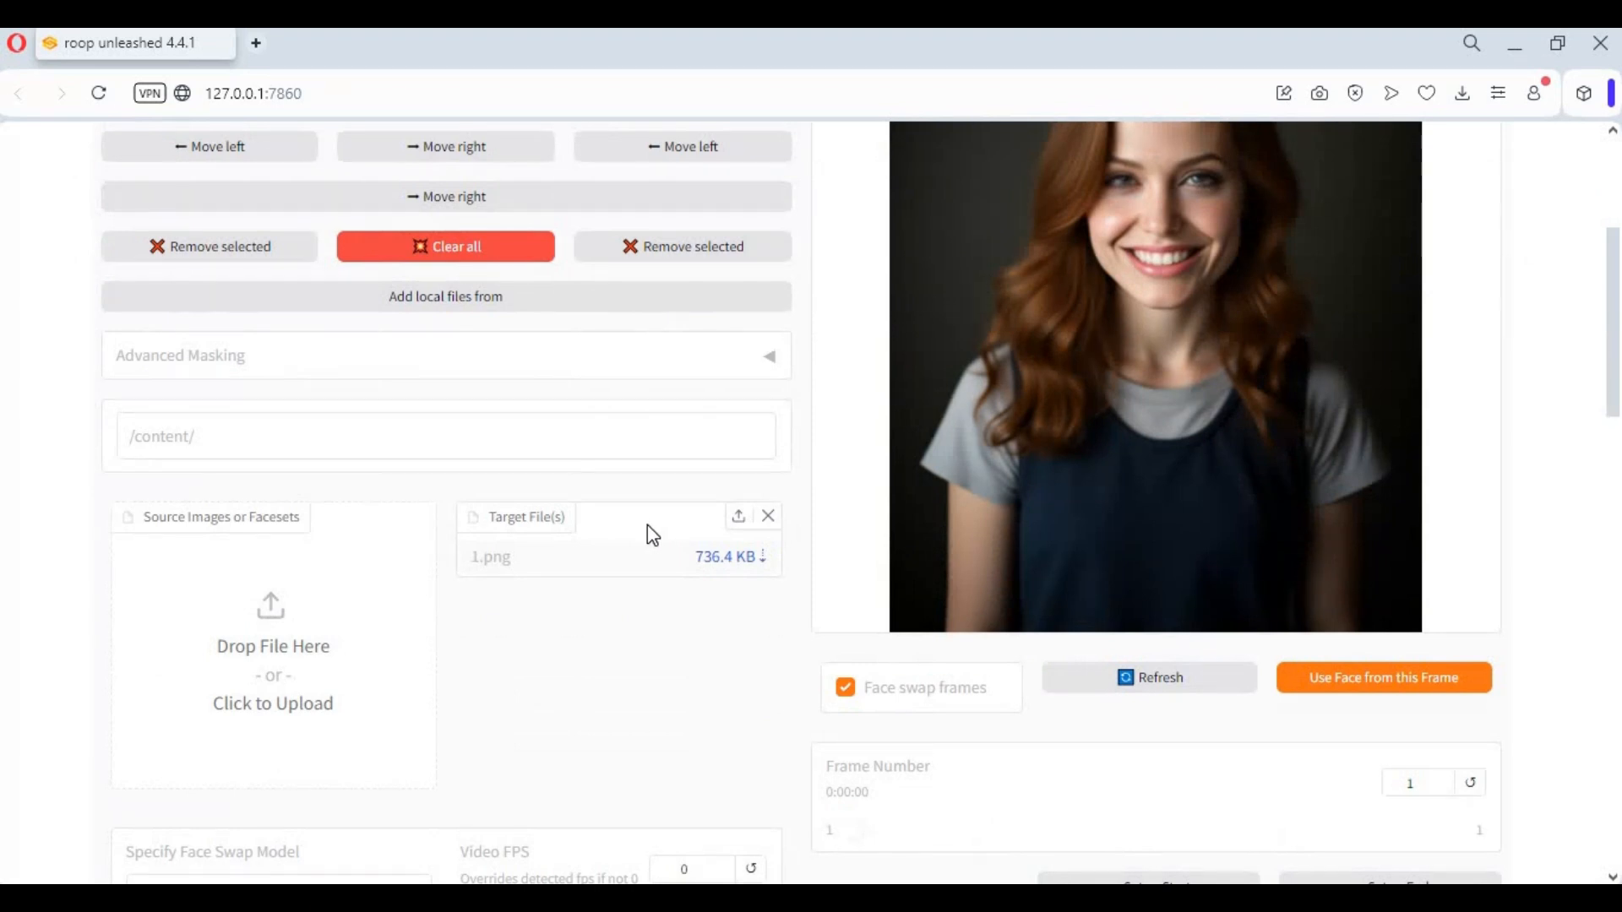
scroll(down, 3)
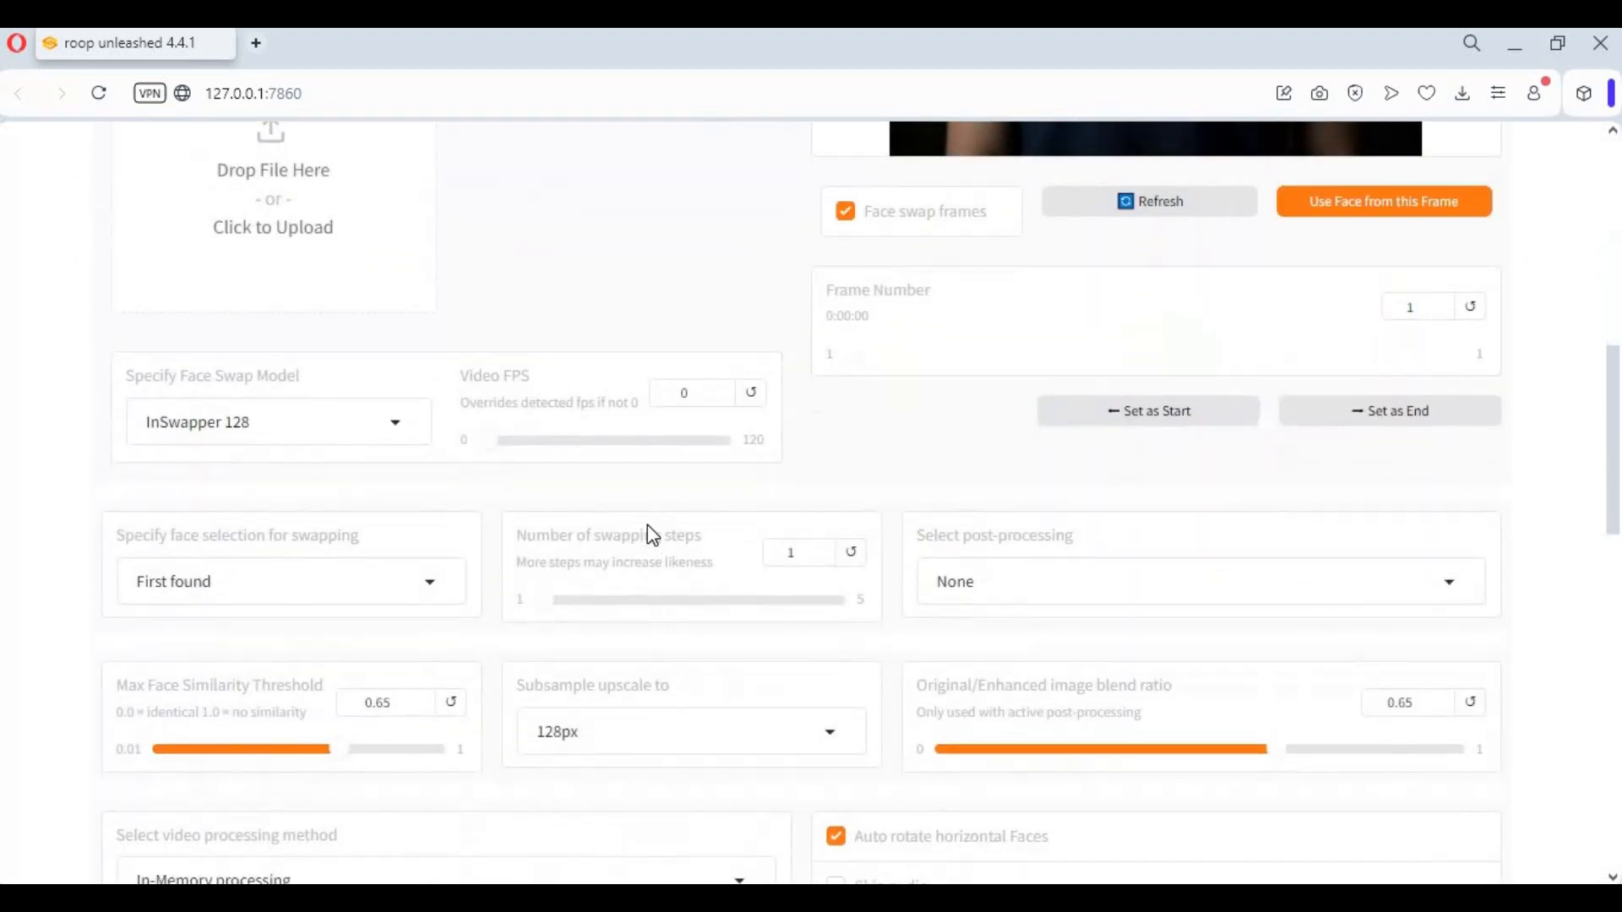
mouse_move(904, 512)
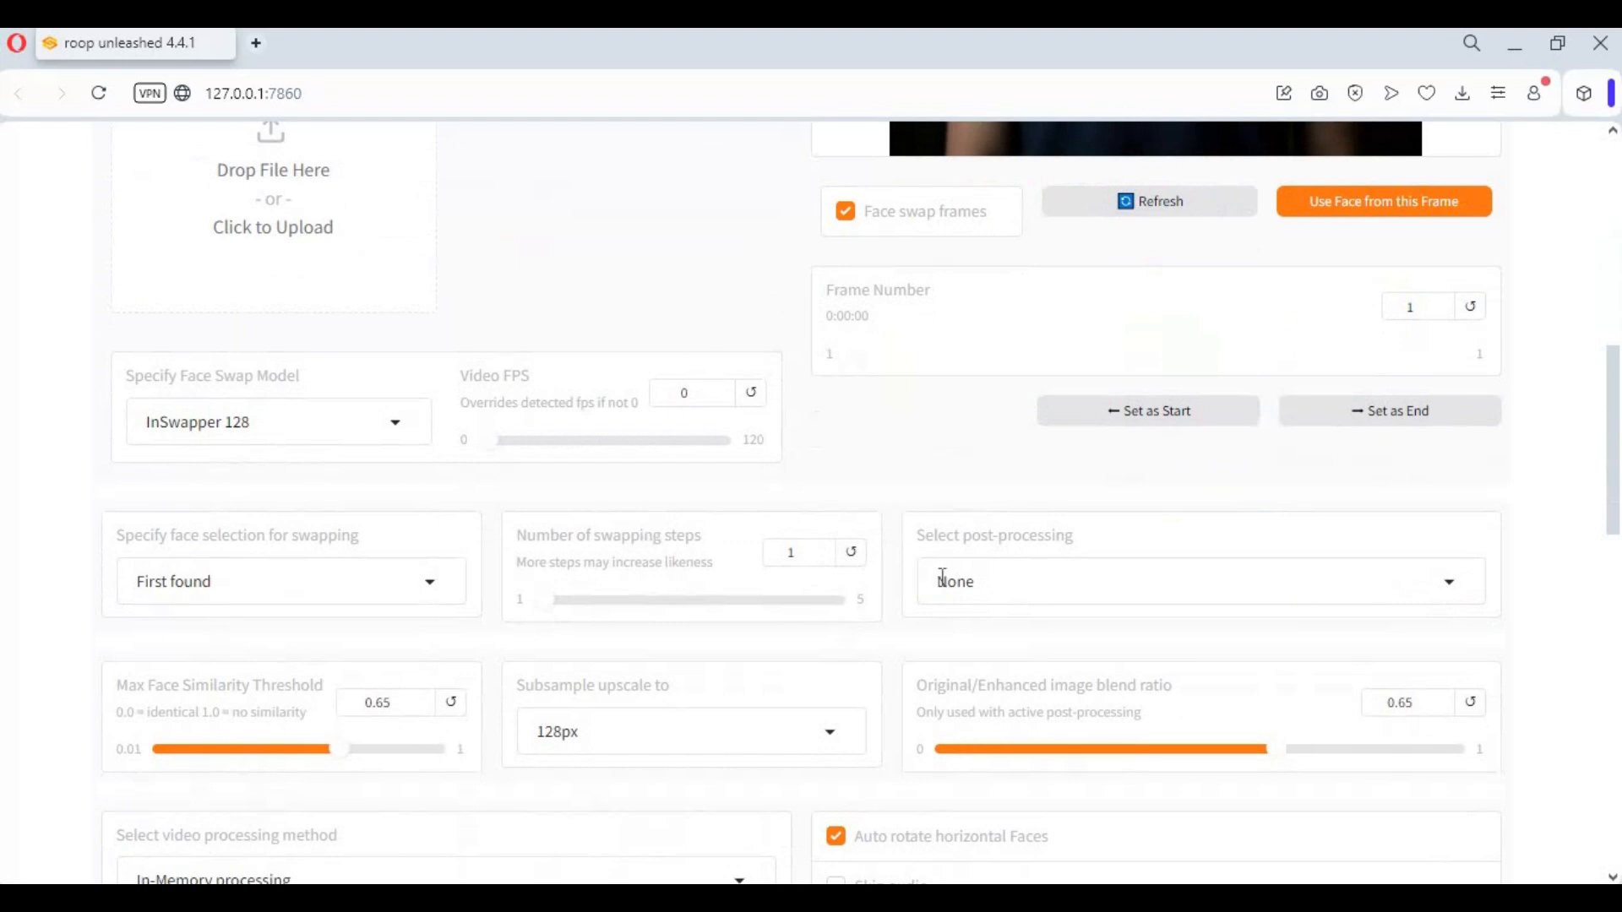
click(1189, 580)
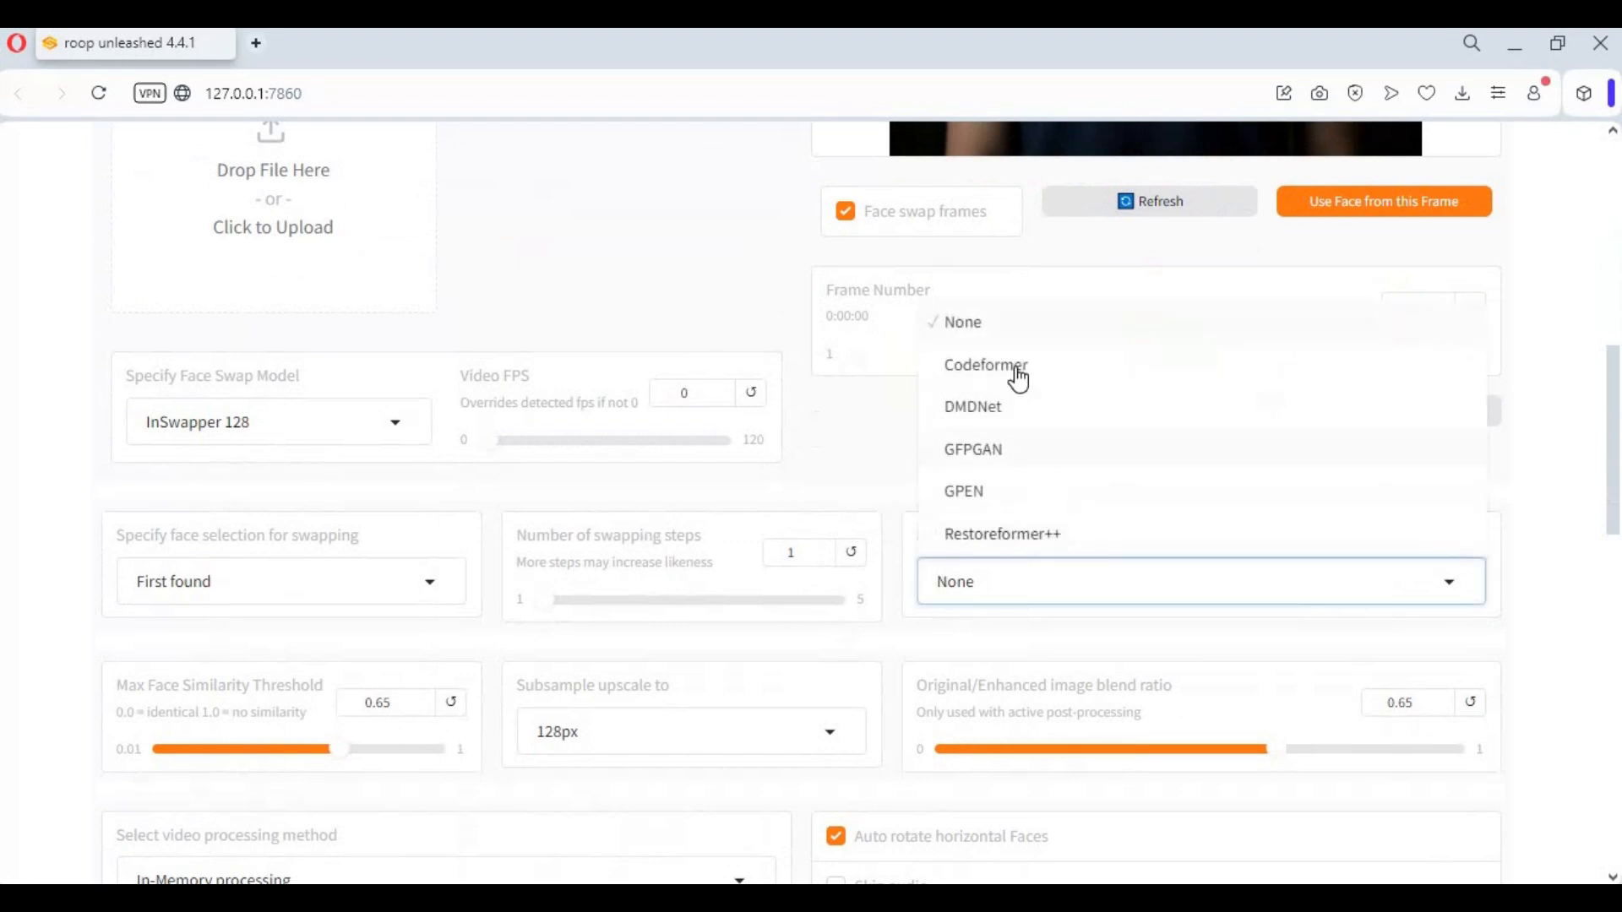
click(986, 364)
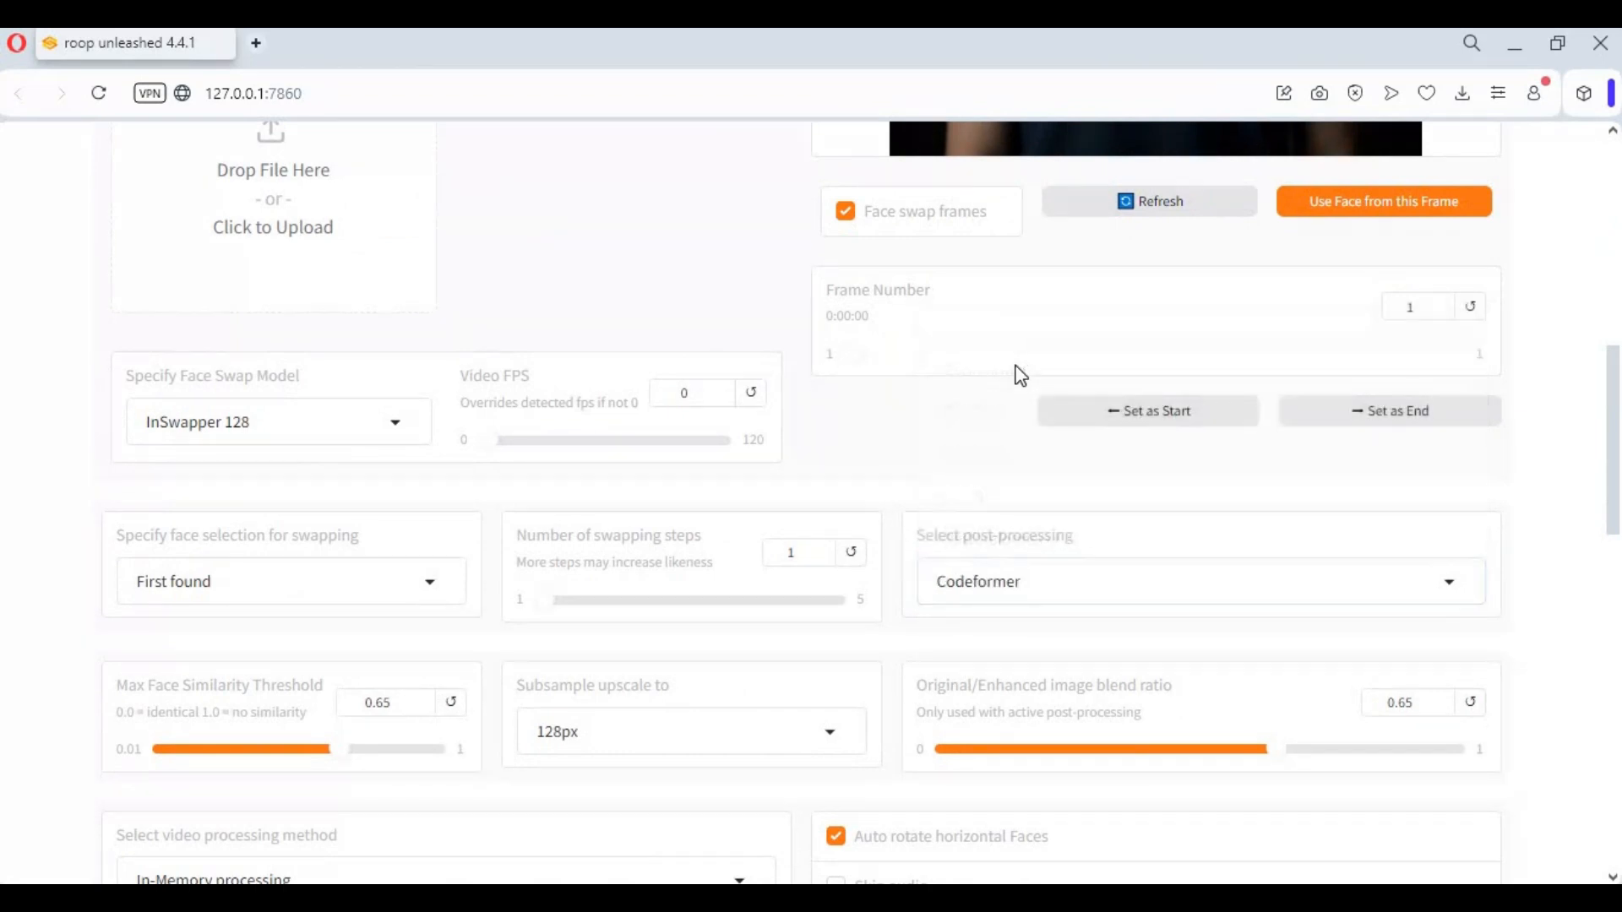
mouse_move(293, 449)
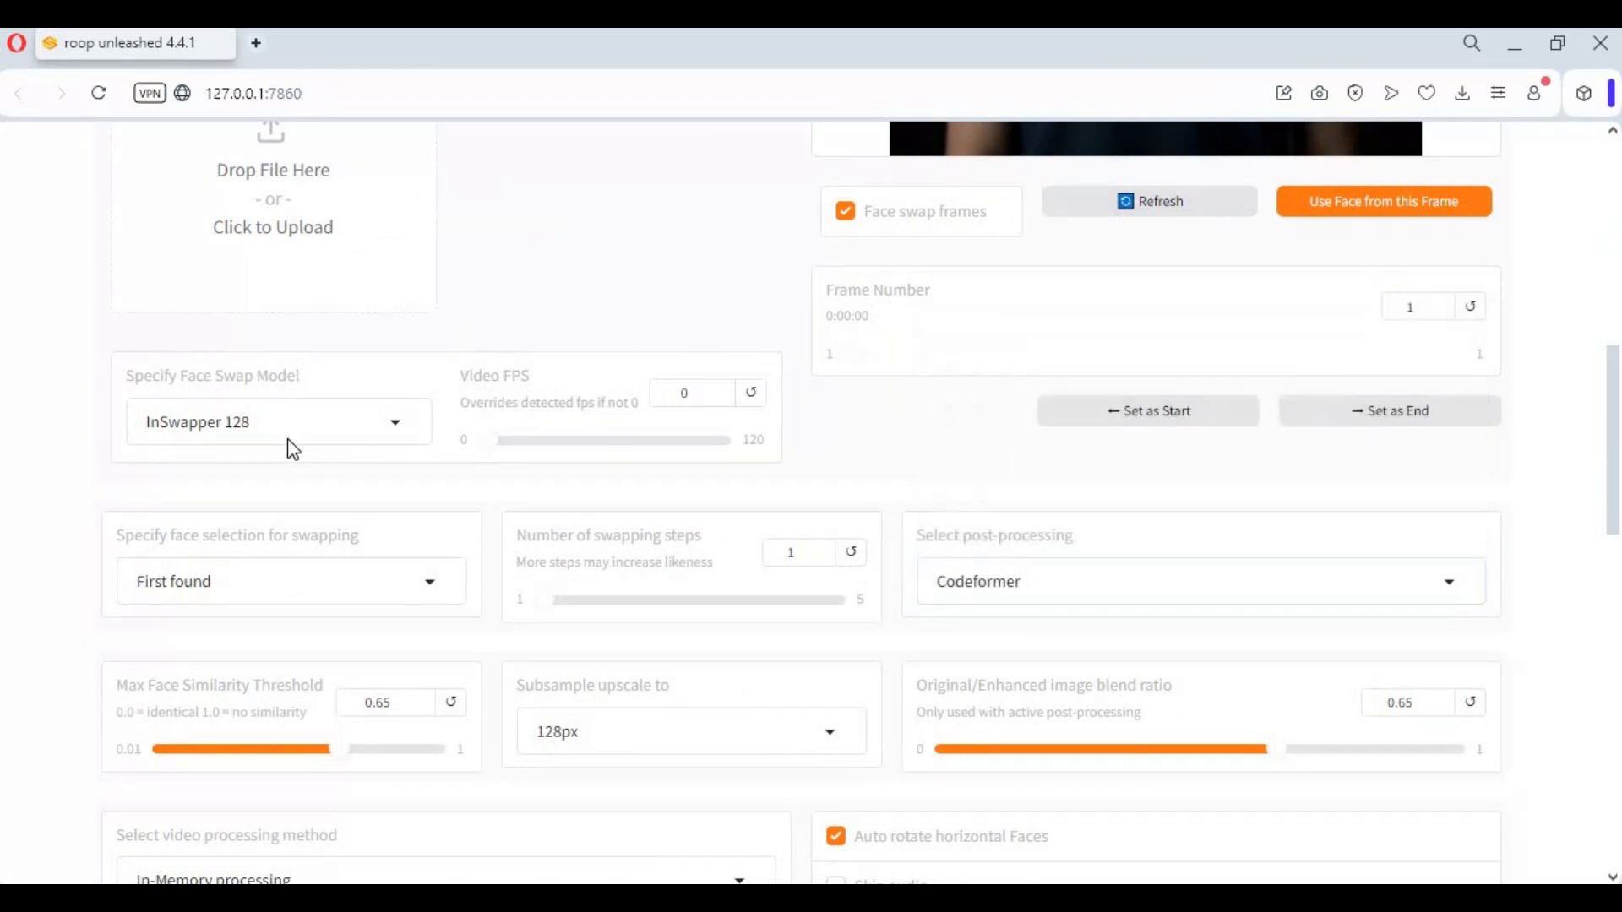
mouse_move(328, 430)
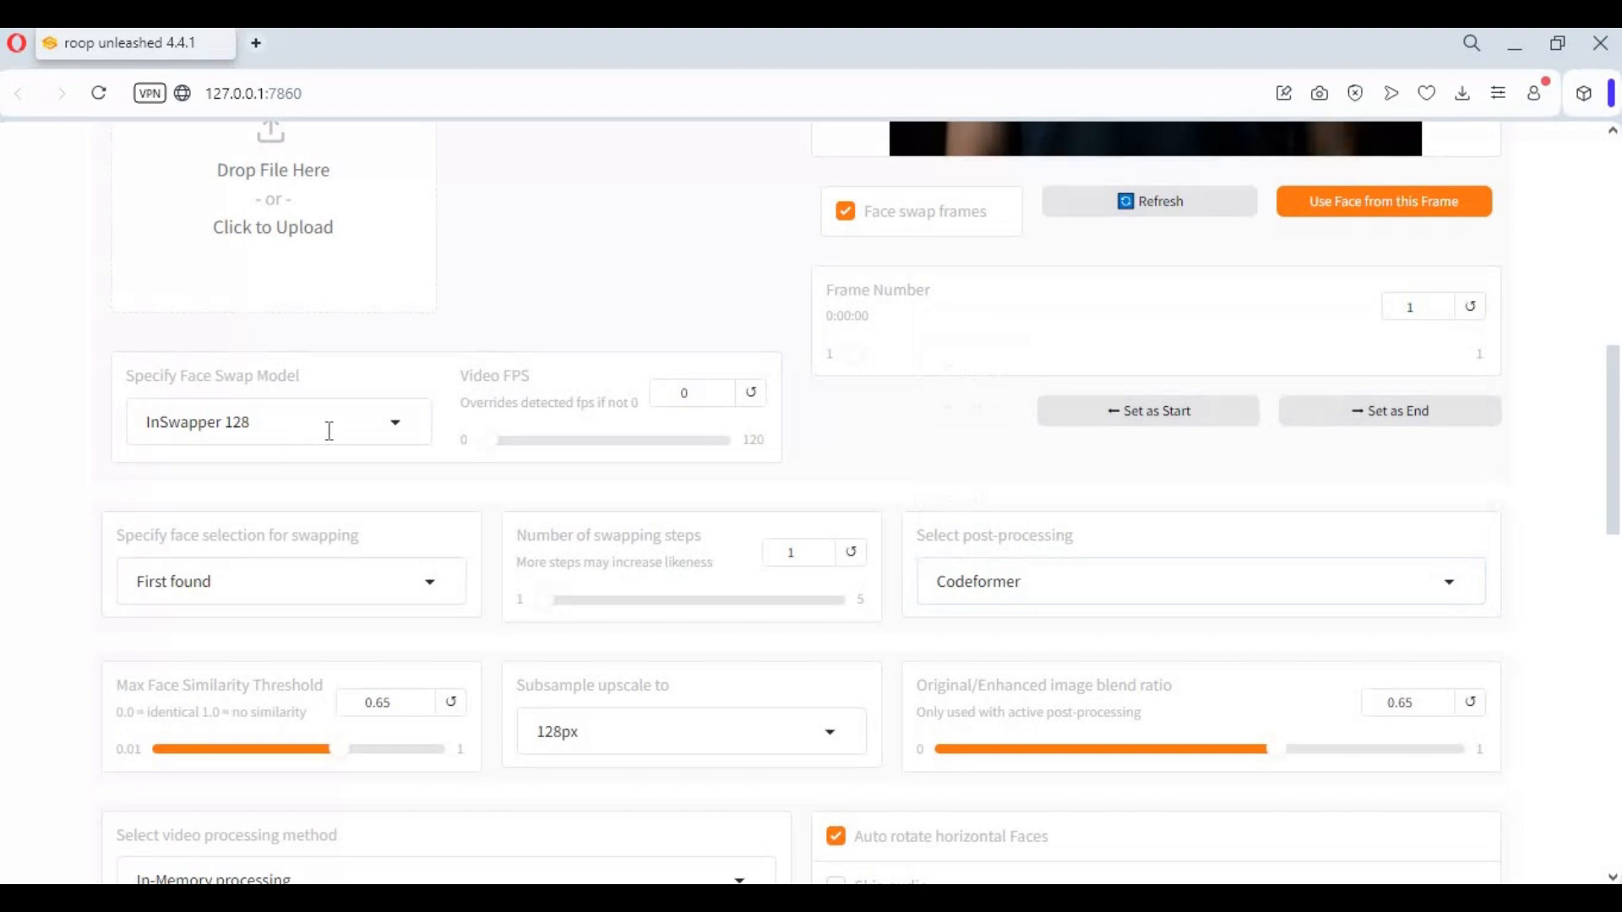
Keep InSwapper 128 as the swap model and start the face swap on the target image.
click(277, 421)
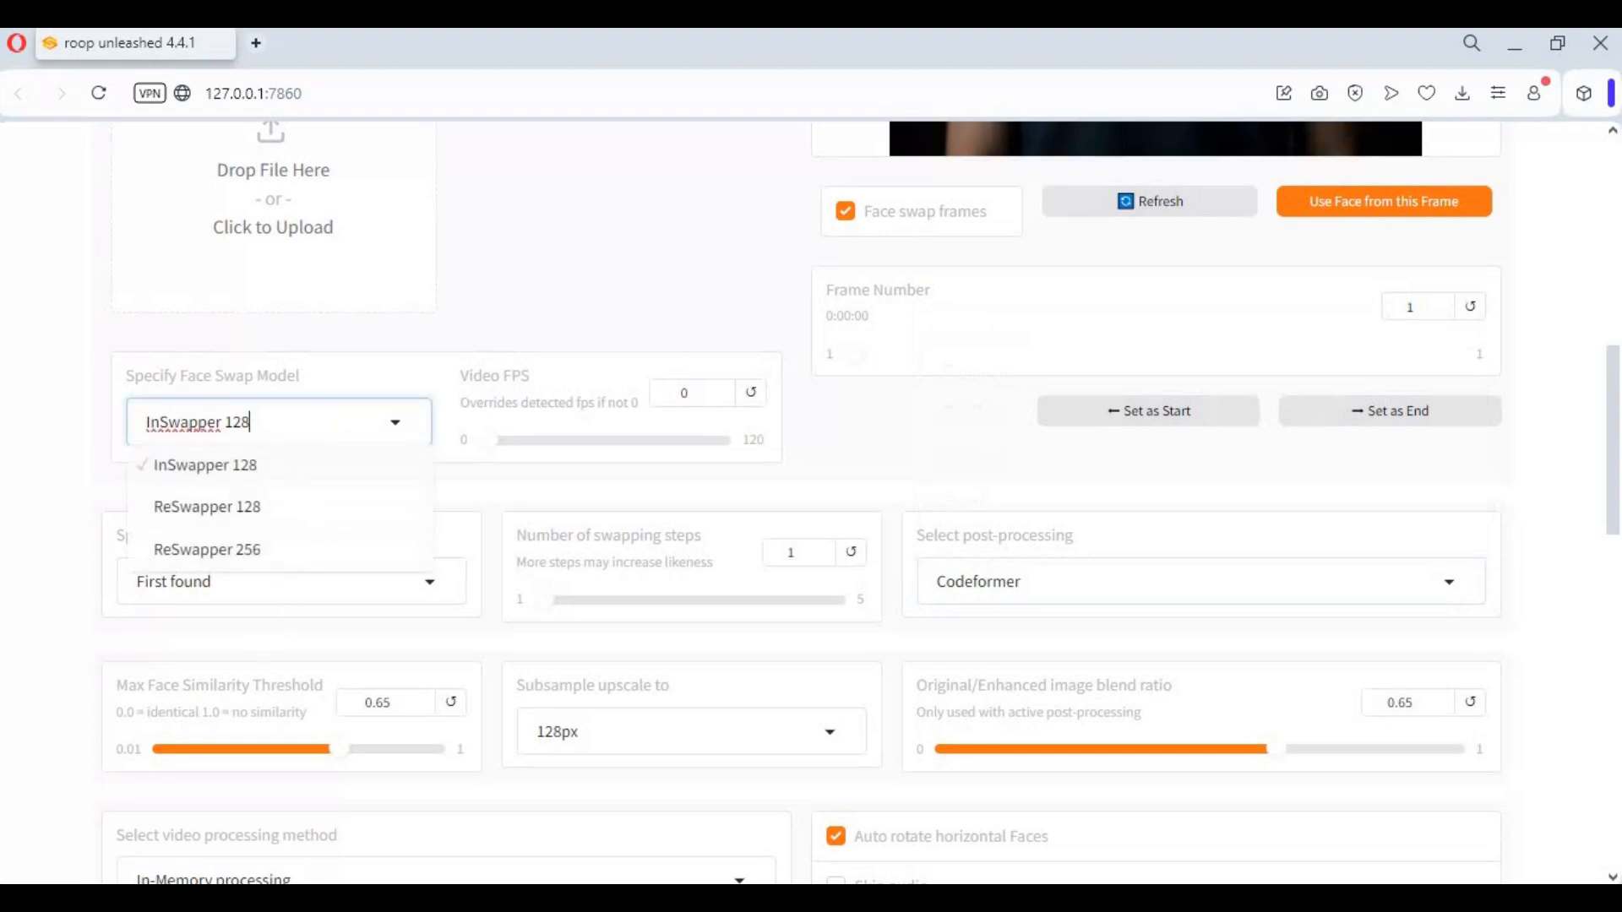
click(206, 465)
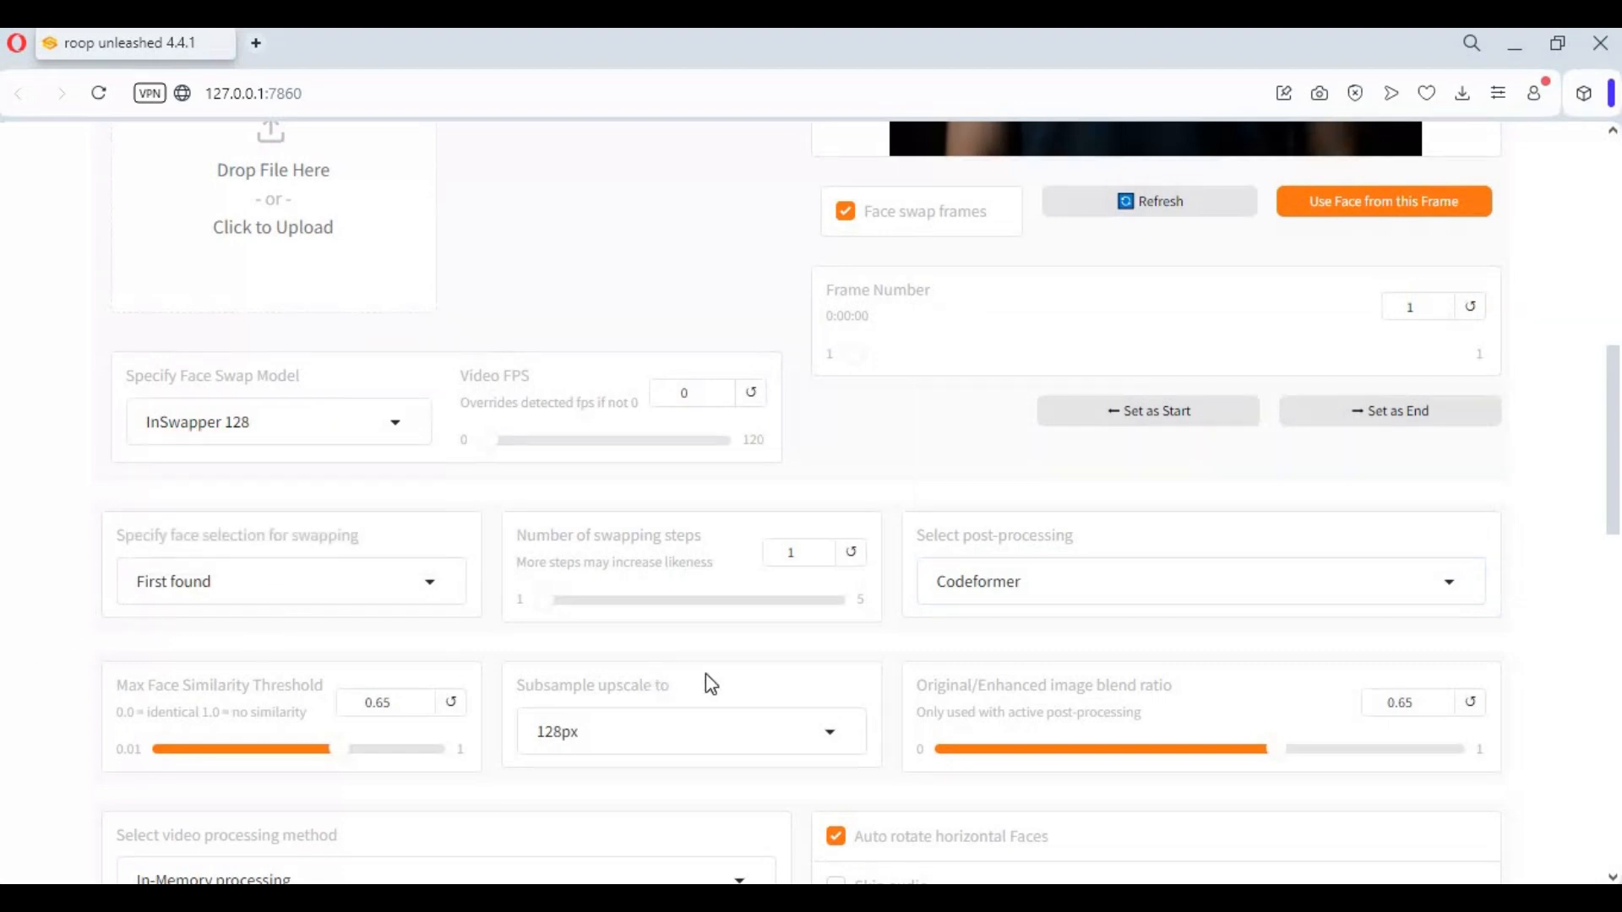
click(291, 580)
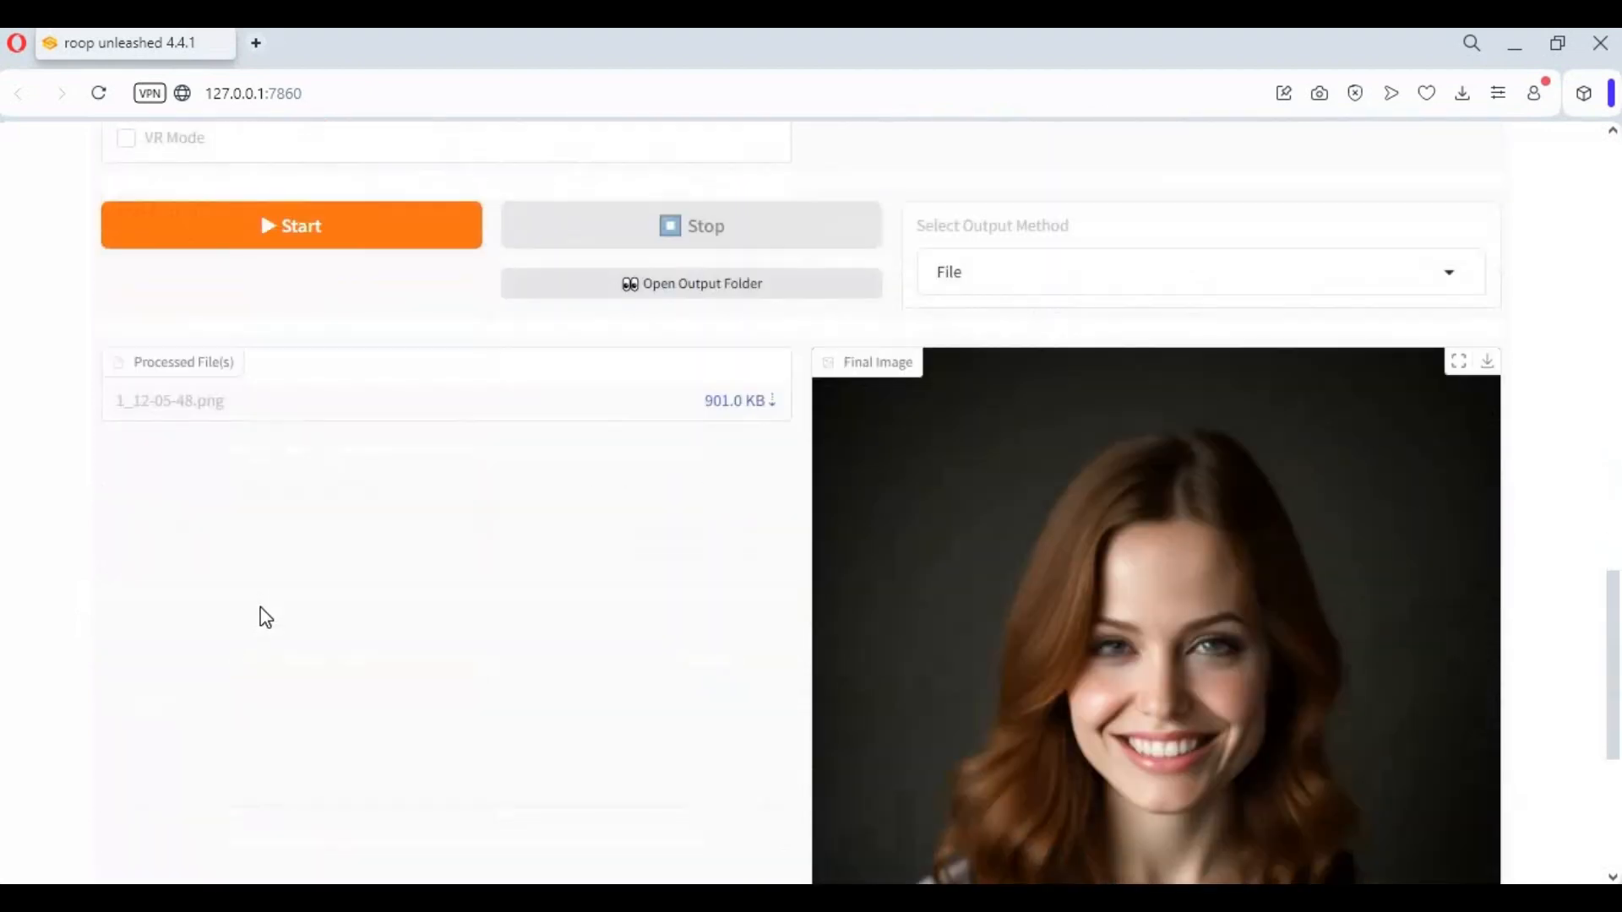
scroll(down, 3)
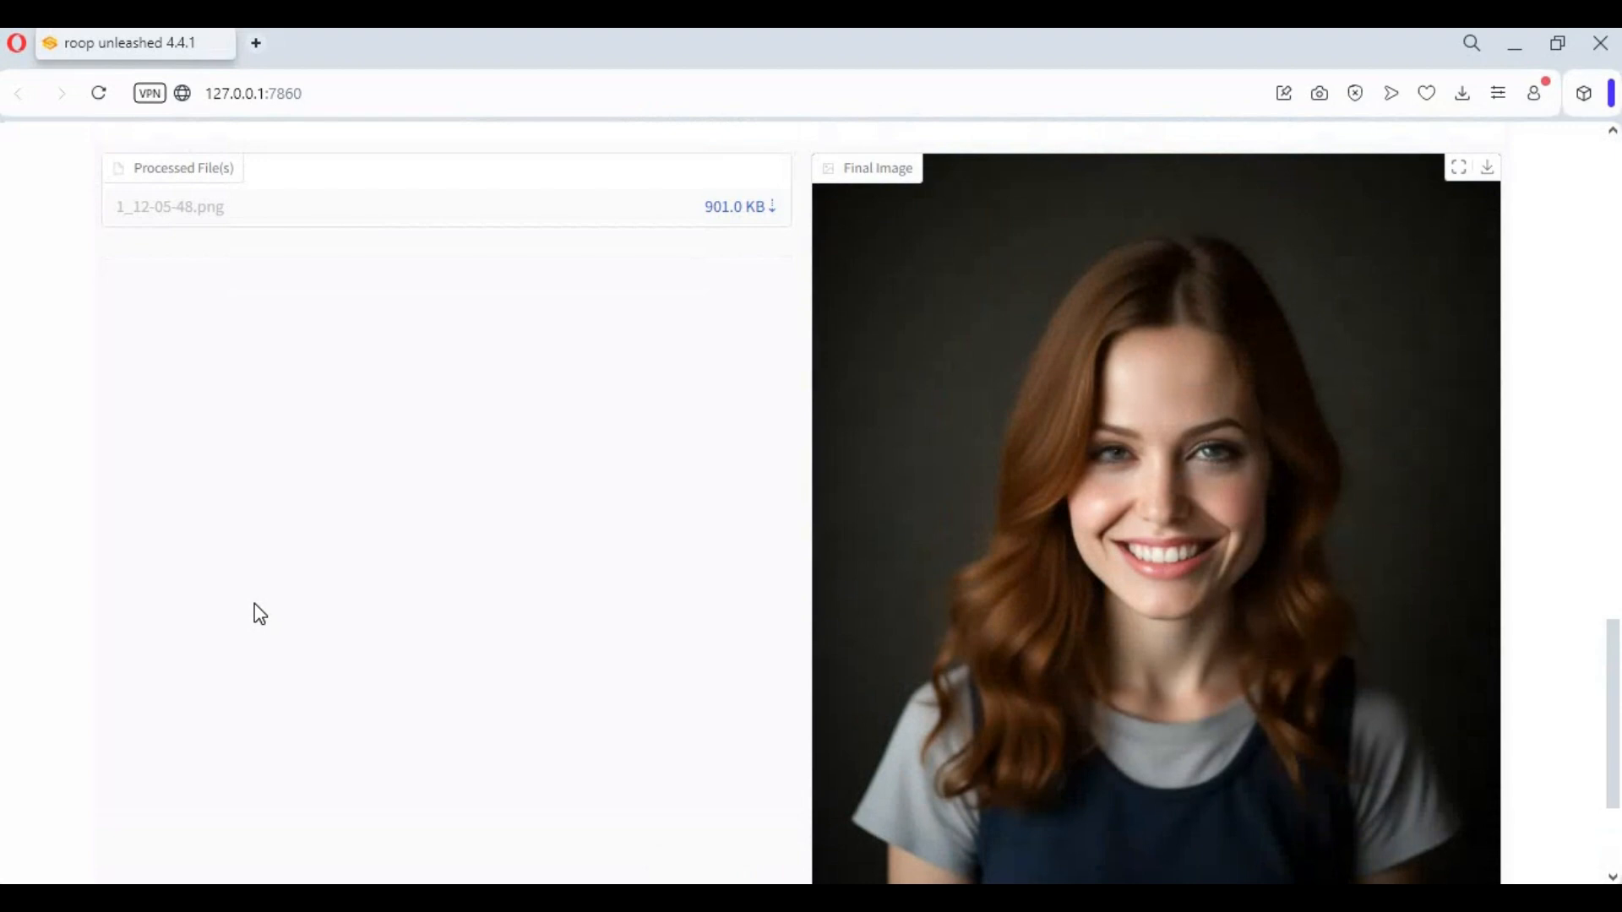
mouse_move(224, 493)
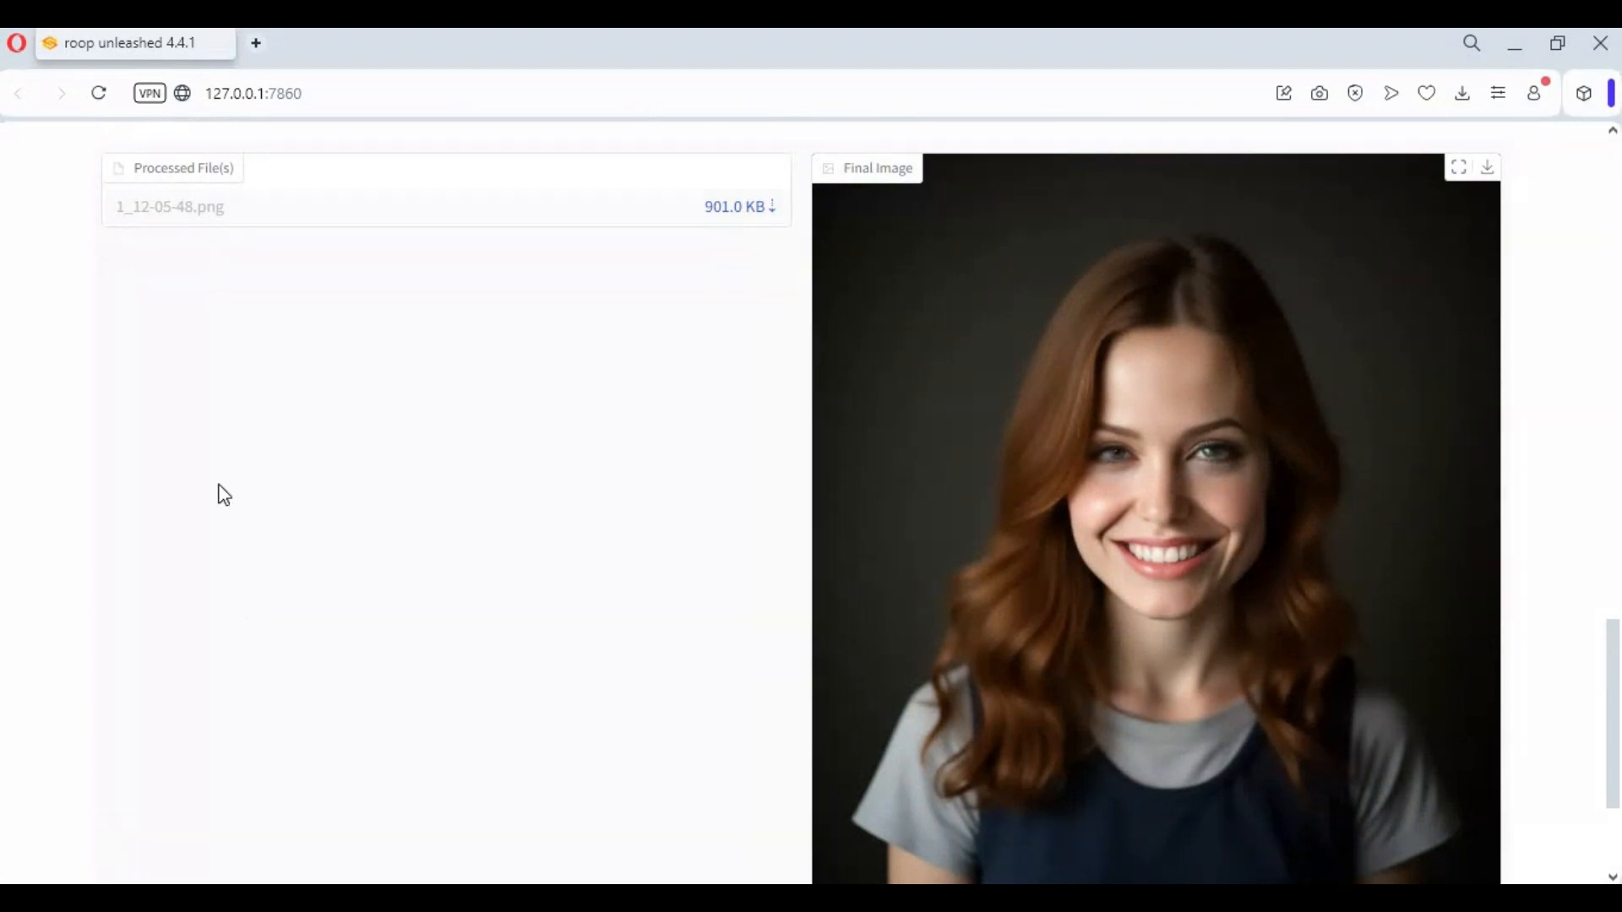
mouse_move(517, 476)
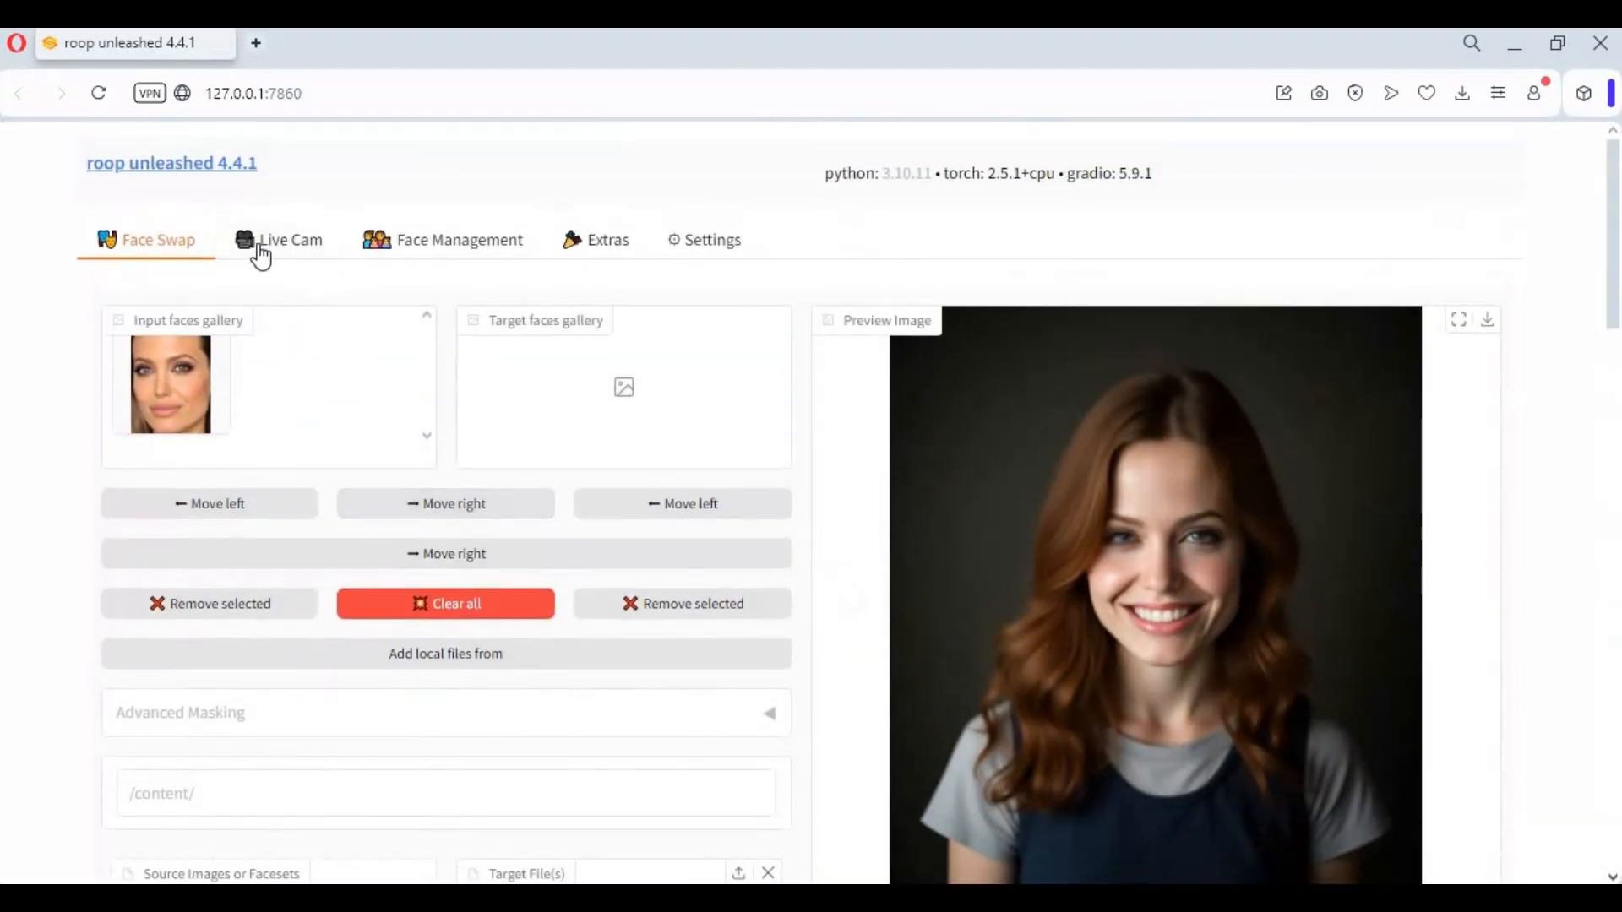
Look over the Live Cam page, then move to the Extras page listing 1.png.
click(290, 239)
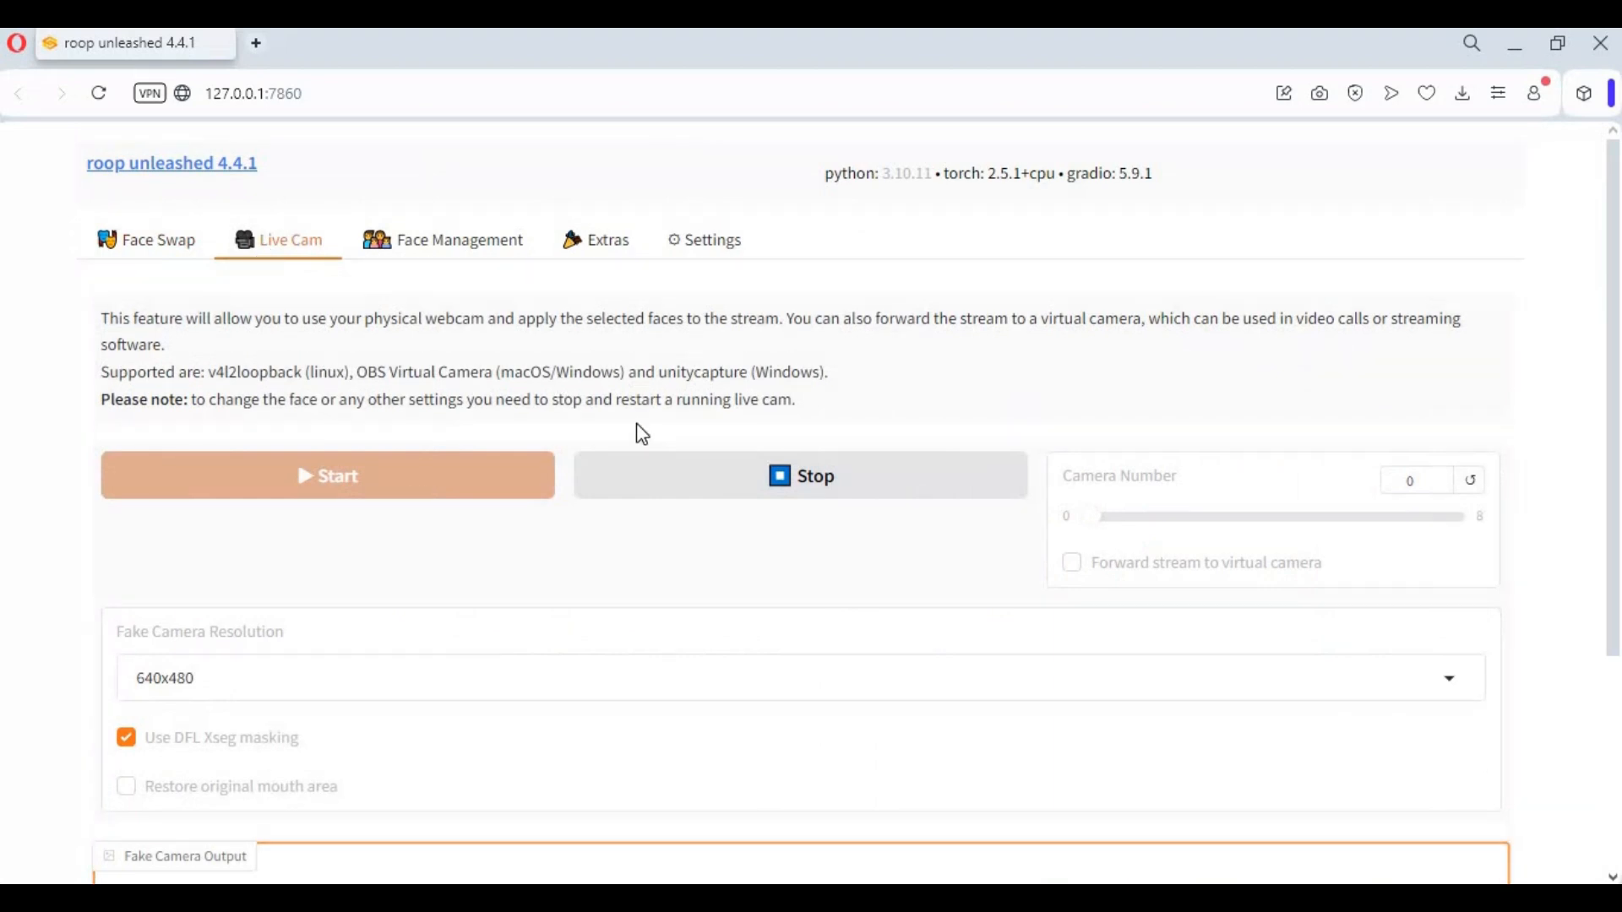
scroll(down, 3)
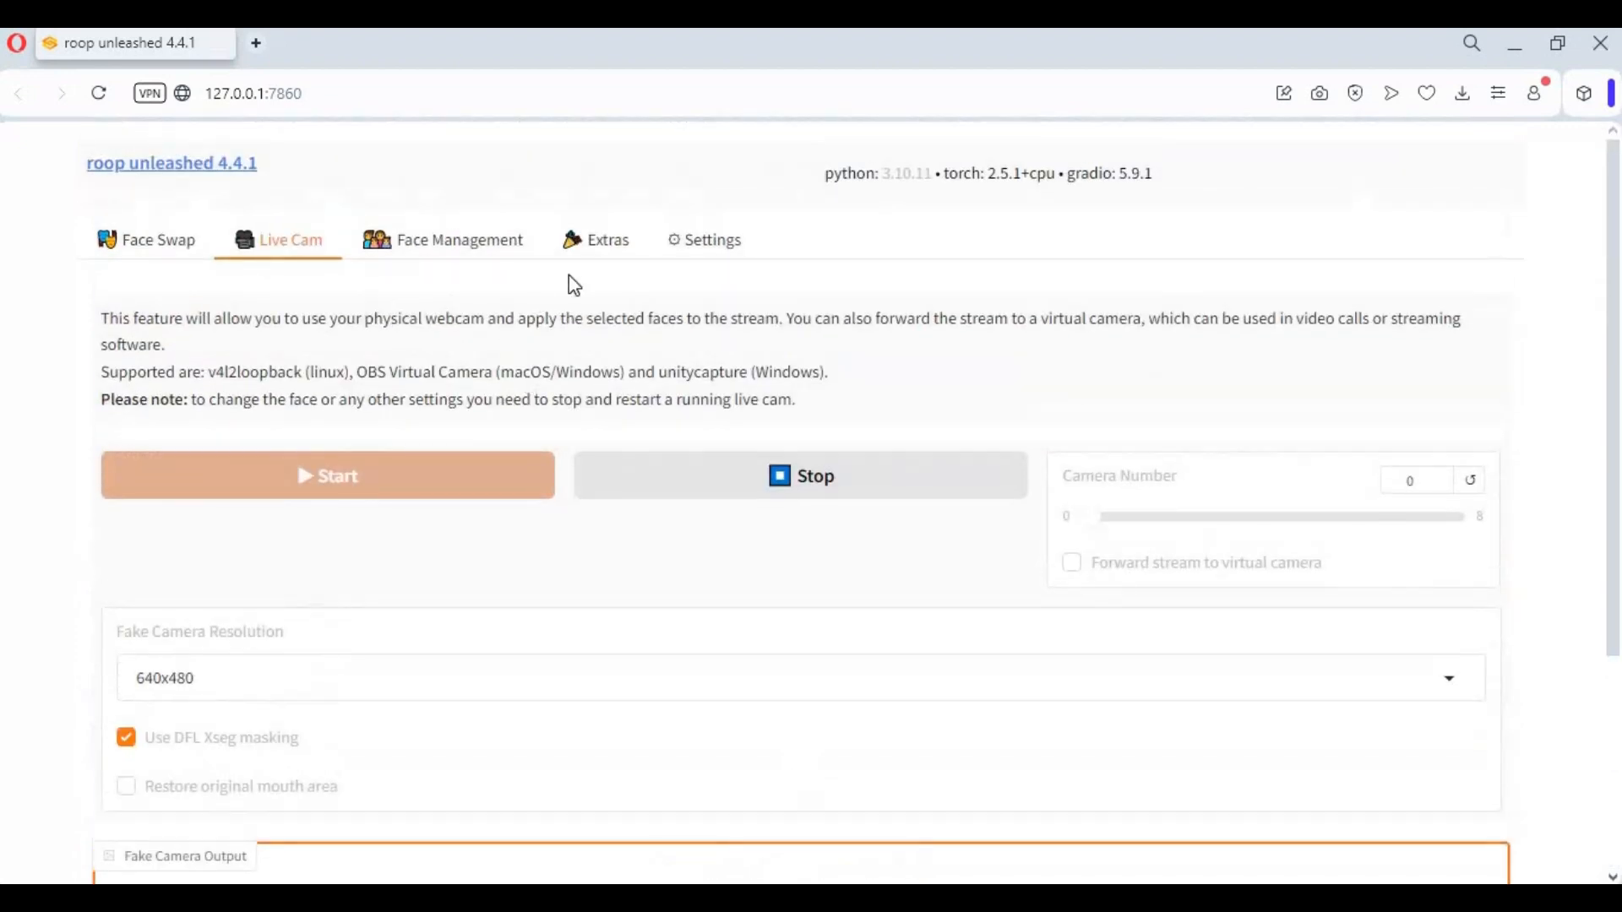
click(608, 239)
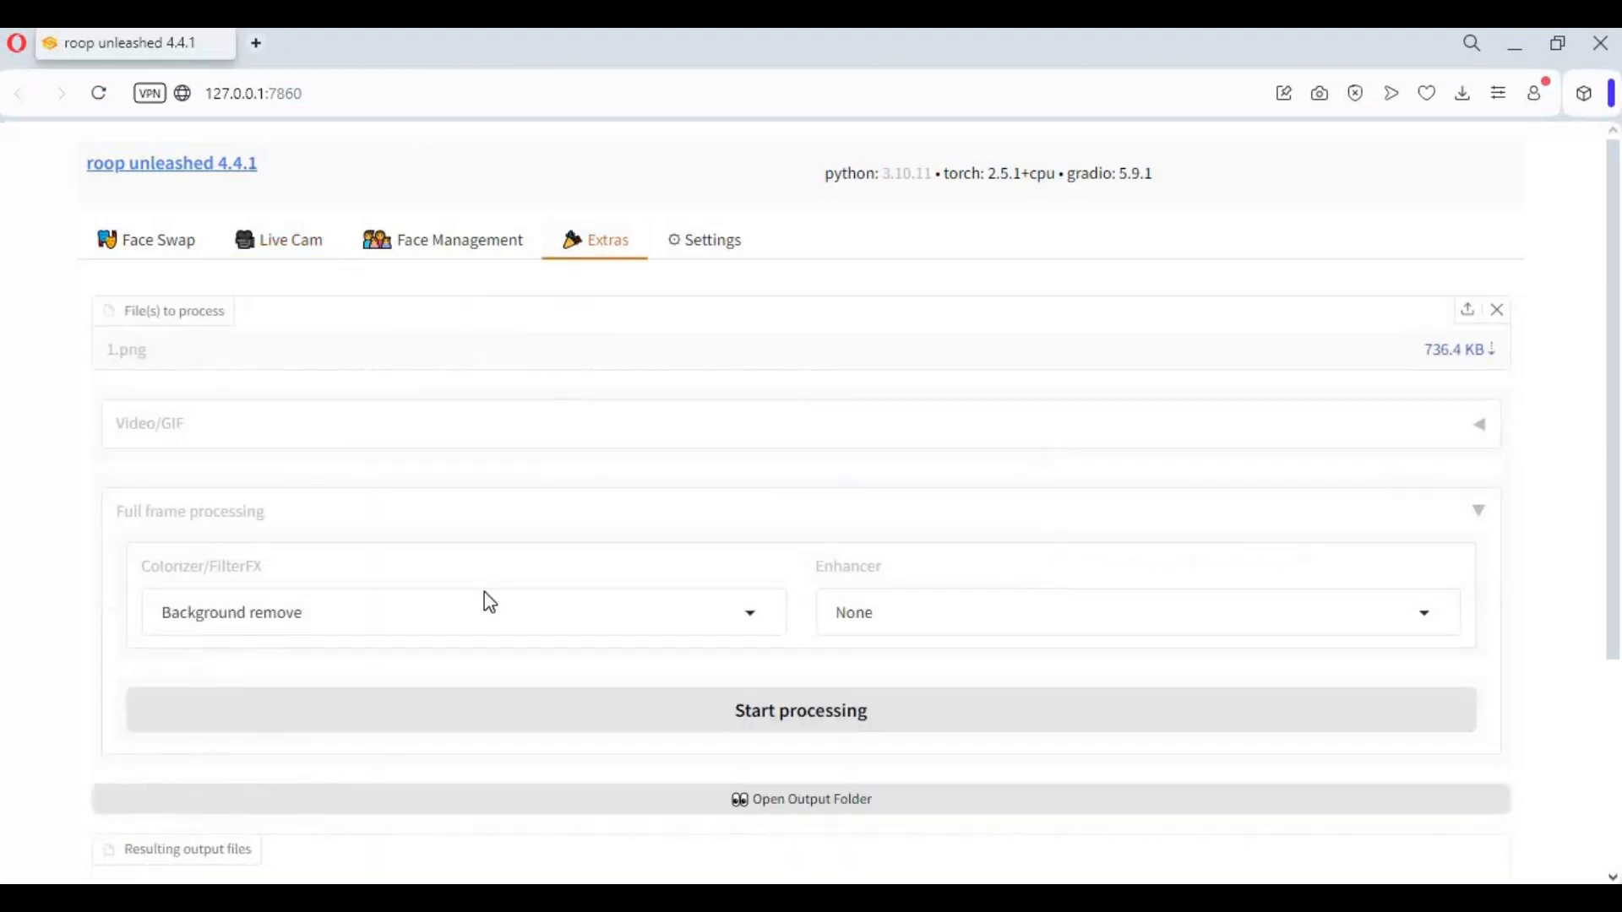
Show the Colorizer/FilterFX list of full-frame effects, leaving Background remove chosen.
click(461, 612)
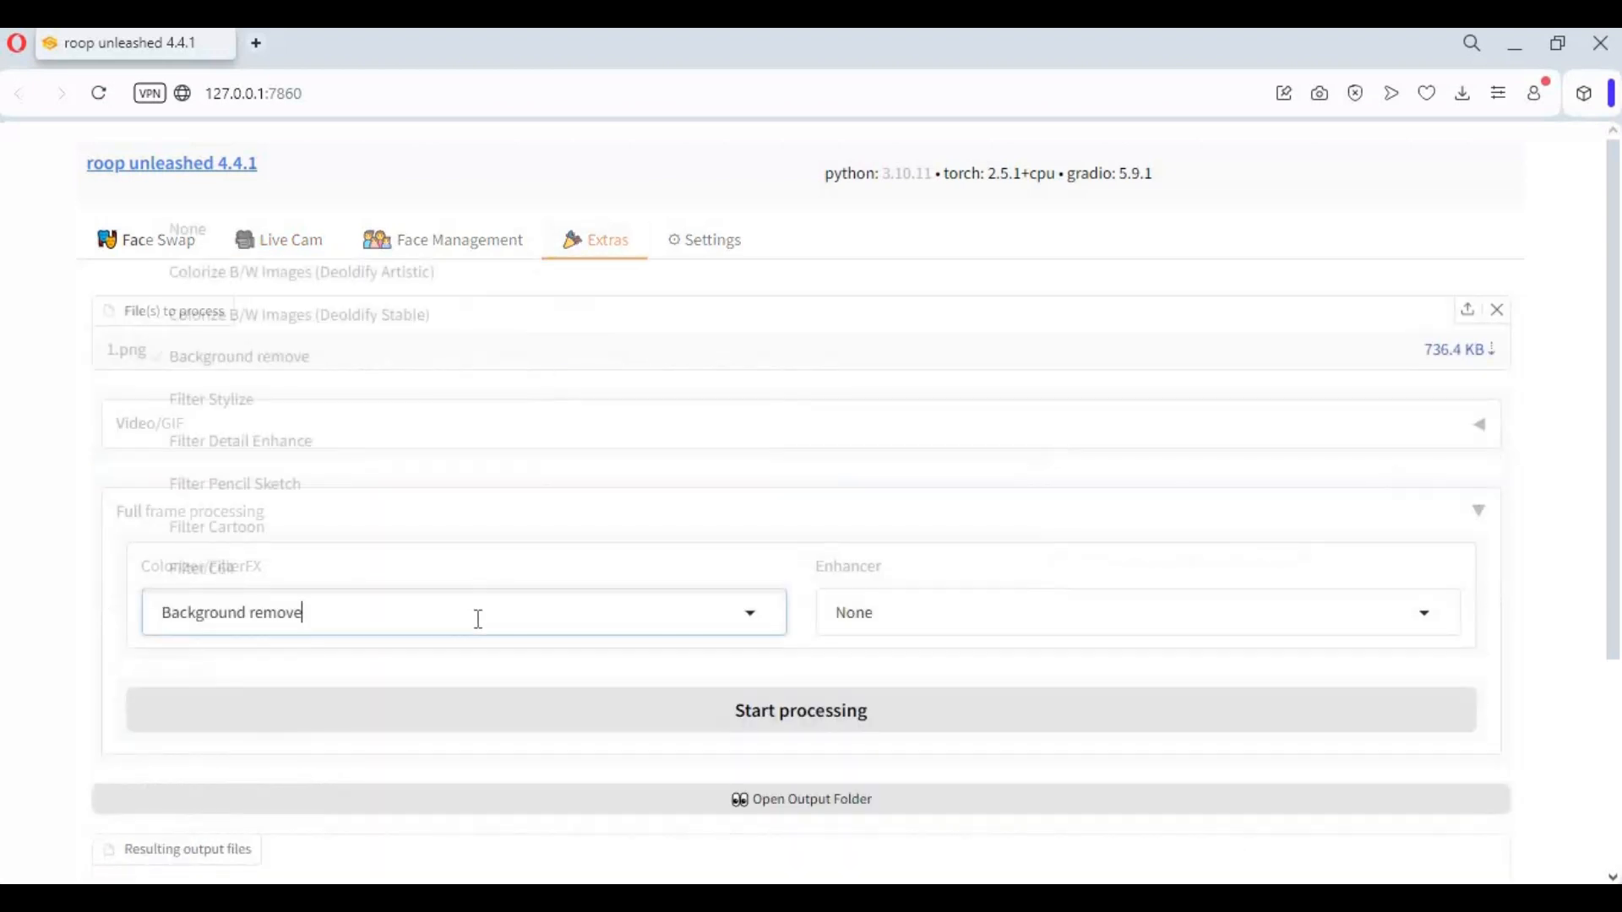
click(461, 611)
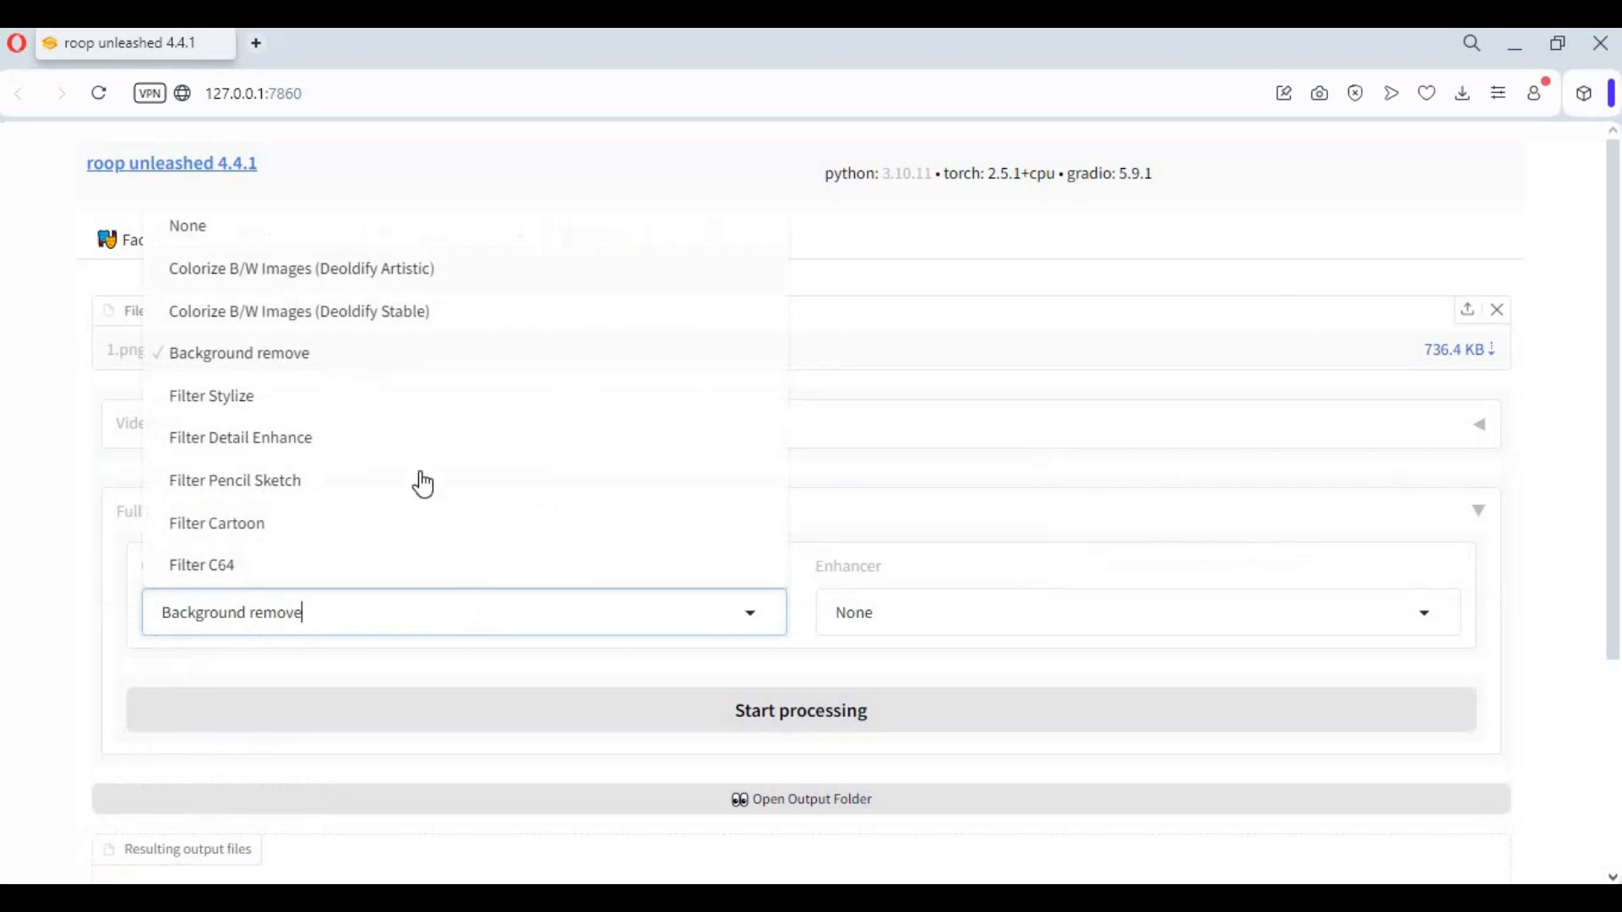
mouse_move(811, 663)
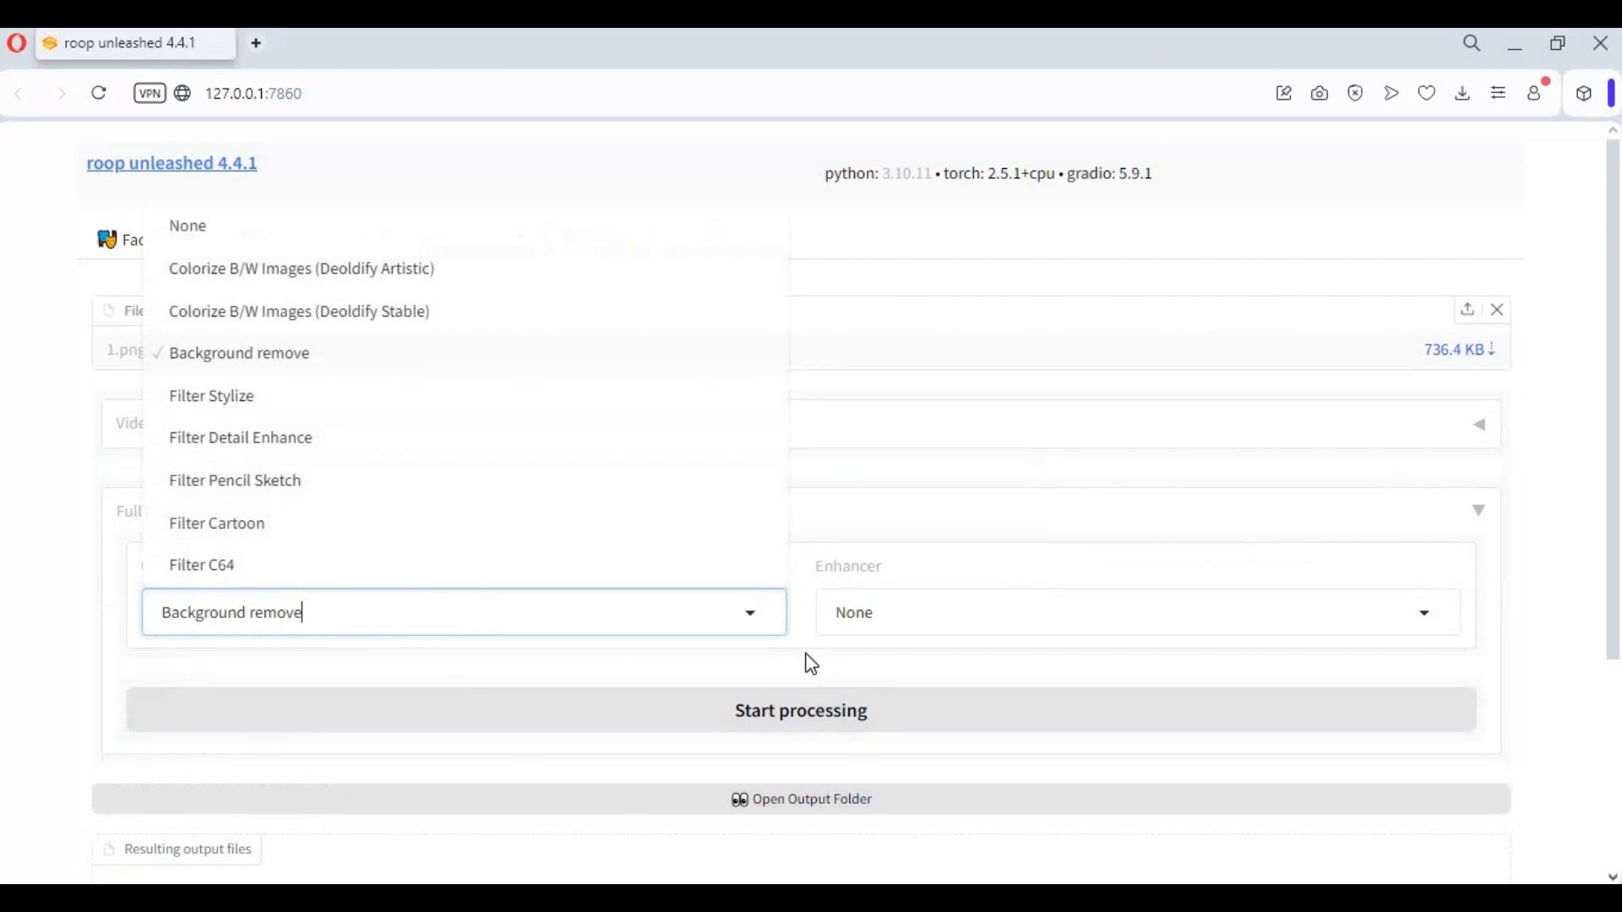